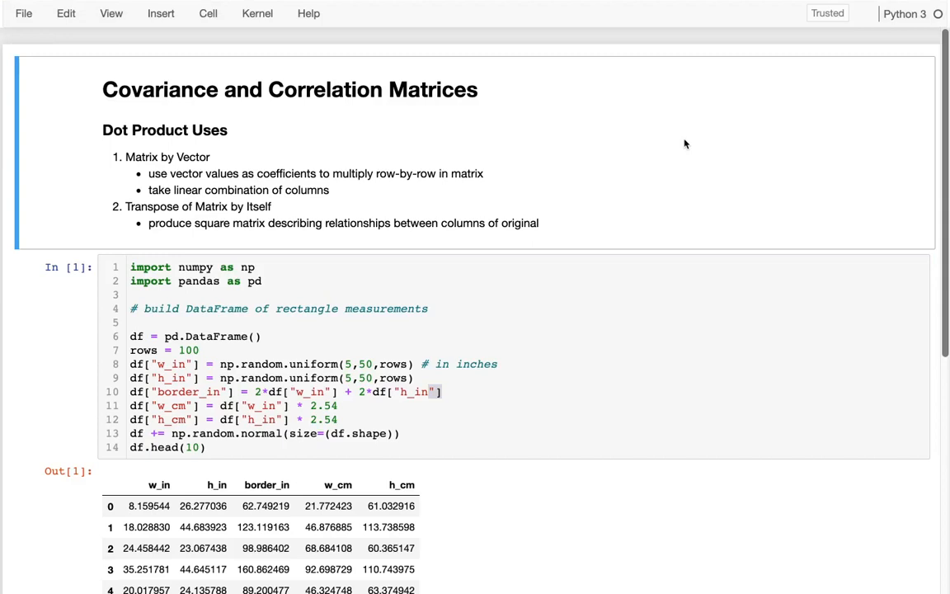
pyautogui.moveTo(86, 81)
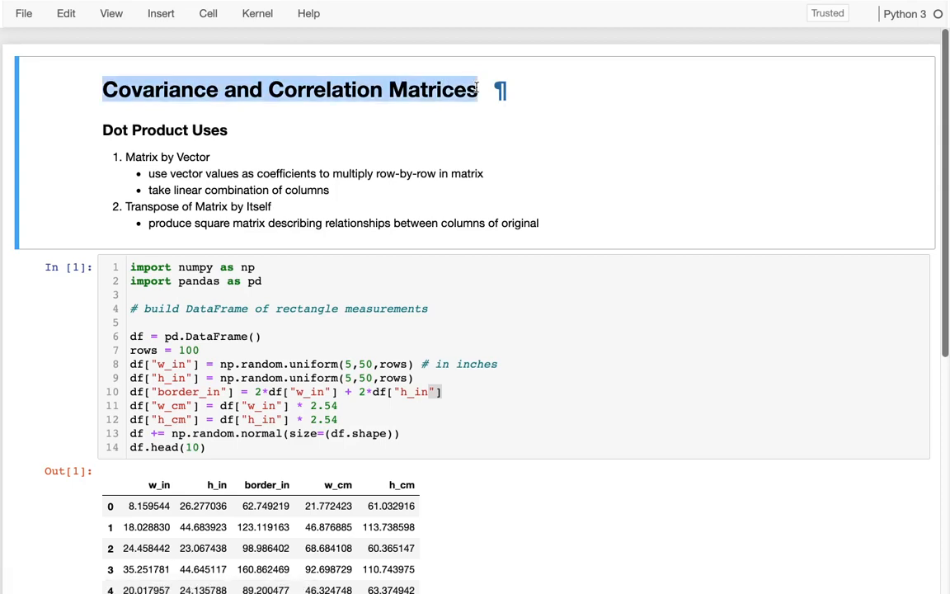
pyautogui.moveTo(146, 130)
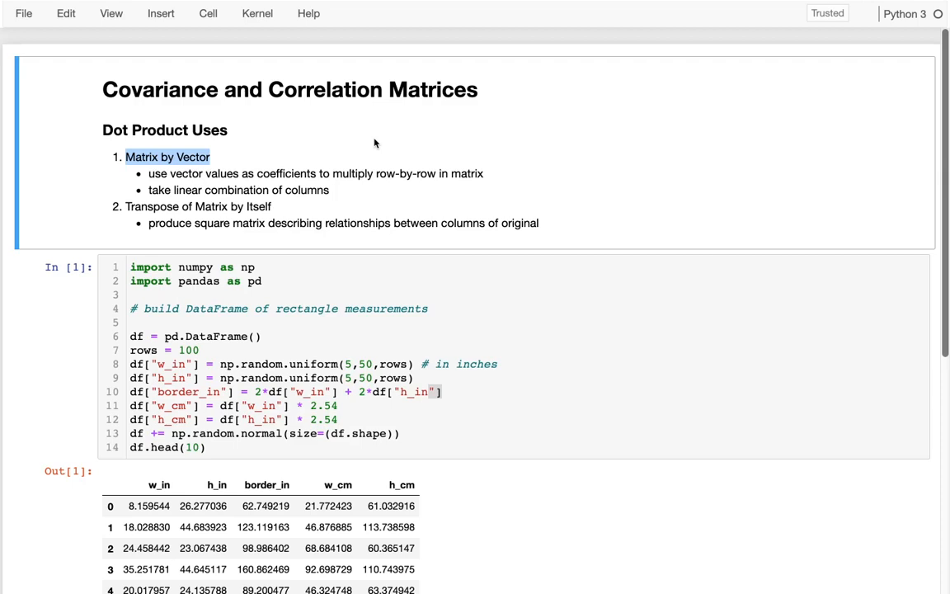
# Highlight words in the Matrix by Vector dot product notes.
pyautogui.doubleClick(400, 173)
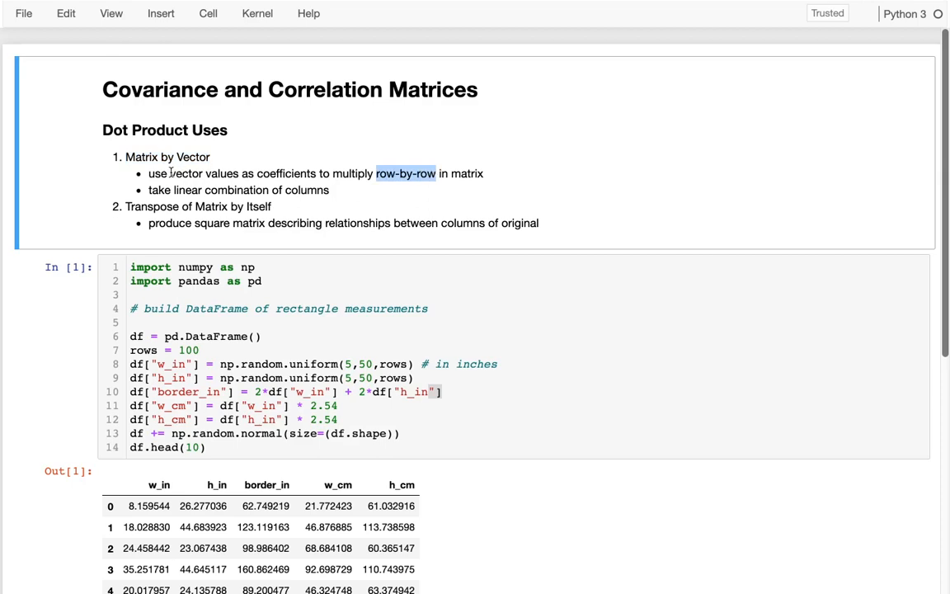
pyautogui.doubleClick(186, 174)
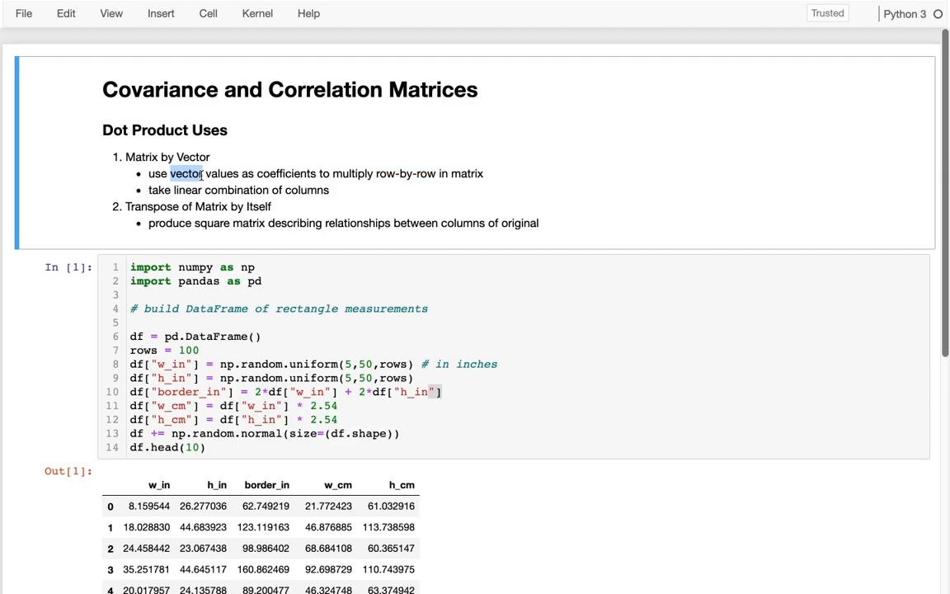
pyautogui.moveTo(386, 173)
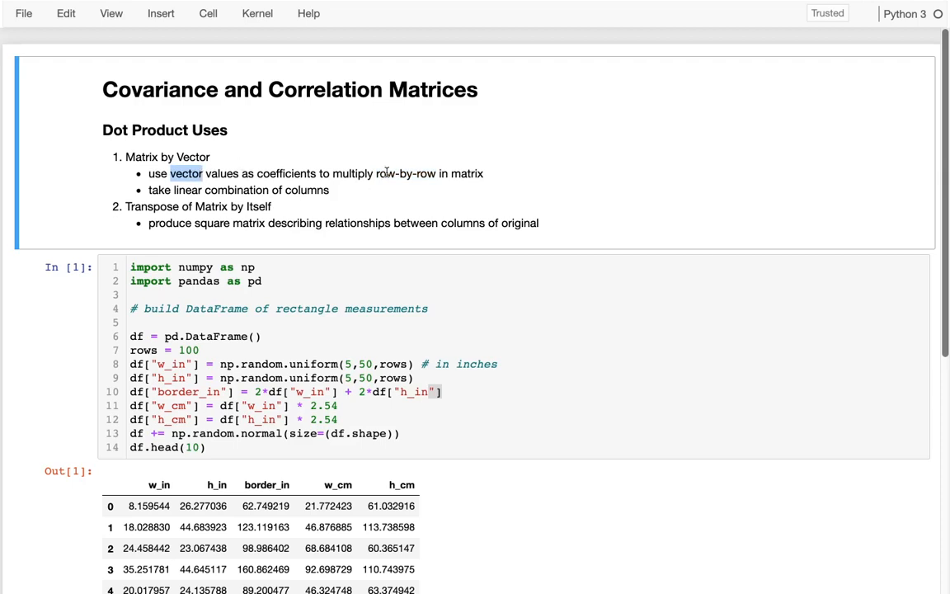
pyautogui.doubleClick(405, 173)
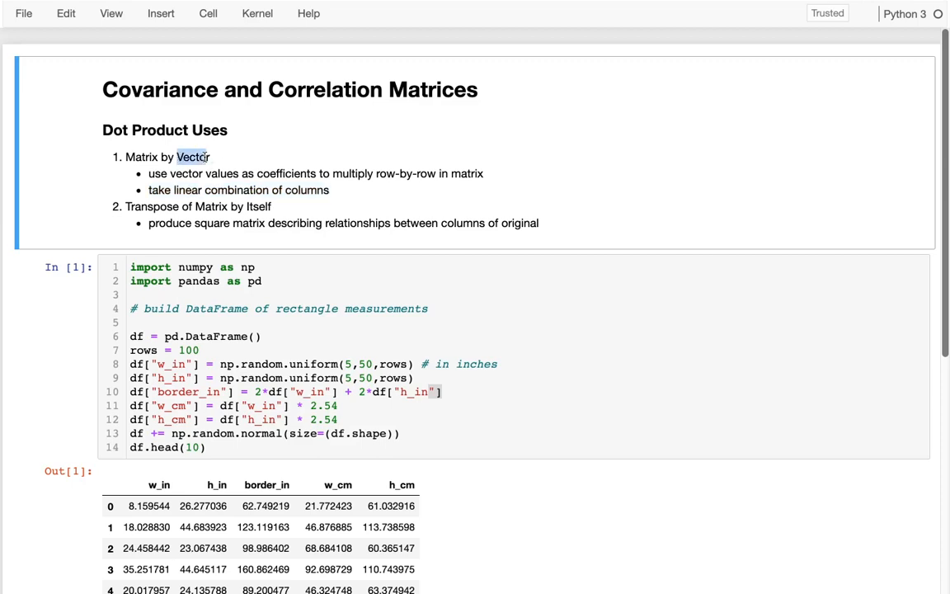
pyautogui.doubleClick(139, 156)
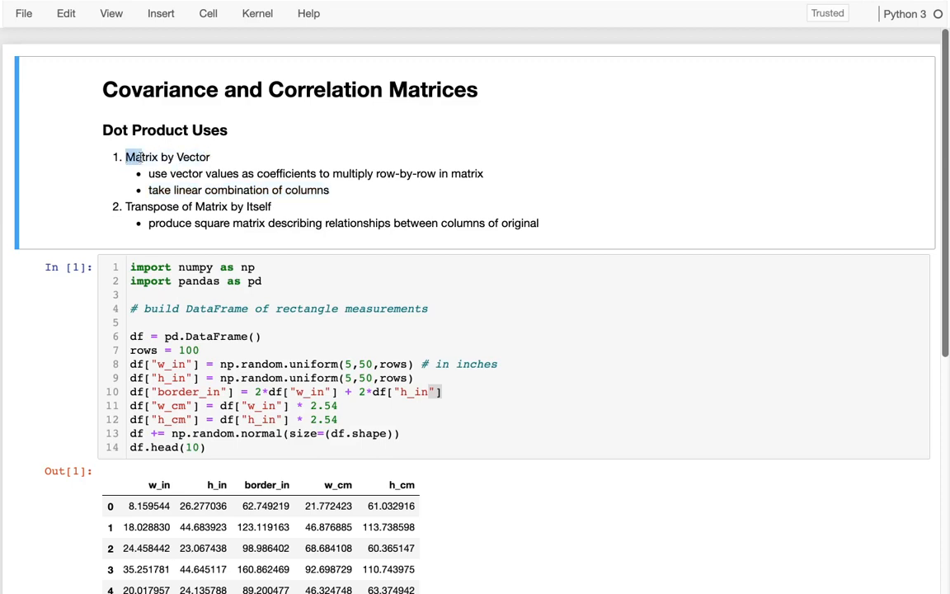
pyautogui.doubleClick(139, 157)
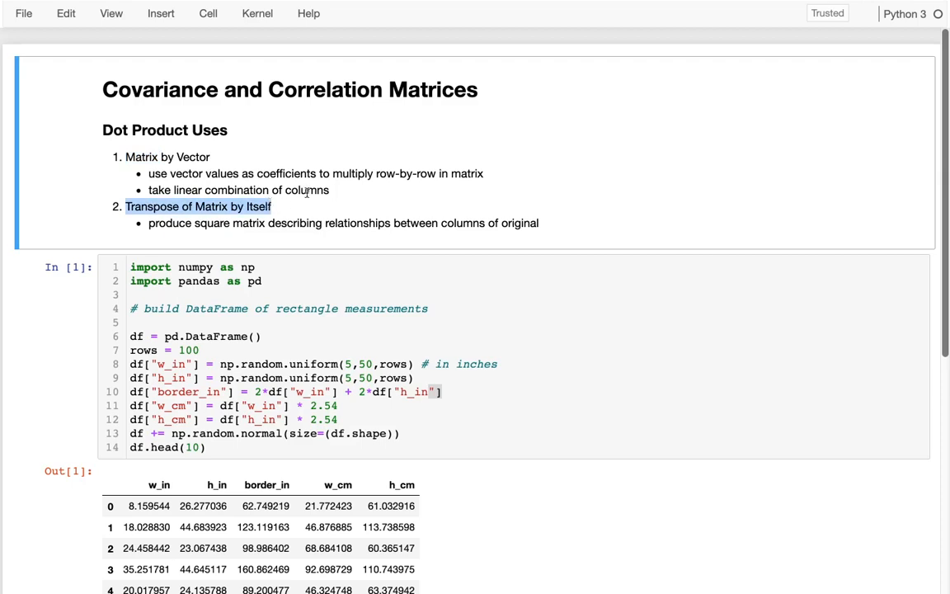
pyautogui.moveTo(385, 206)
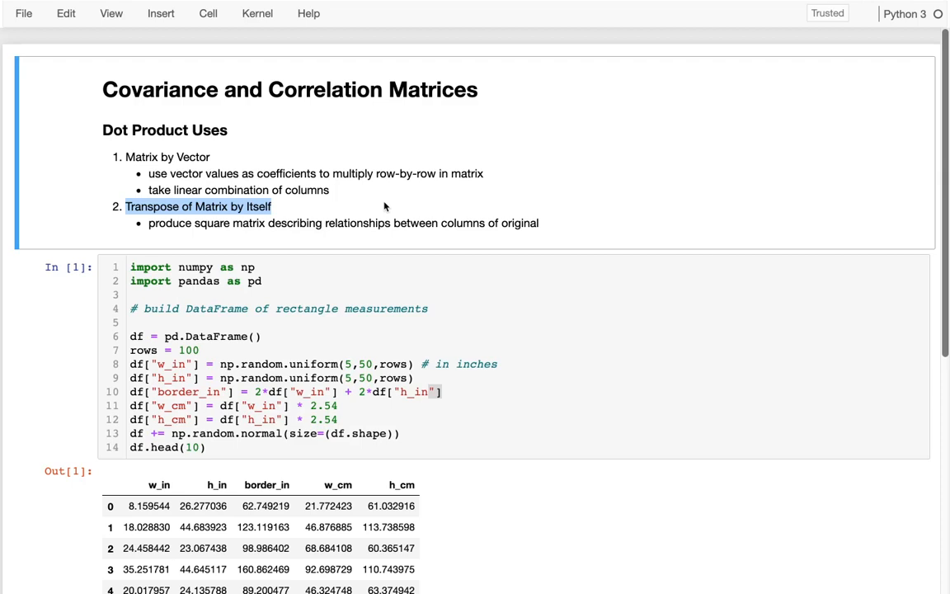
pyautogui.moveTo(271, 238)
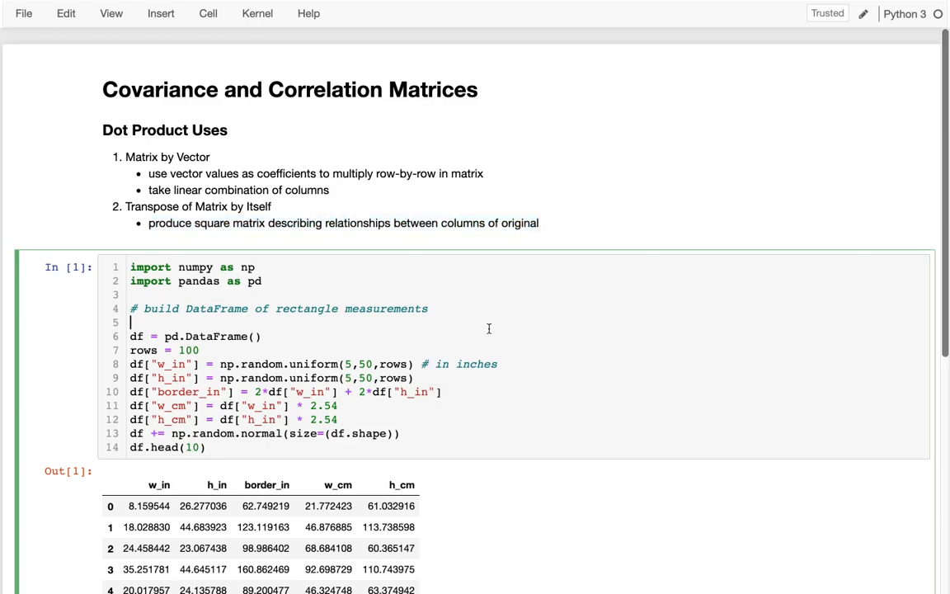
# Review the DataFrame code, including the h_cm conversion and three derived-column lines.
pyautogui.scroll(-3)
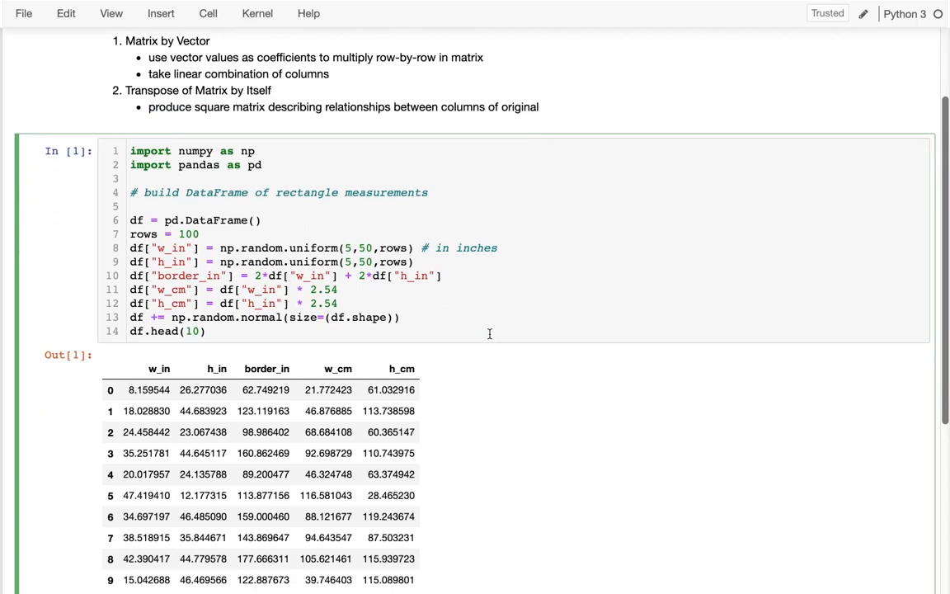
pyautogui.scroll(-3)
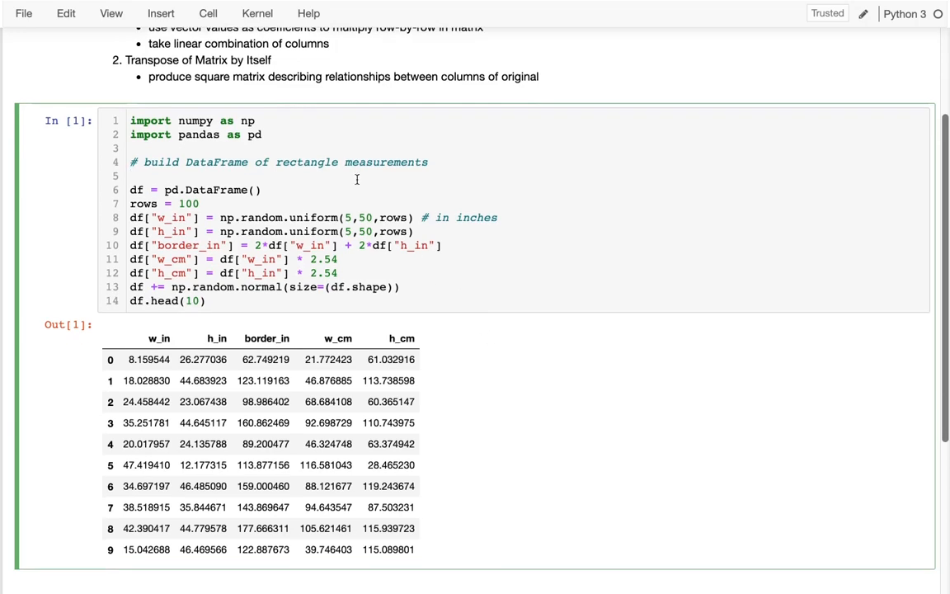
pyautogui.doubleClick(306, 162)
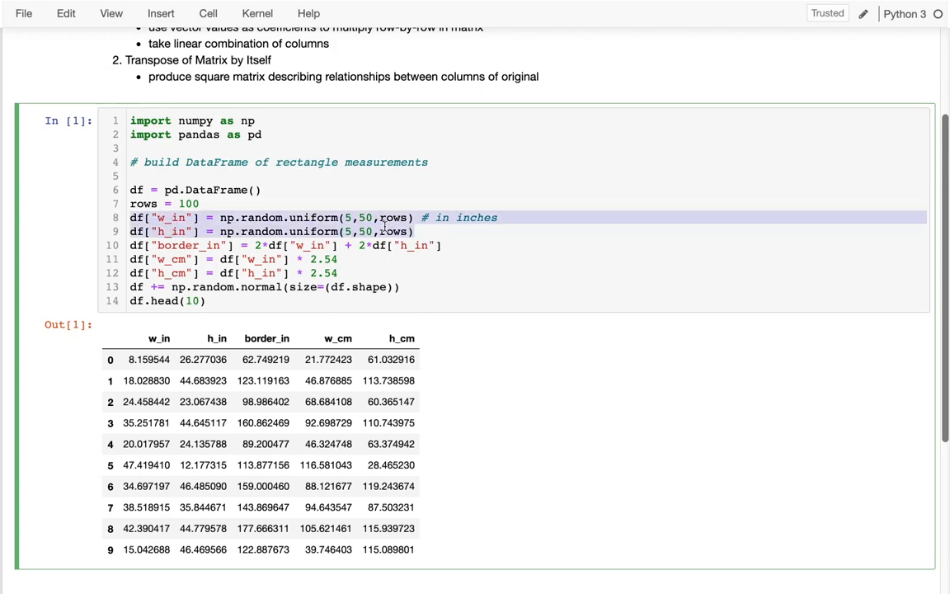
pyautogui.click(416, 217)
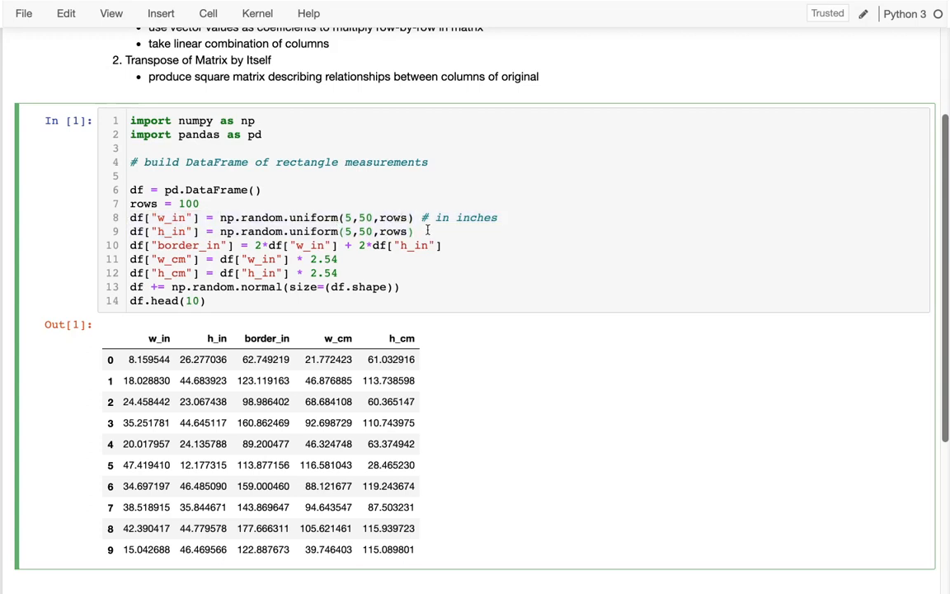
pyautogui.click(417, 231)
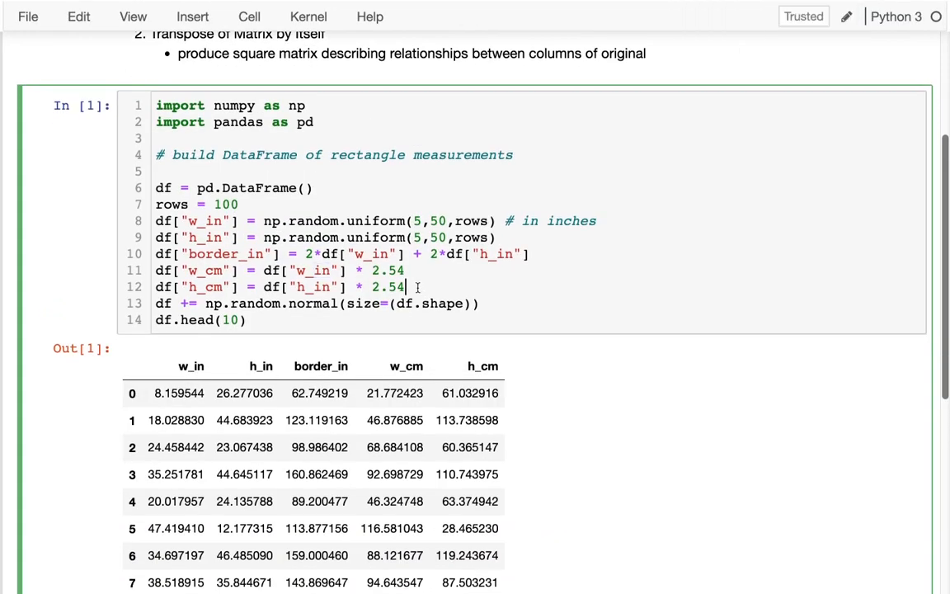
pyautogui.moveTo(156, 270); pyautogui.dragTo(405, 286)
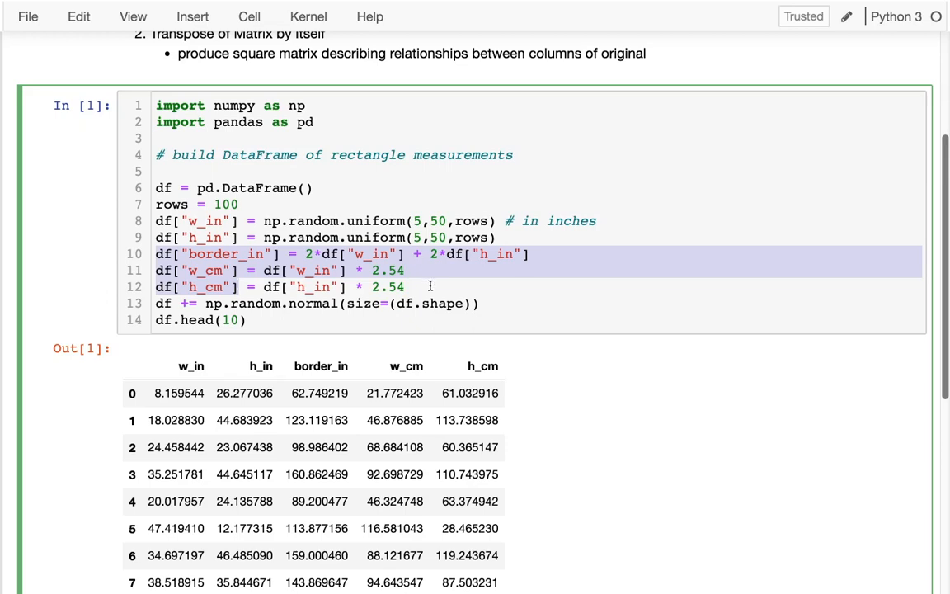
pyautogui.moveTo(481, 290)
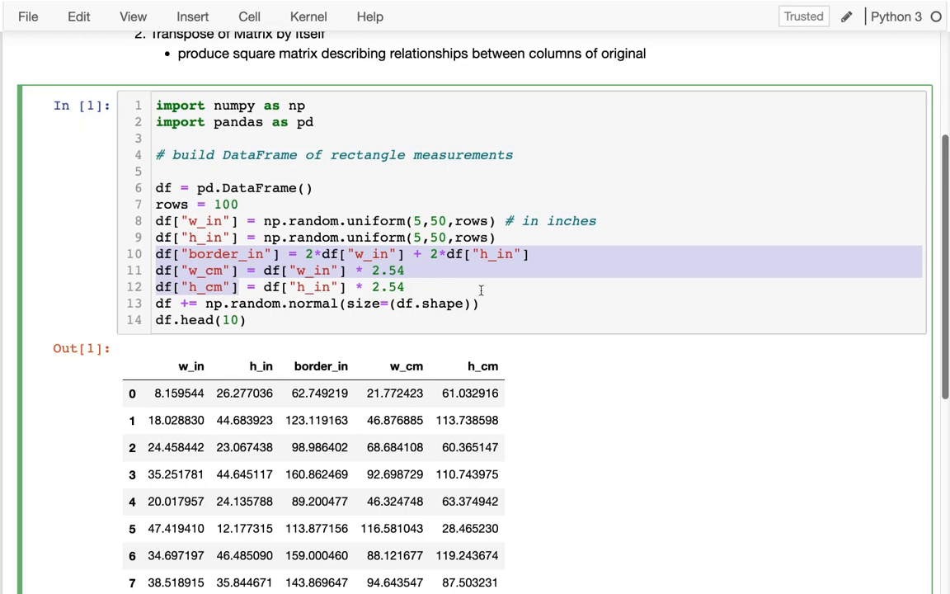
pyautogui.click(483, 303)
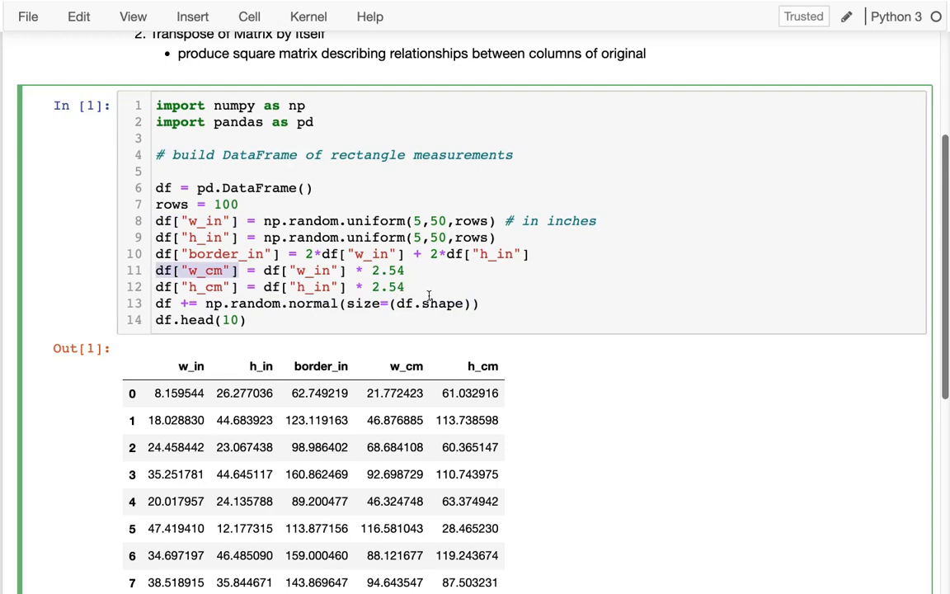
# Run np.dot(df.T, df) under the Covariance Matrix heading, giving a 5×5 array.
pyautogui.scroll(-3)
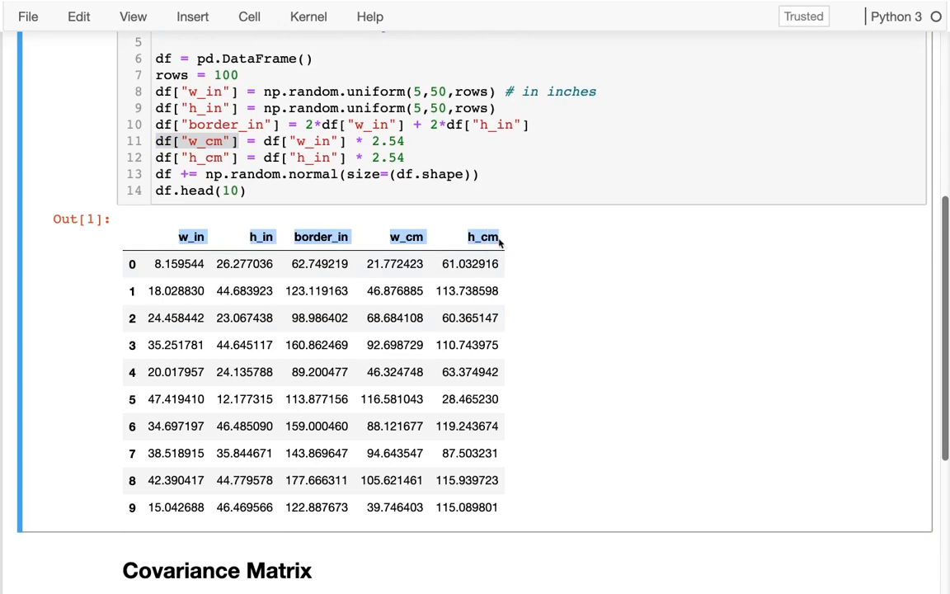
pyautogui.scroll(-3)
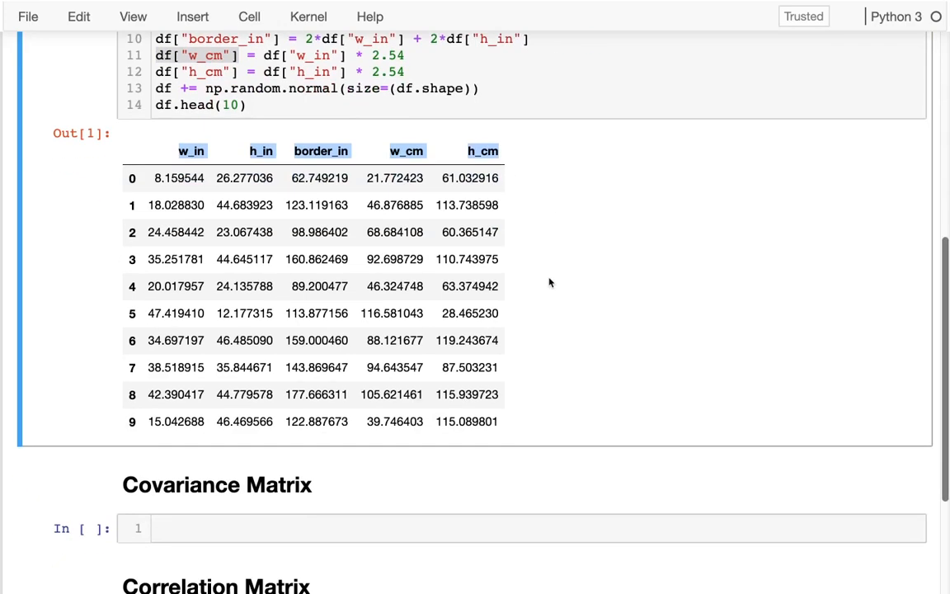
pyautogui.scroll(-3)
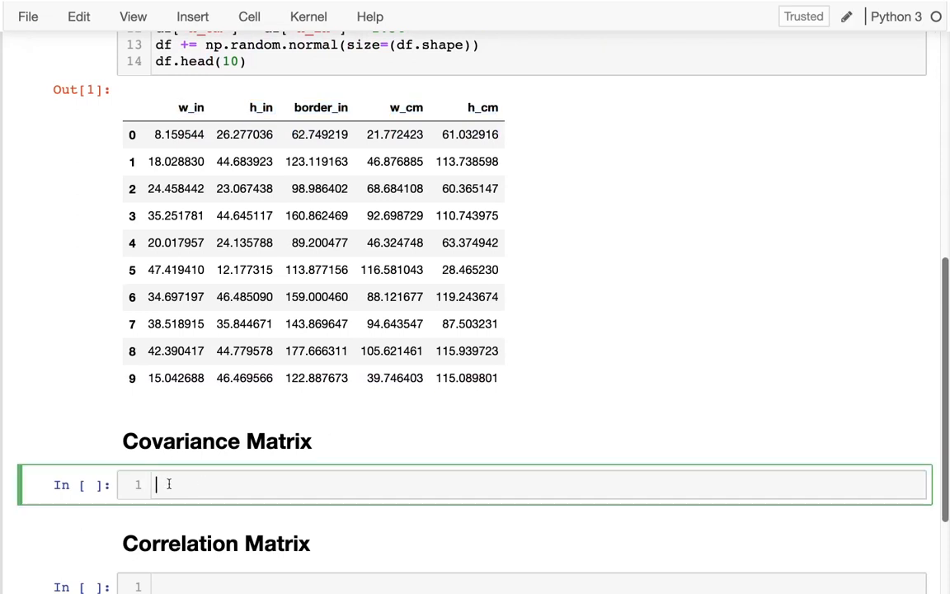
pyautogui.moveTo(263, 435)
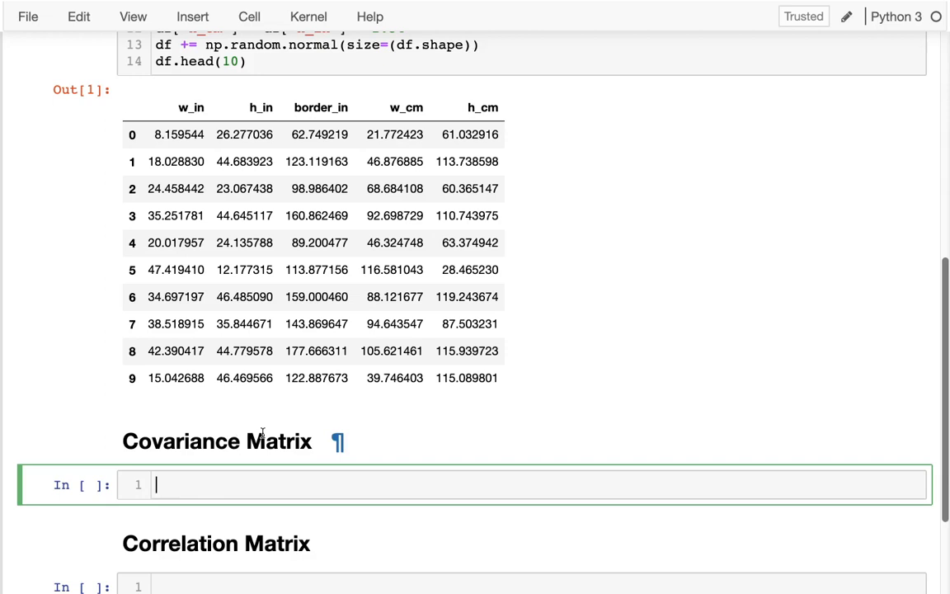
pyautogui.write('np.do')
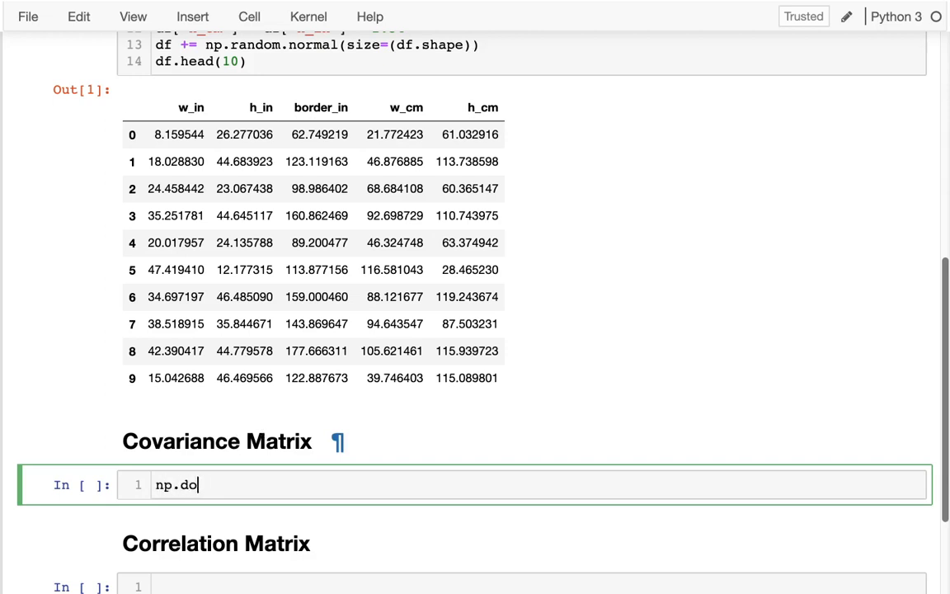
pyautogui.write('t(')
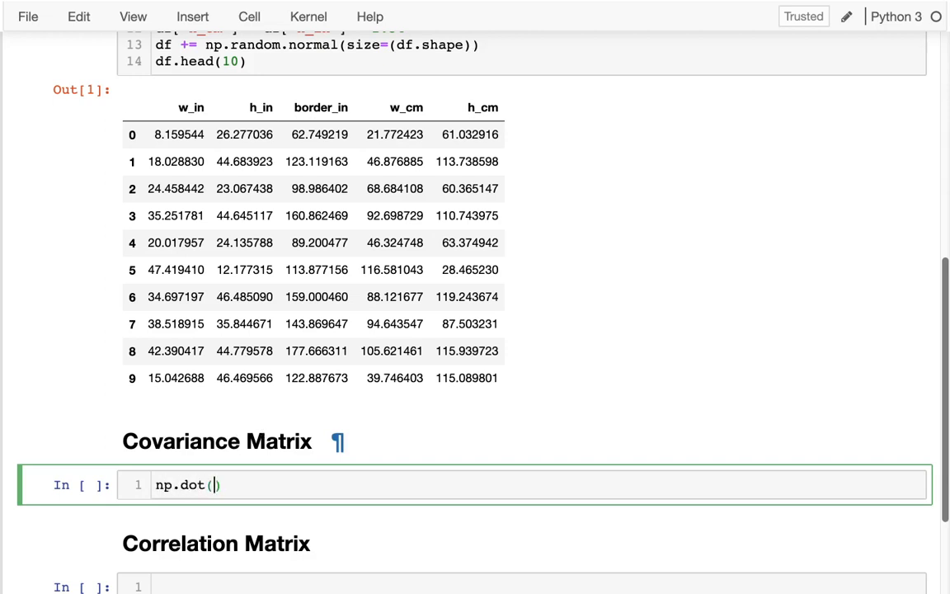
pyautogui.write('df.T, d')
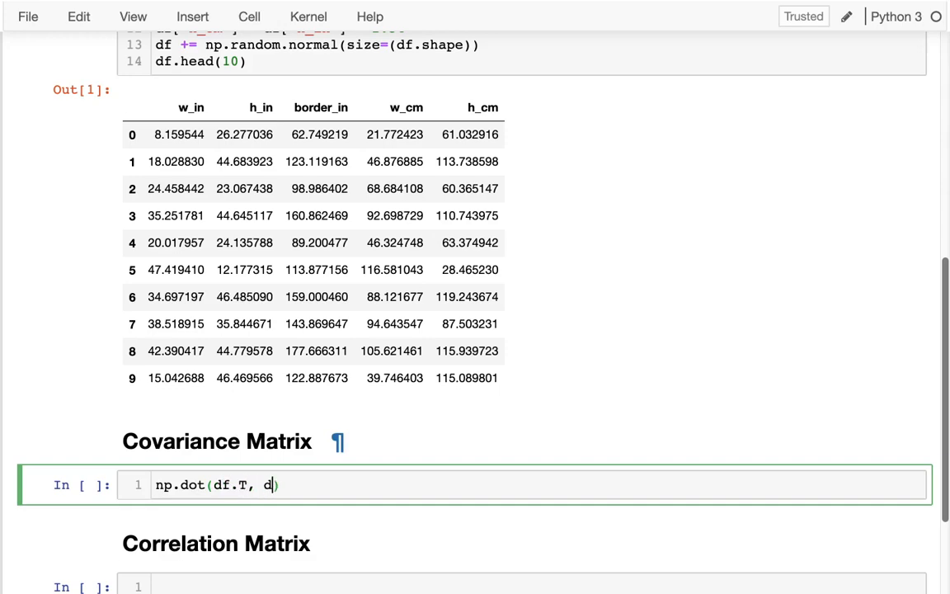
pyautogui.press('Shift+Enter')
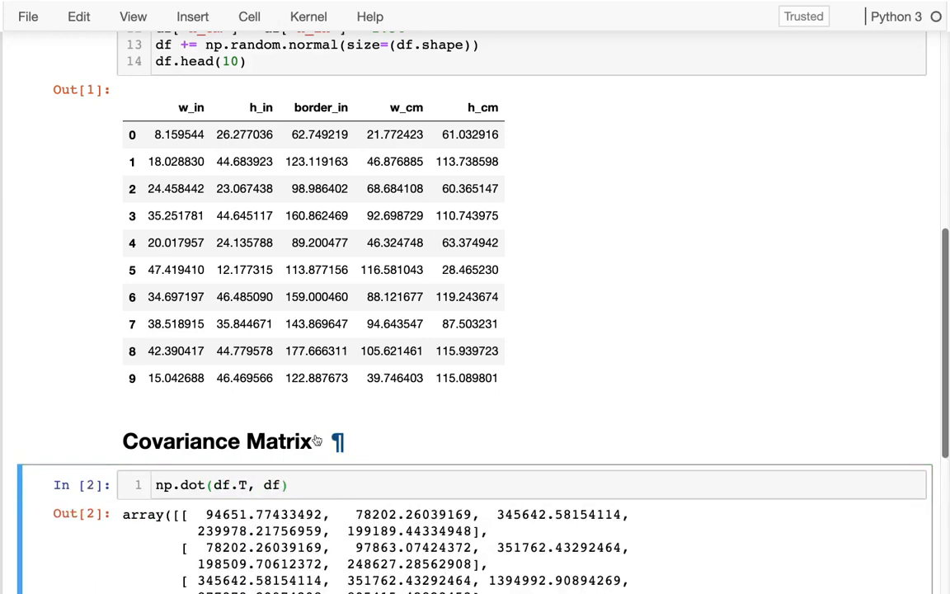
pyautogui.scroll(-3)
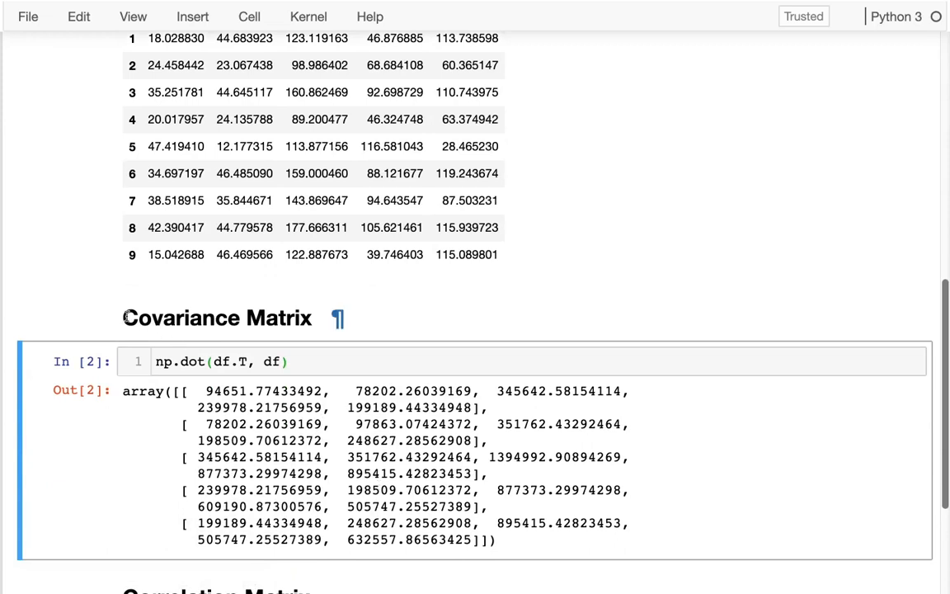
pyautogui.doubleClick(181, 318)
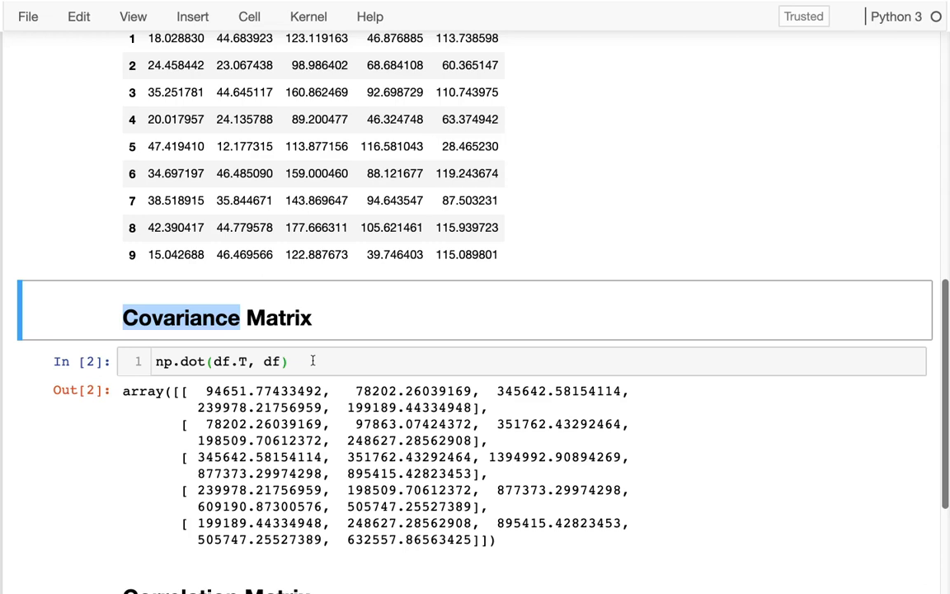
pyautogui.moveTo(157, 362)
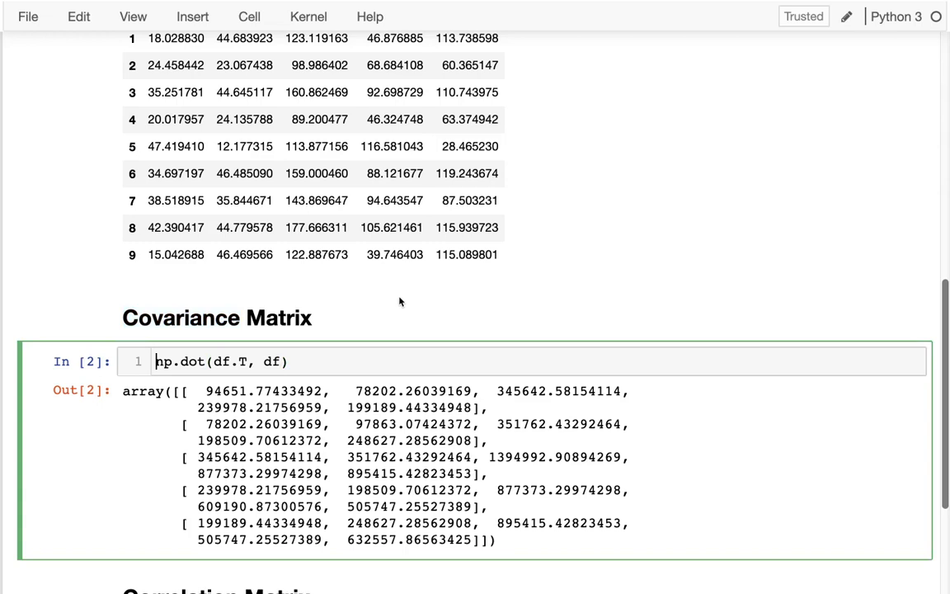
# Store the dot product as cov, save, and begin wrapping it in pd.DataFrame.
pyautogui.write('cov =')
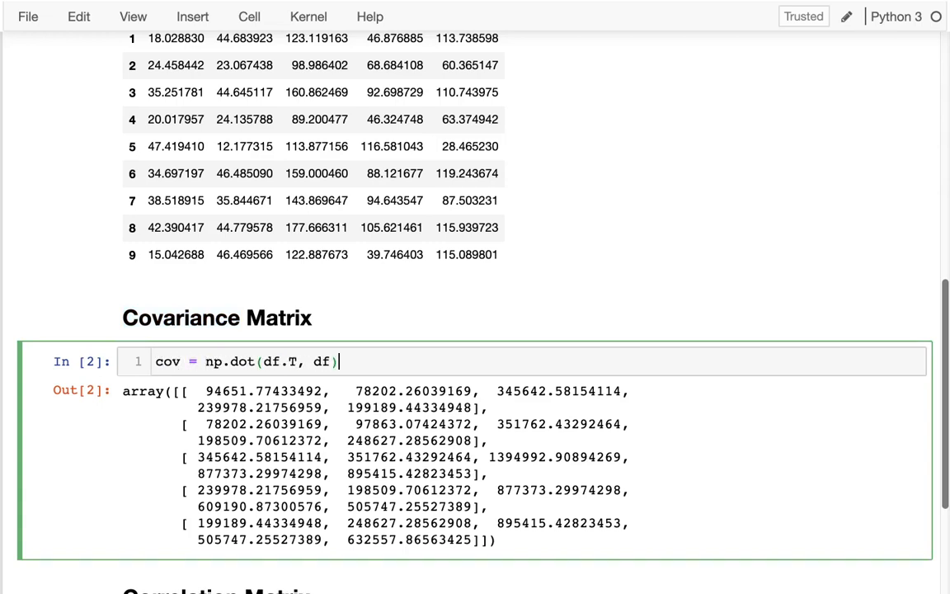
pyautogui.write('# N')
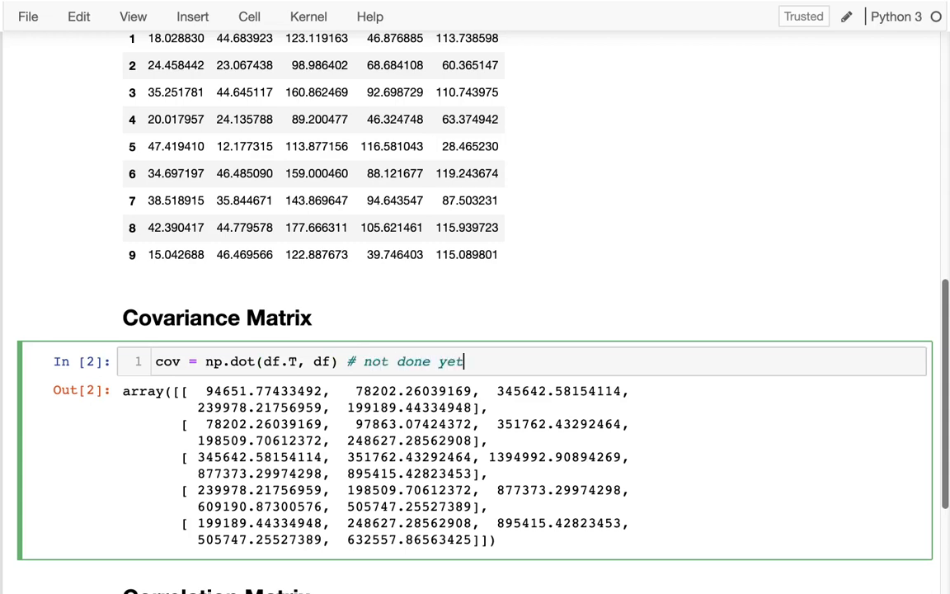
pyautogui.press('enter')
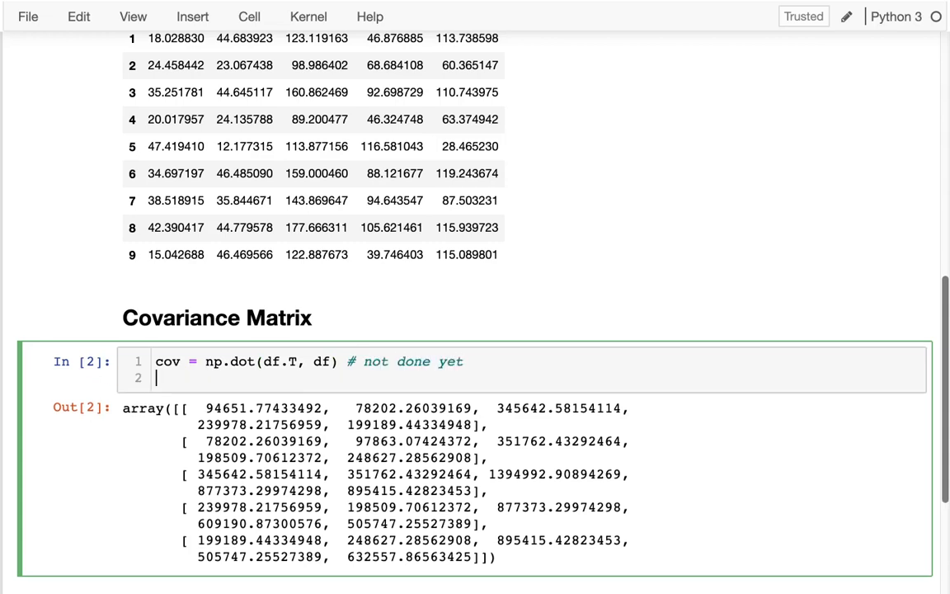
pyautogui.press('ctrl+s')
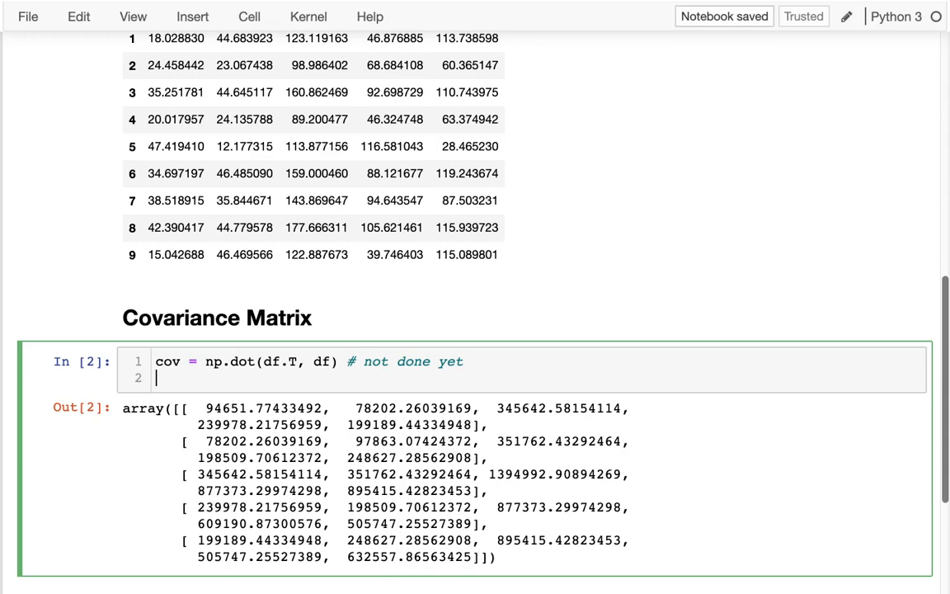
pyautogui.write('cov')
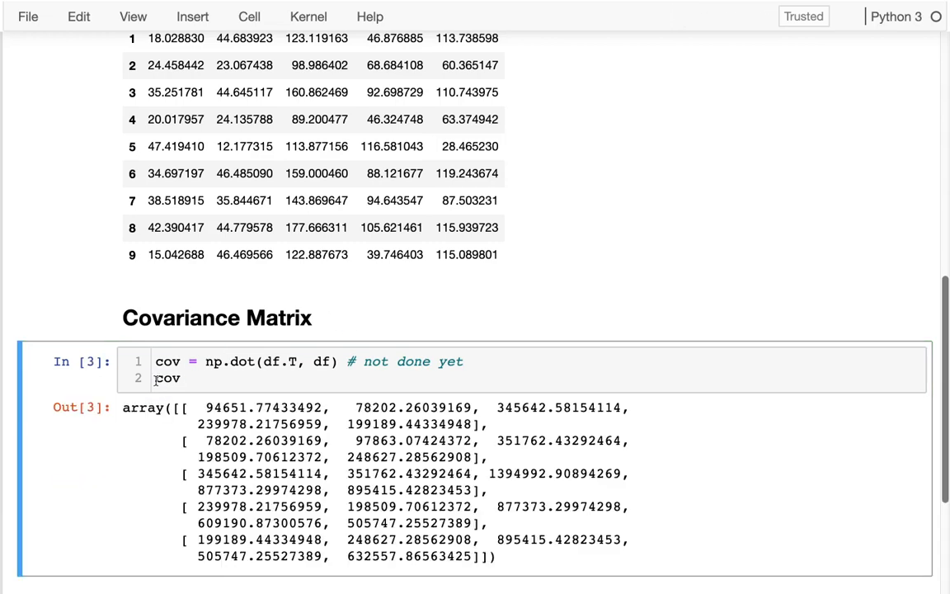
pyautogui.write('pd.')
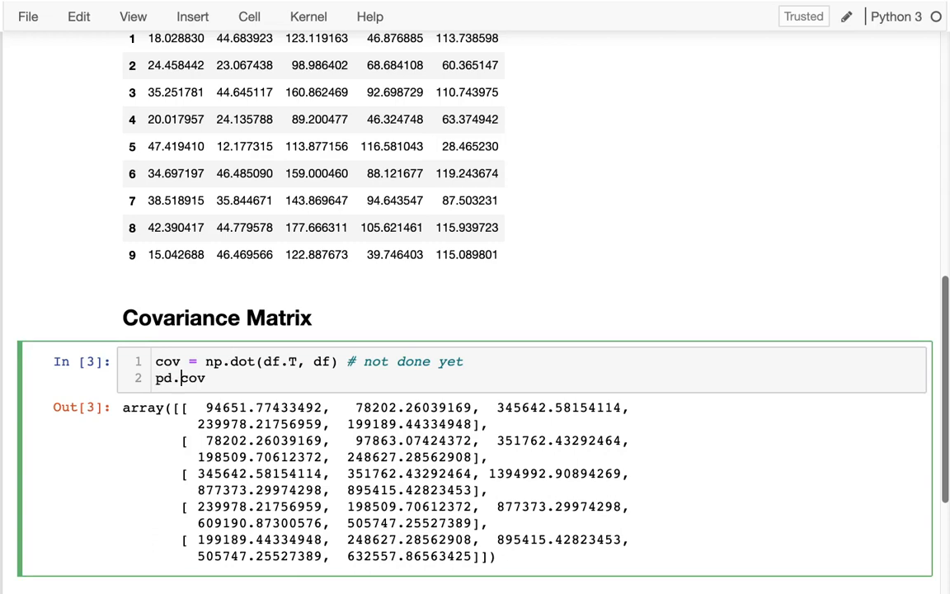
pyautogui.write('DataFrame')
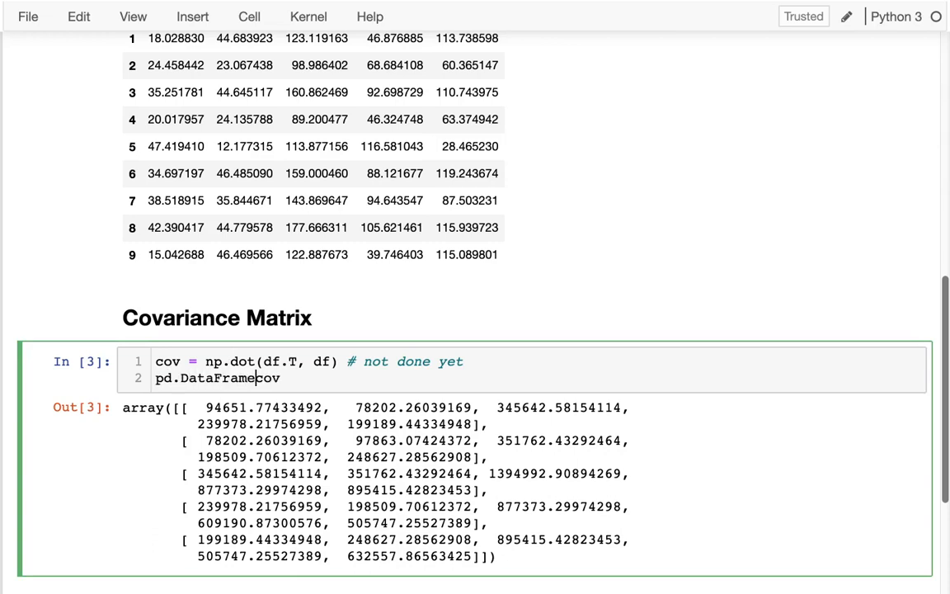
pyautogui.write('(cov0')
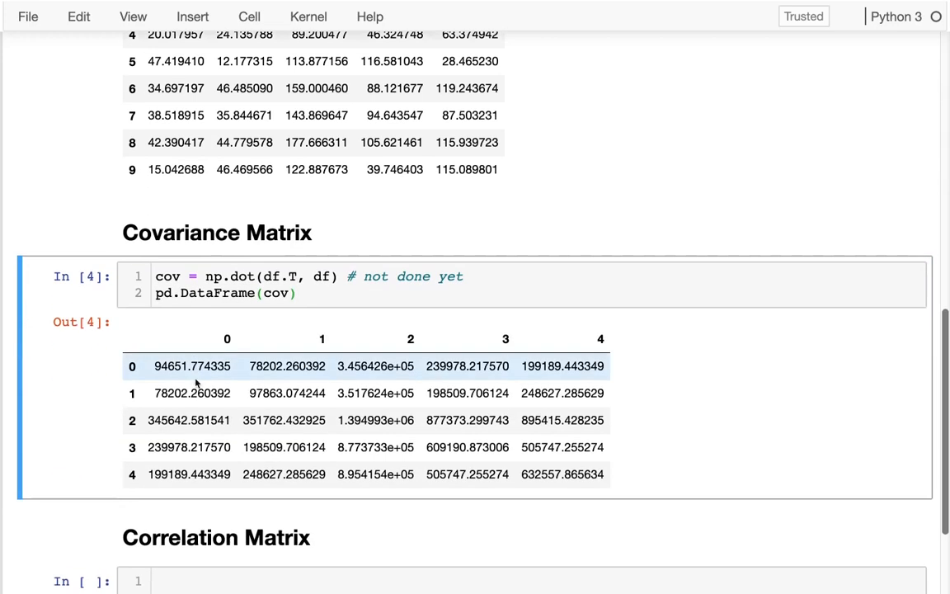
pyautogui.press('ctrl+plus')
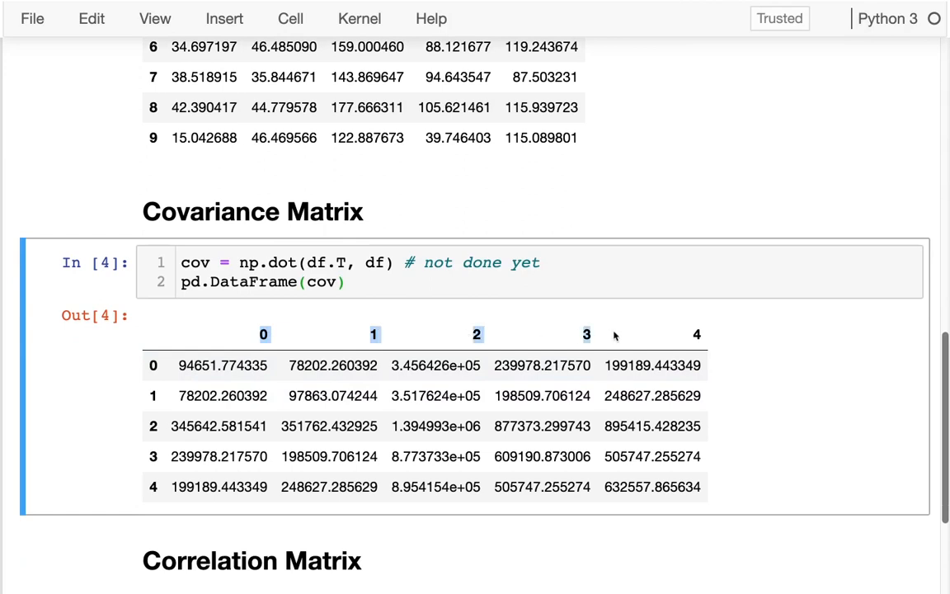
pyautogui.moveTo(541, 309)
pyautogui.write(', ')
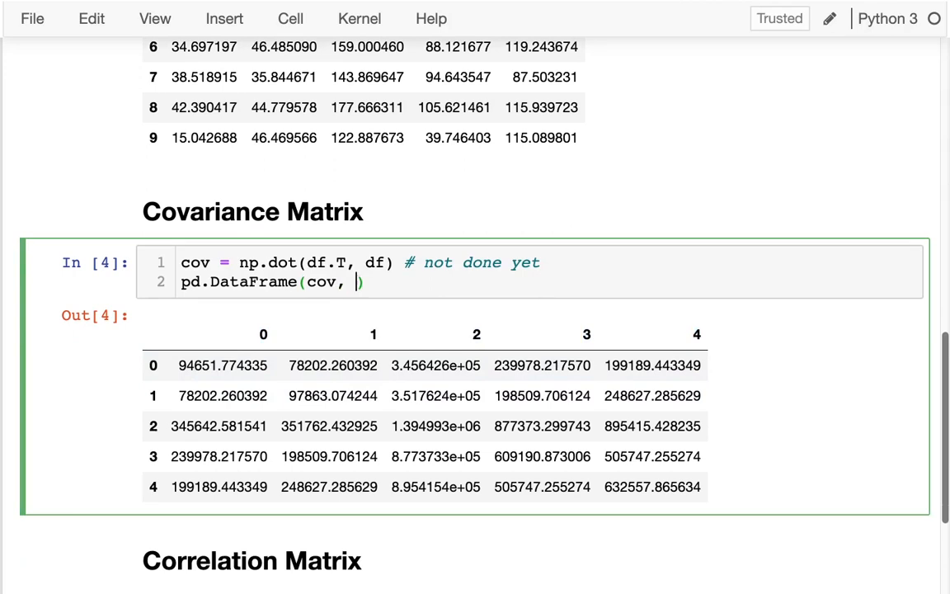
# Label the table's columns and index with df.columns and run the cell.
pyautogui.write('olumns=')
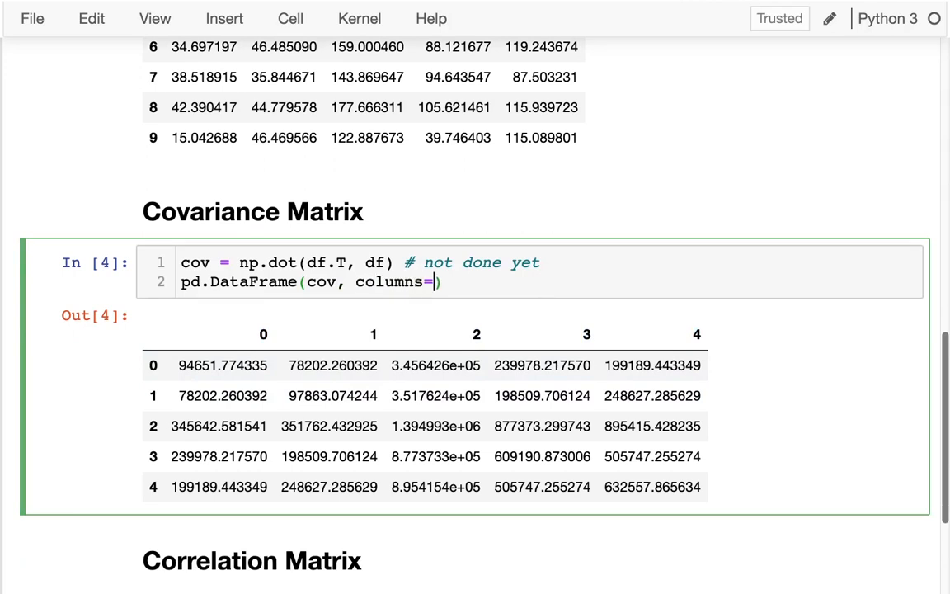
pyautogui.write('df.column')
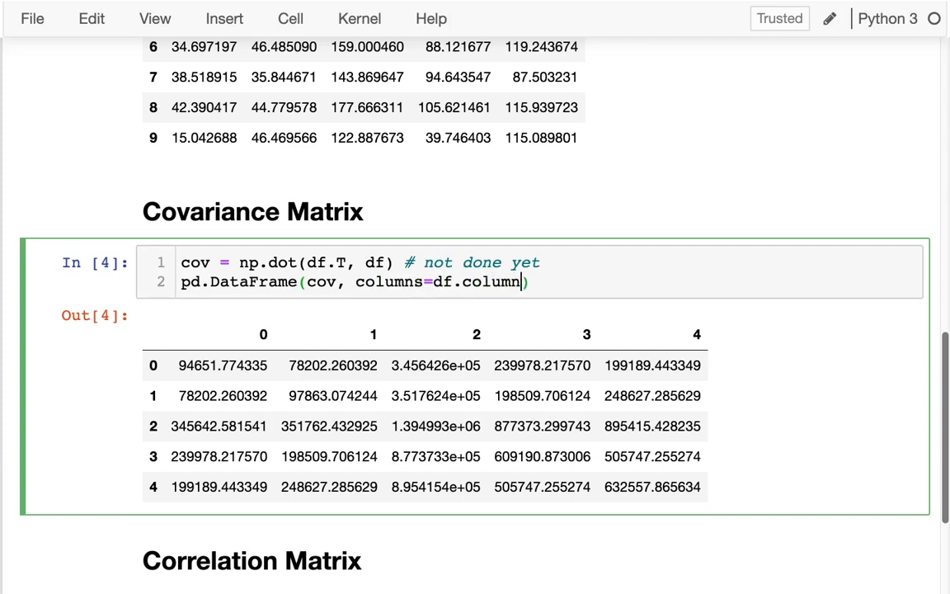
pyautogui.write('s)')
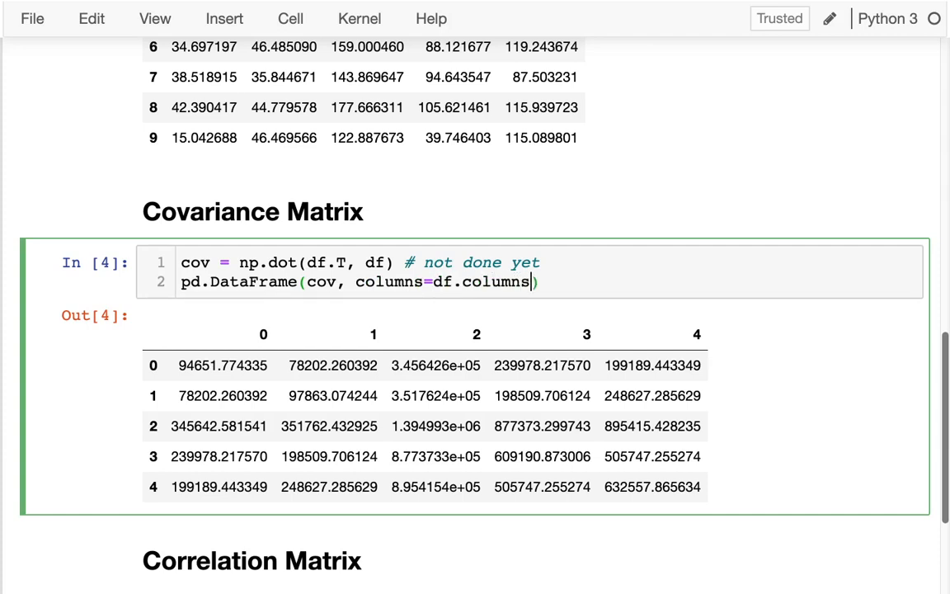
pyautogui.write(', i')
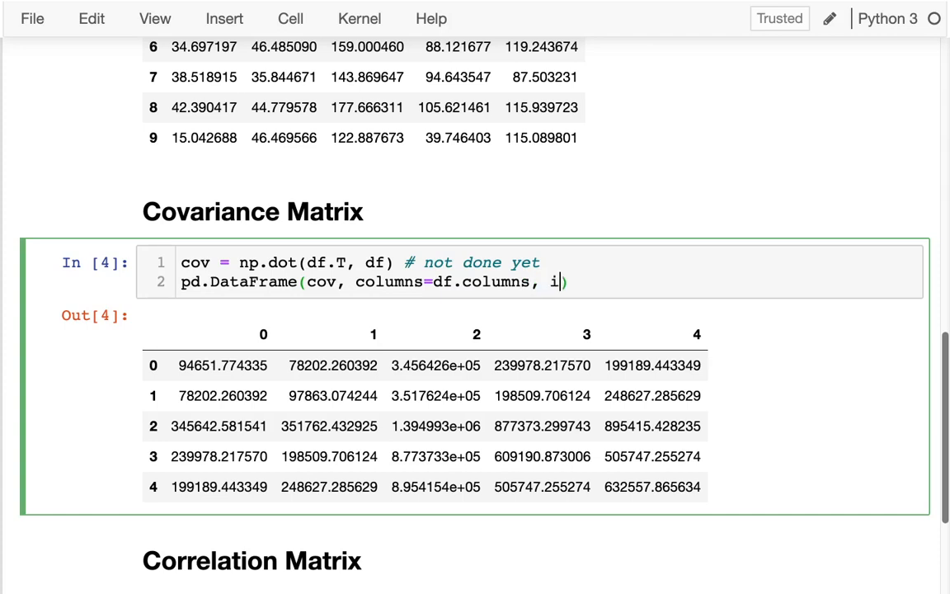
pyautogui.write('ndex=')
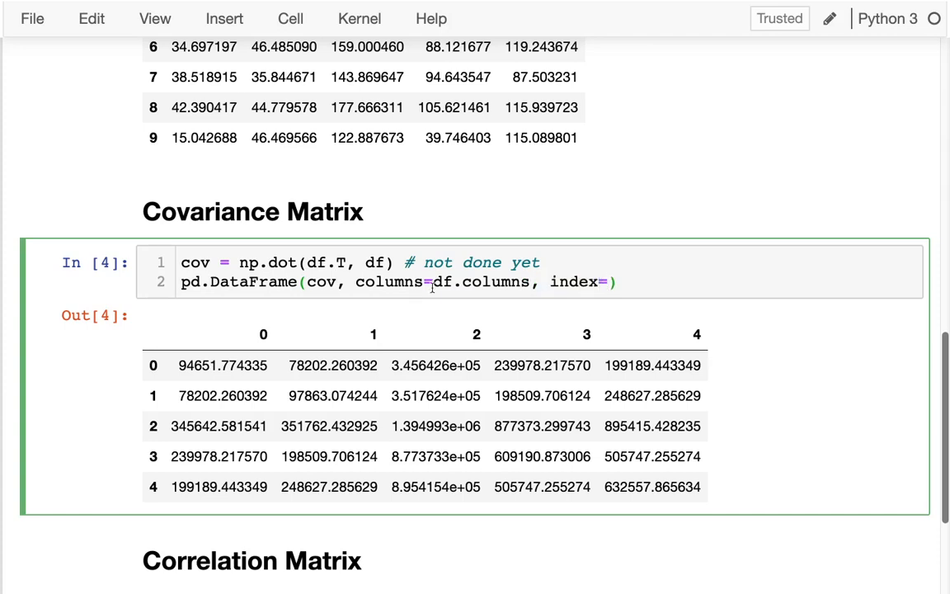
pyautogui.doubleClick(481, 282)
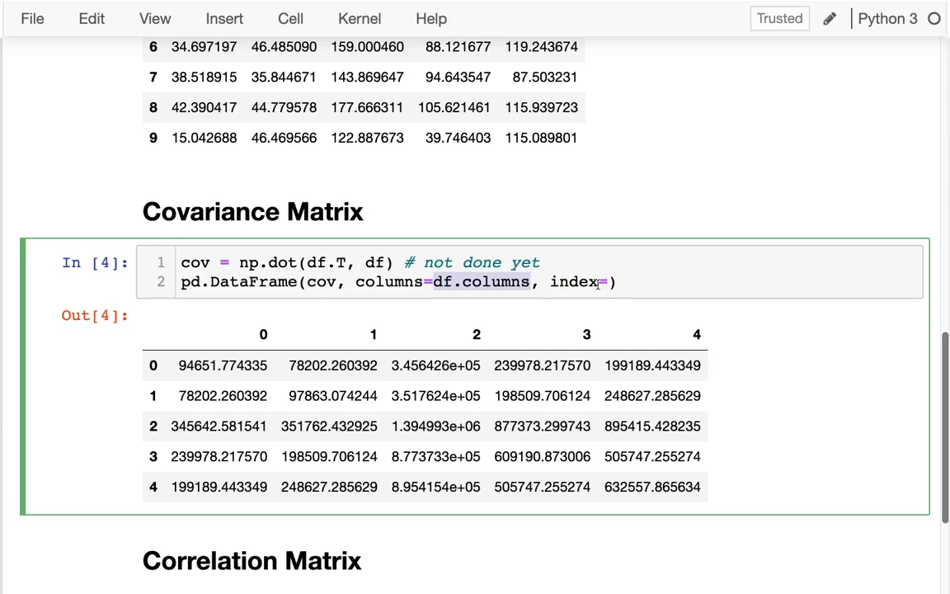
pyautogui.press('Shift+Enter')
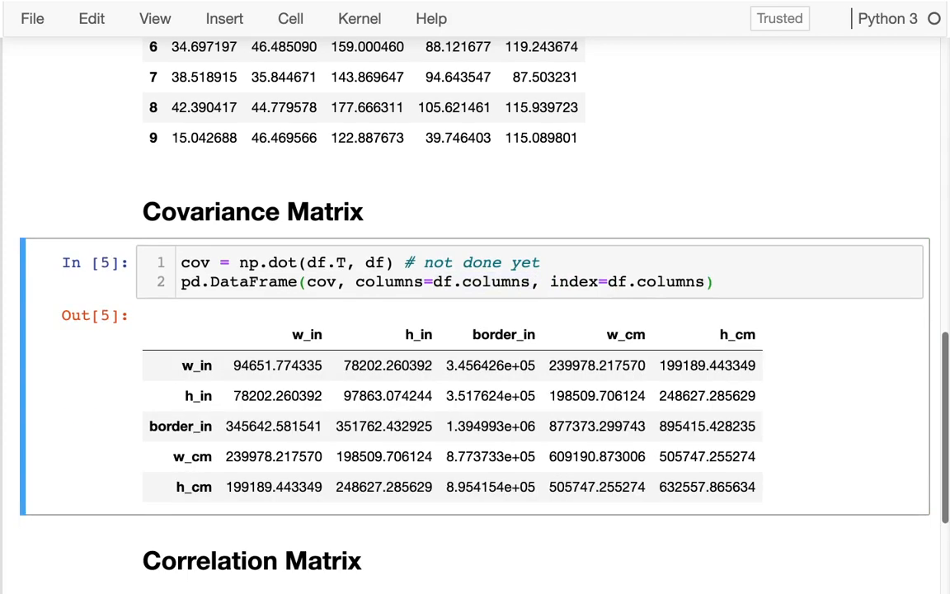
pyautogui.moveTo(649, 316)
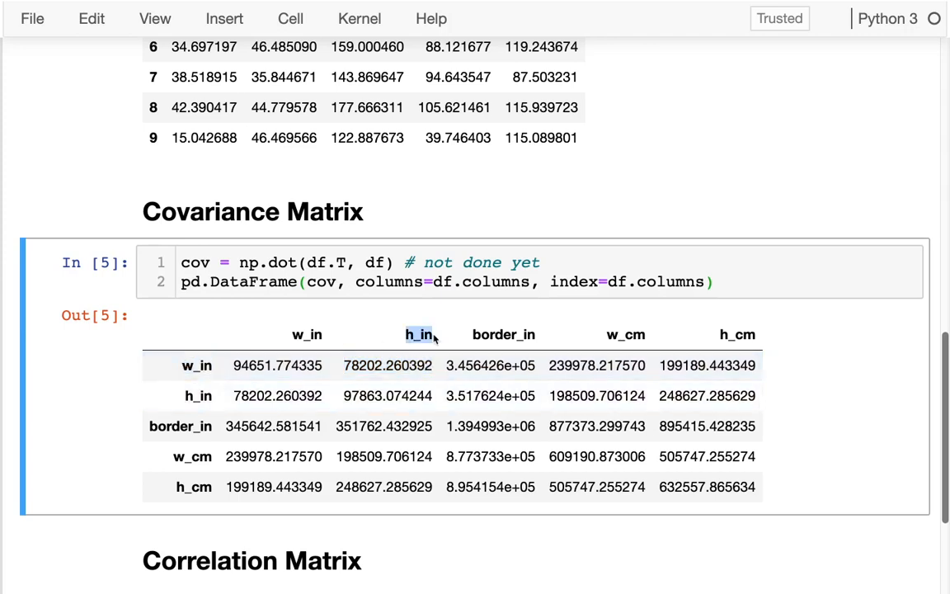
pyautogui.moveTo(443, 319)
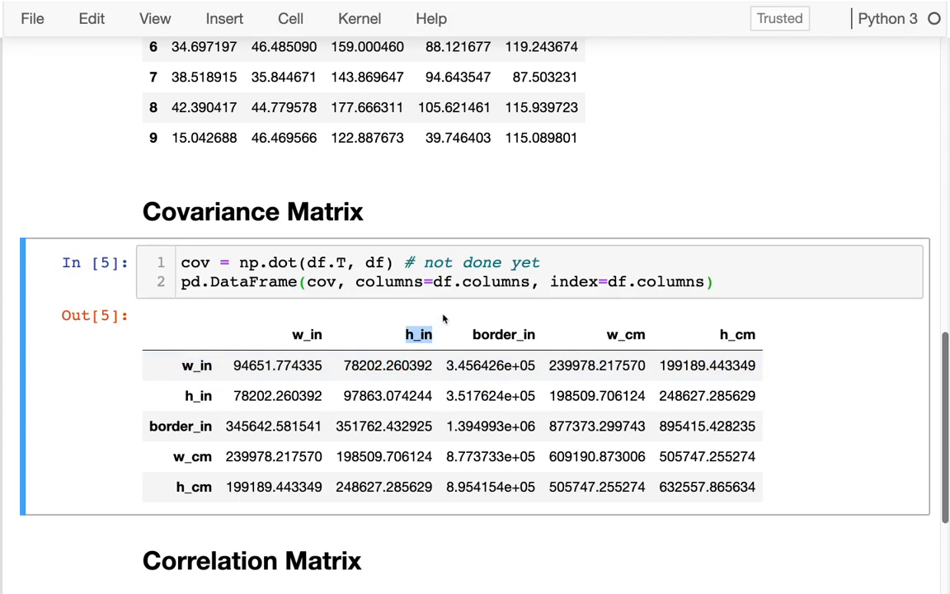
pyautogui.moveTo(446, 334)
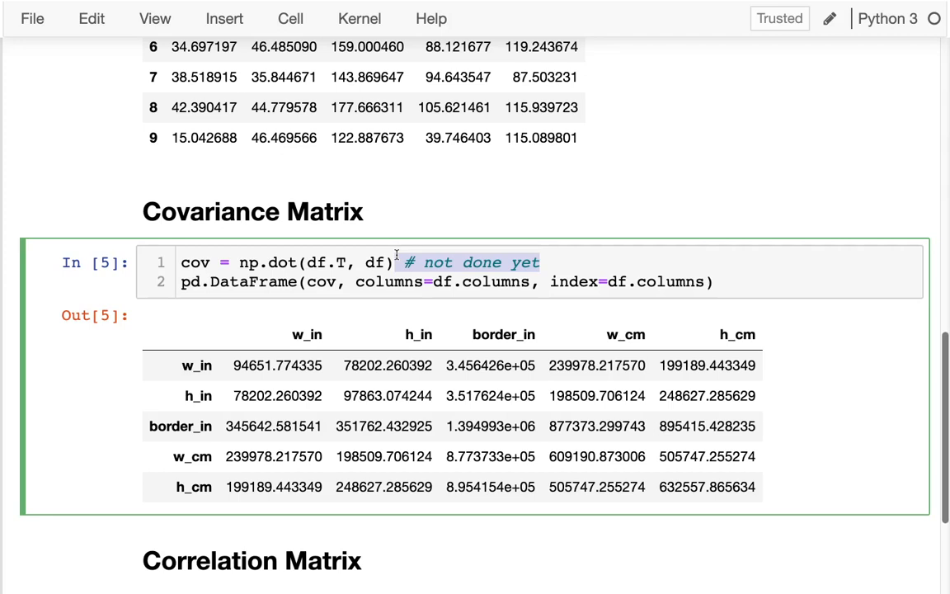
pyautogui.moveTo(200, 270)
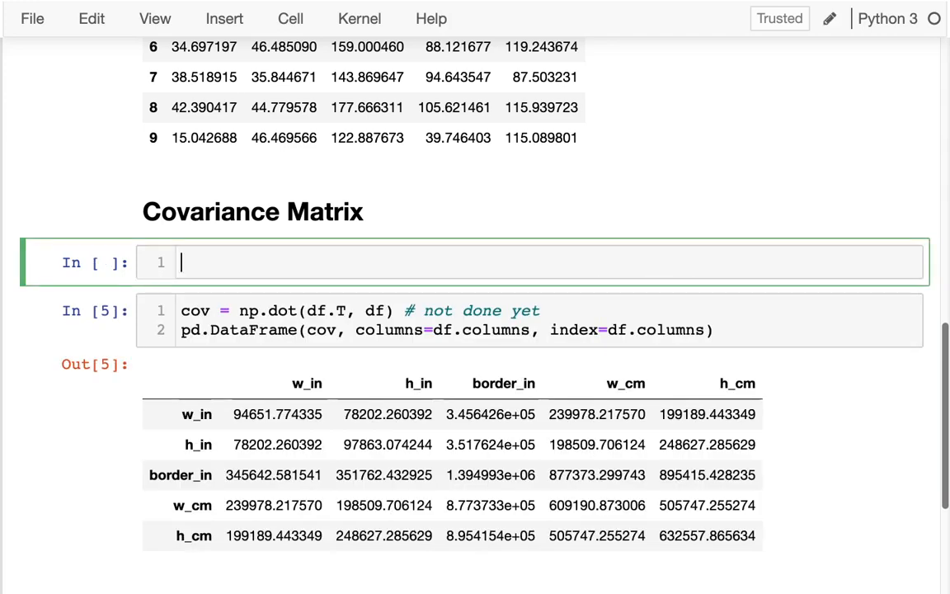
# Compute df.mean() and df - df.mean(), then assign the centred data to df0.
pyautogui.write('d')
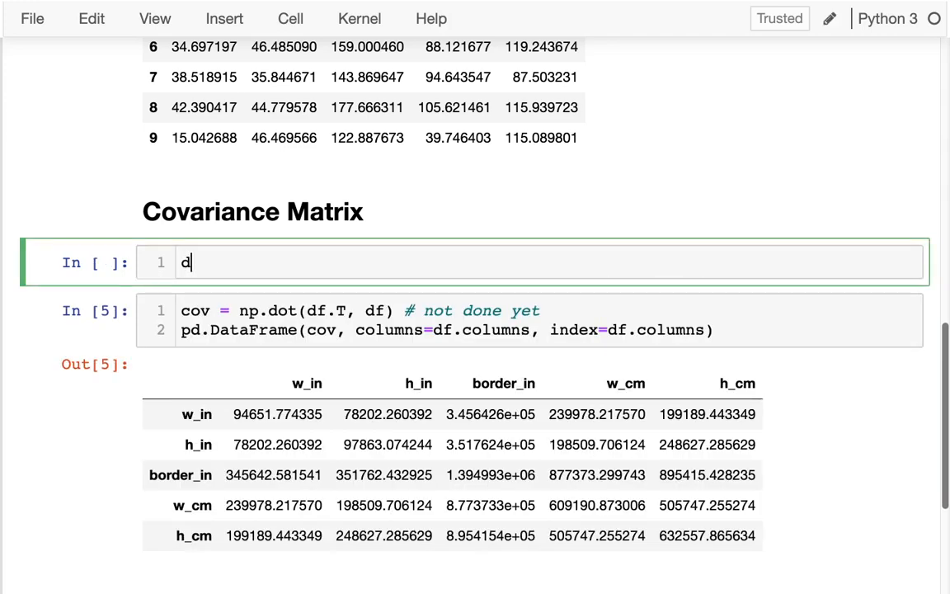
pyautogui.write('f.mean()')
pyautogui.write('df')
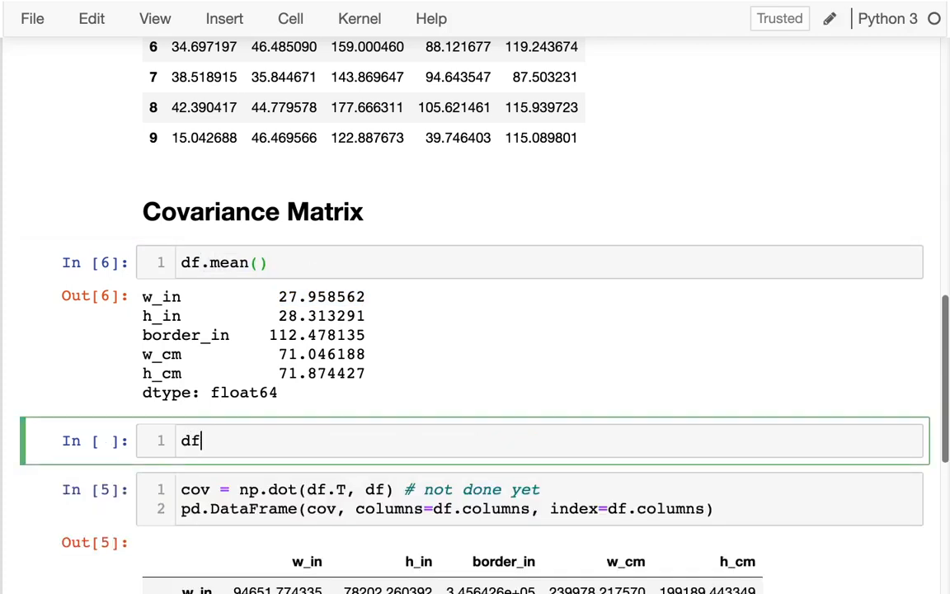
pyautogui.write('- df.mean(')
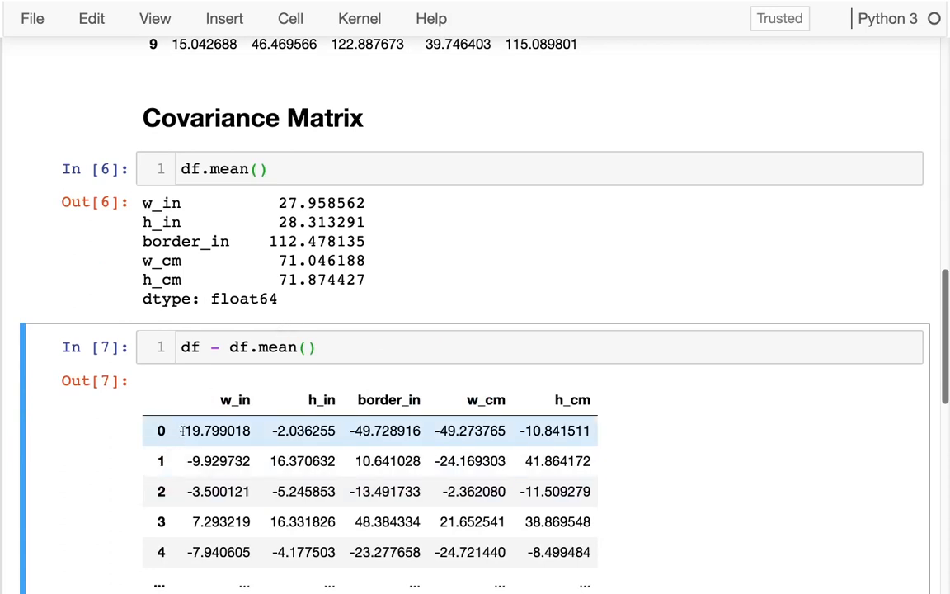
pyautogui.doubleClick(216, 430)
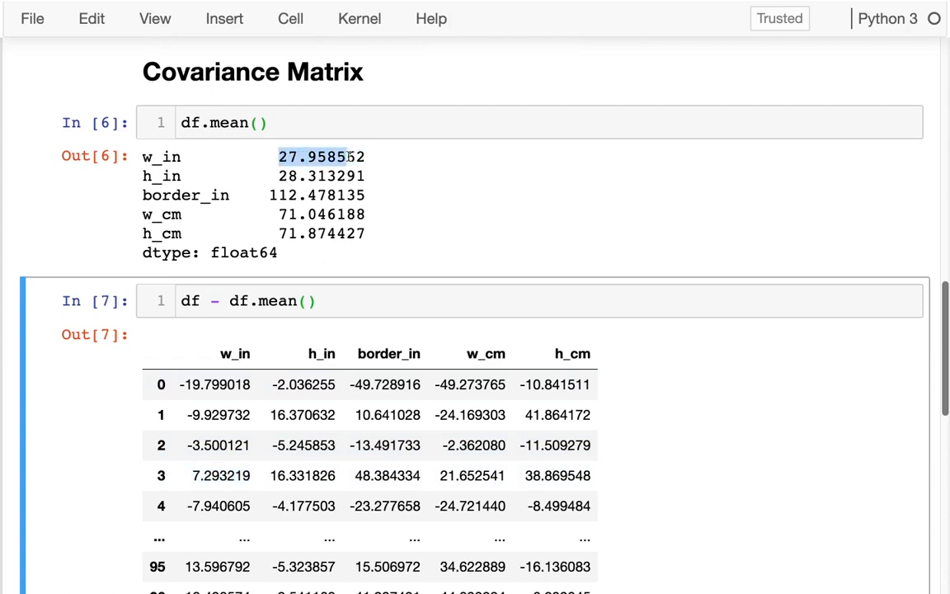
pyautogui.click(189, 301)
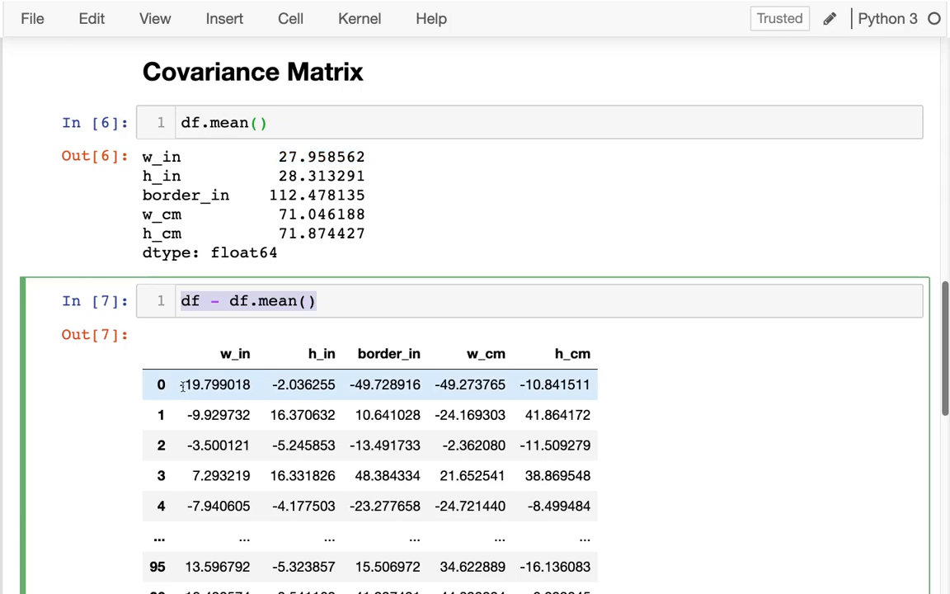
pyautogui.press('ctrl+s')
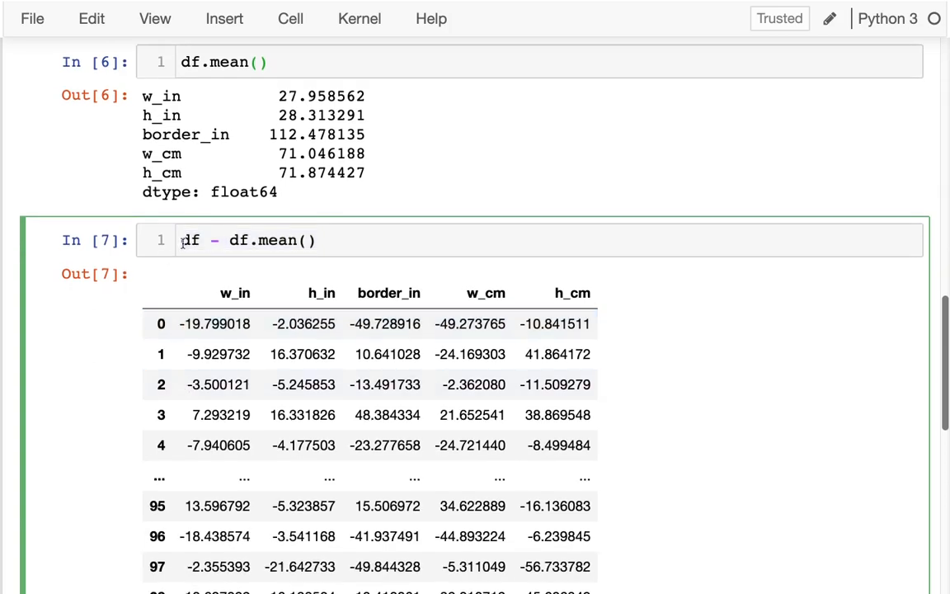
pyautogui.write('df0 =')
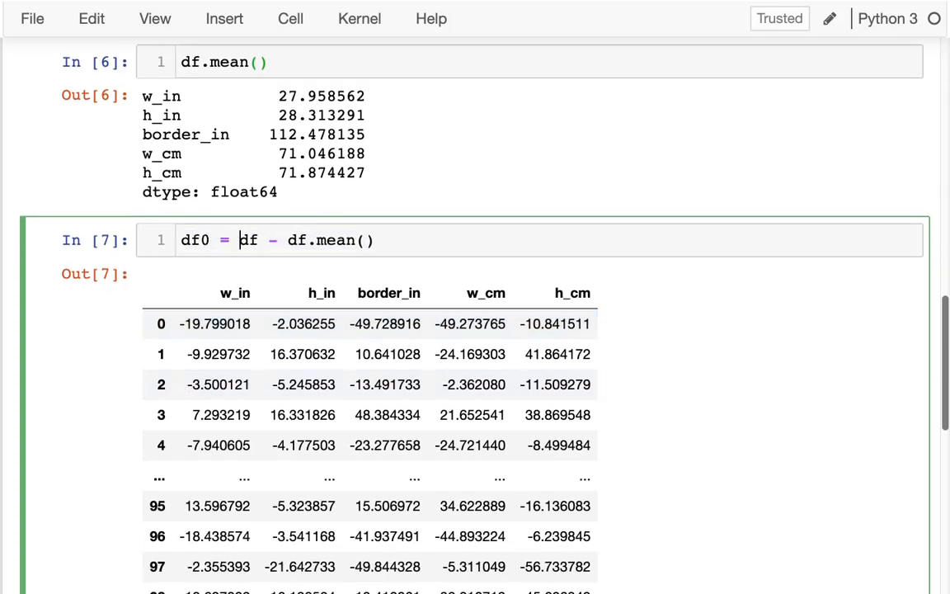
pyautogui.write('df.')
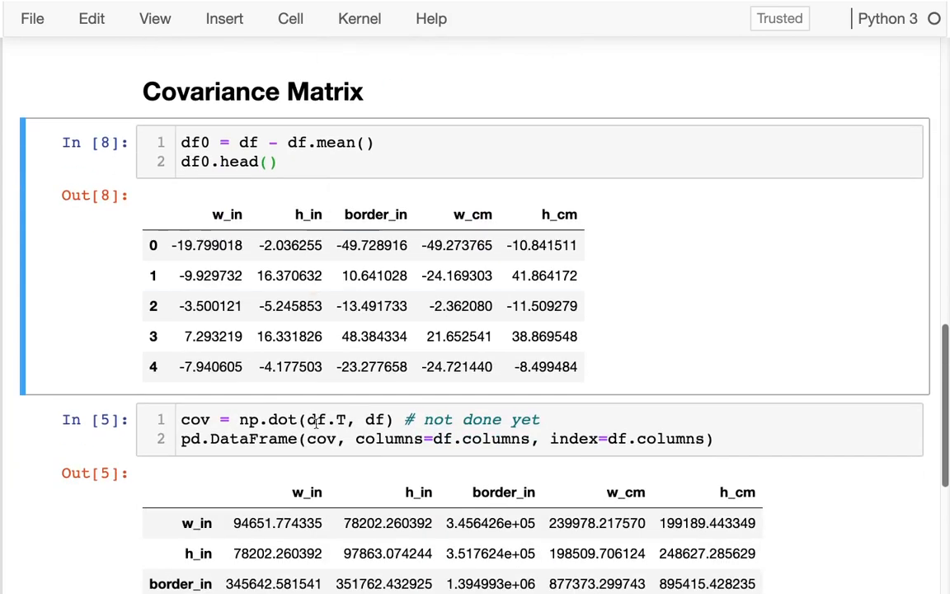
# Change df to df0 in the covariance calculation.
pyautogui.click(325, 420)
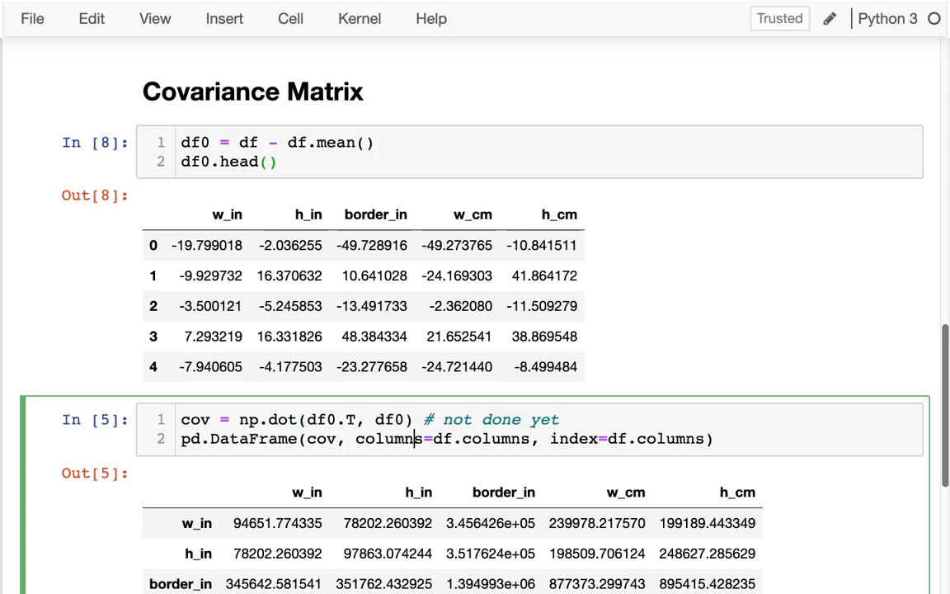
pyautogui.write('0')
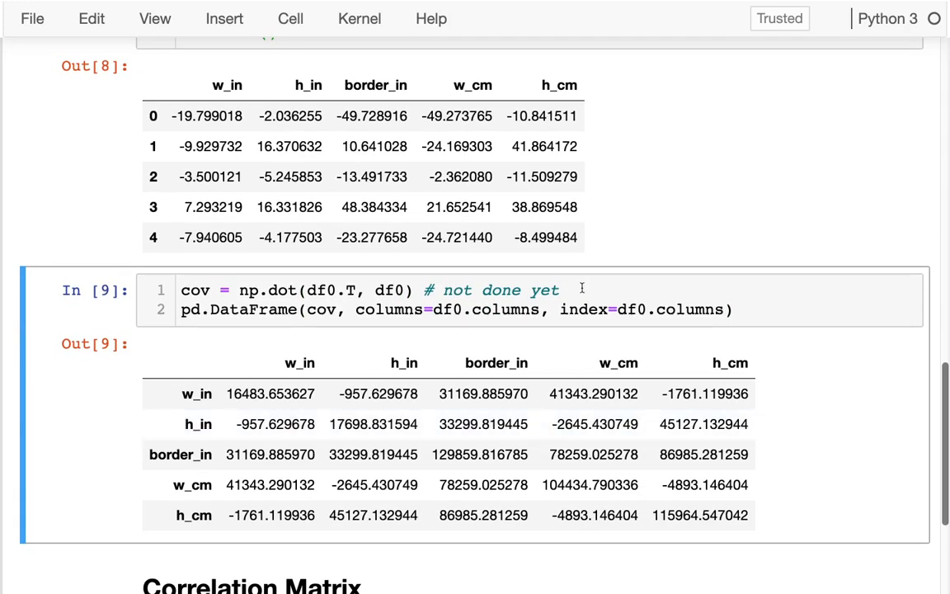
pyautogui.doubleClick(491, 289)
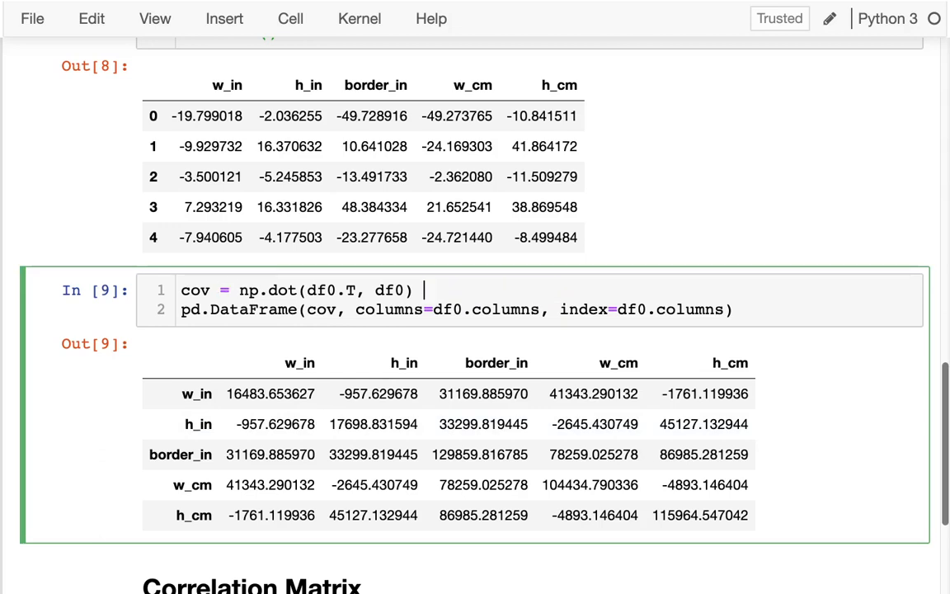
# Divide the dot product by (len(df) - 1).
pyautogui.write('/')
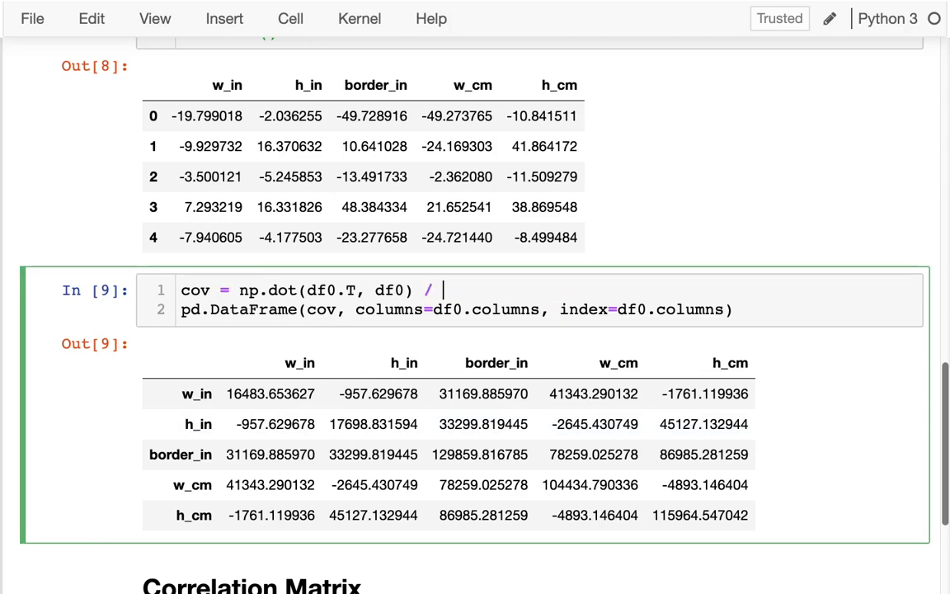
pyautogui.write('len()')
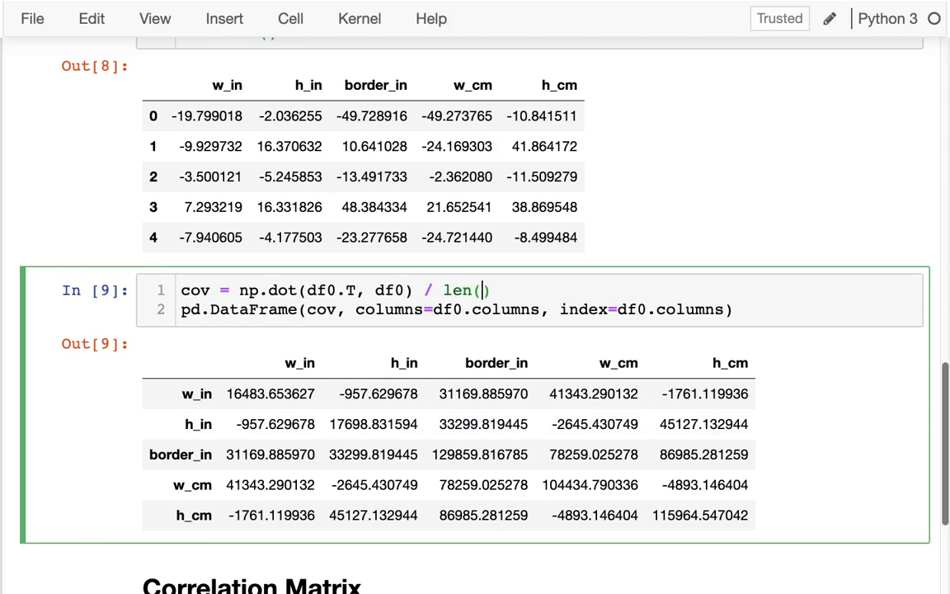
pyautogui.write('df')
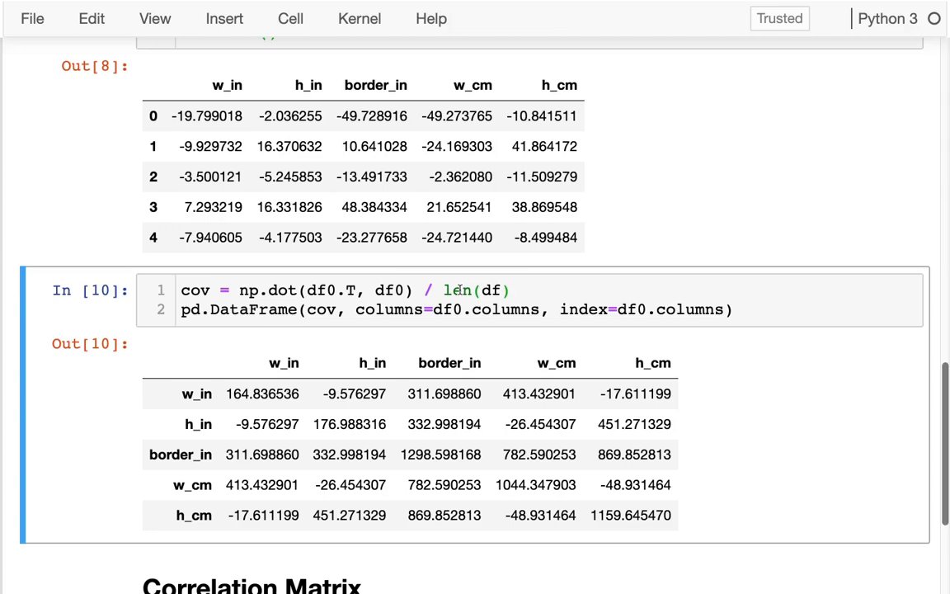
pyautogui.moveTo(458, 290)
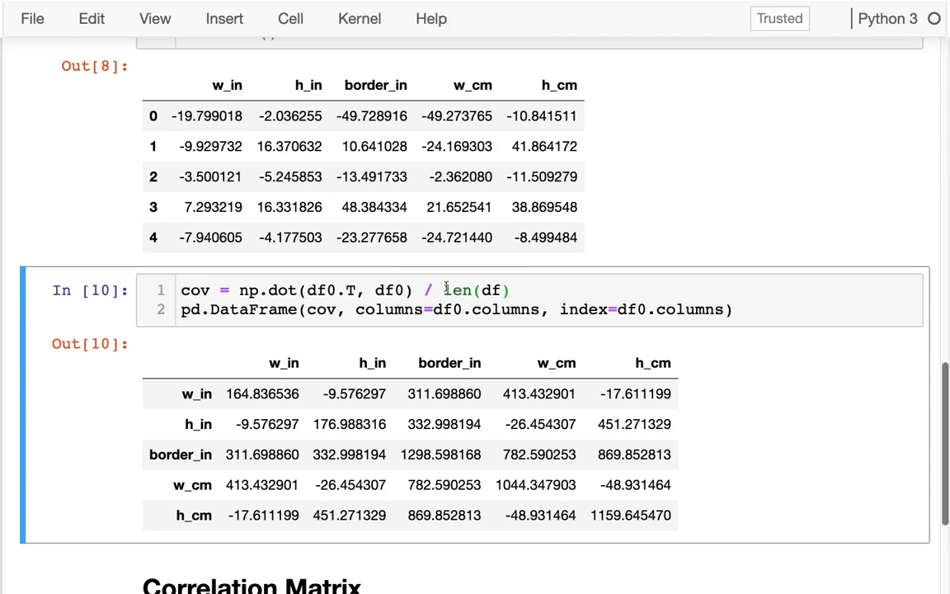
pyautogui.click(443, 290)
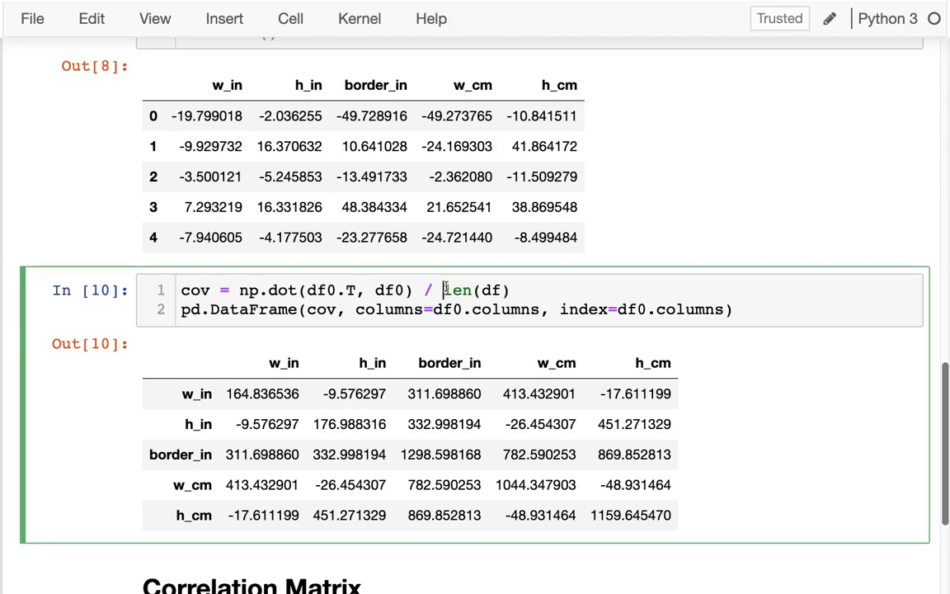
pyautogui.write('(')
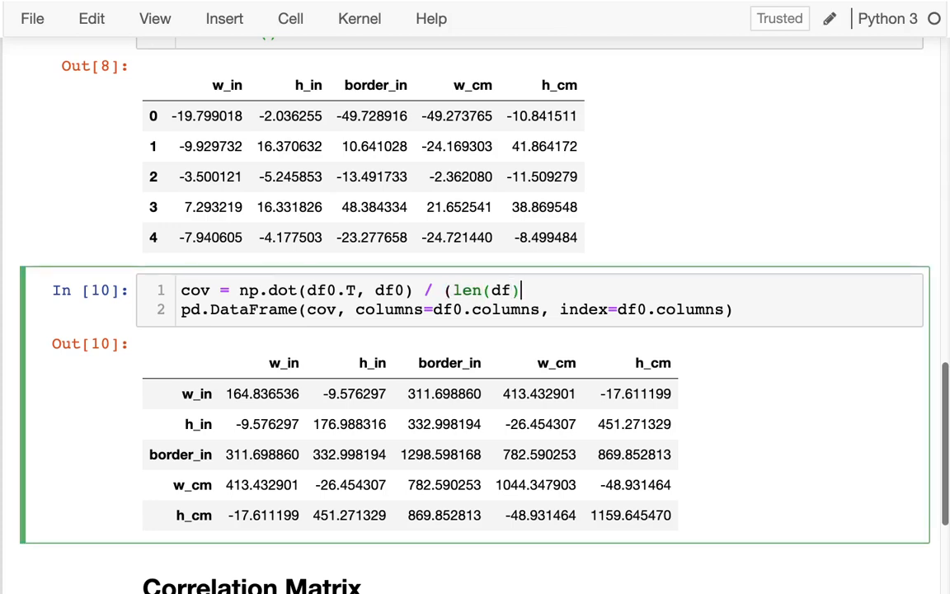
pyautogui.write(')')
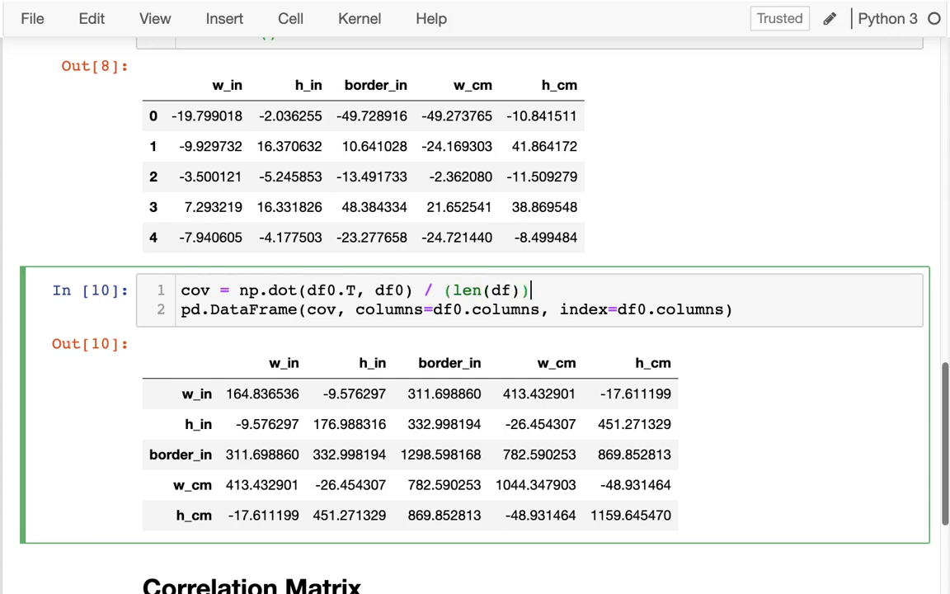
pyautogui.write('- 1')
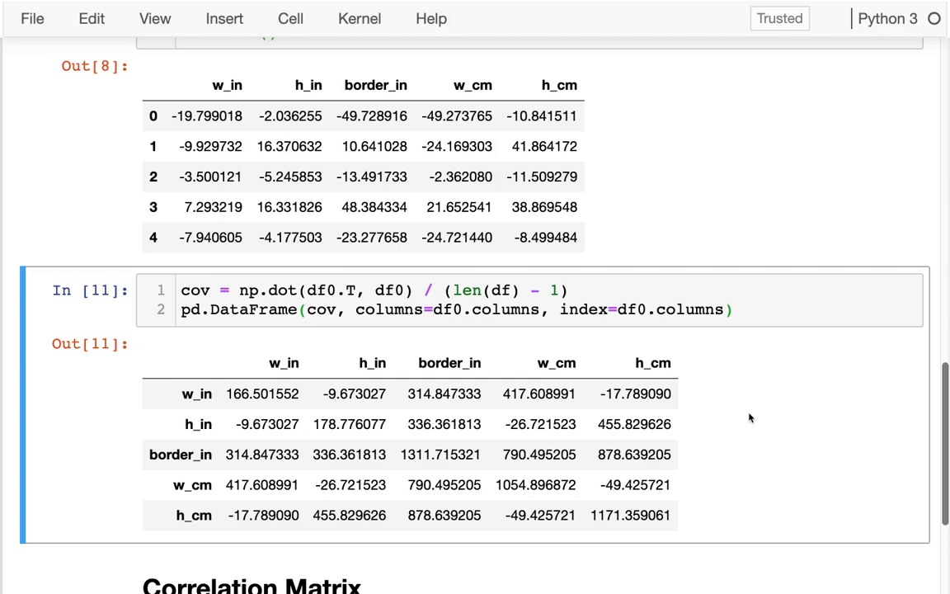
pyautogui.moveTo(745, 312)
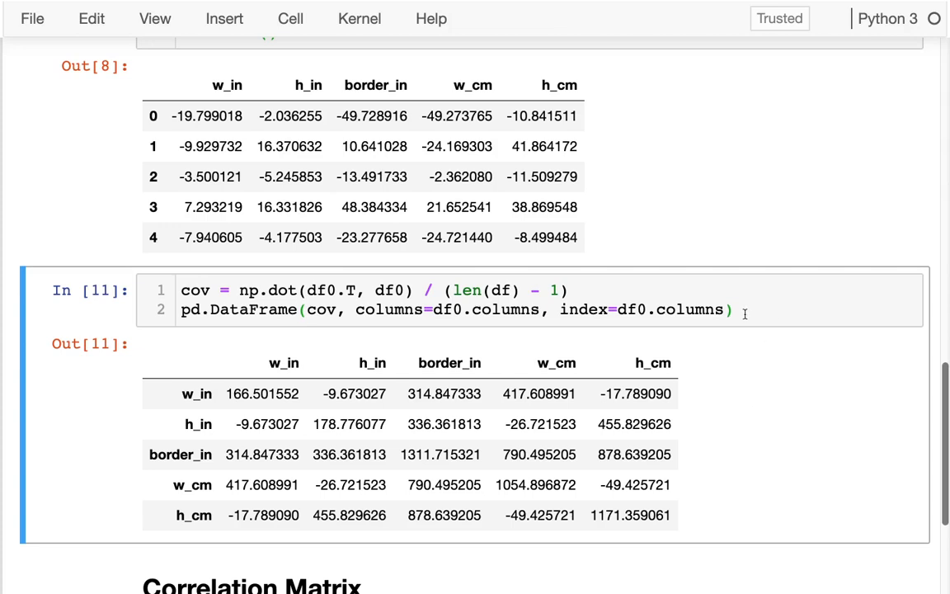
# Assign the labelled table to cov and display cov on a final line.
pyautogui.click(183, 309)
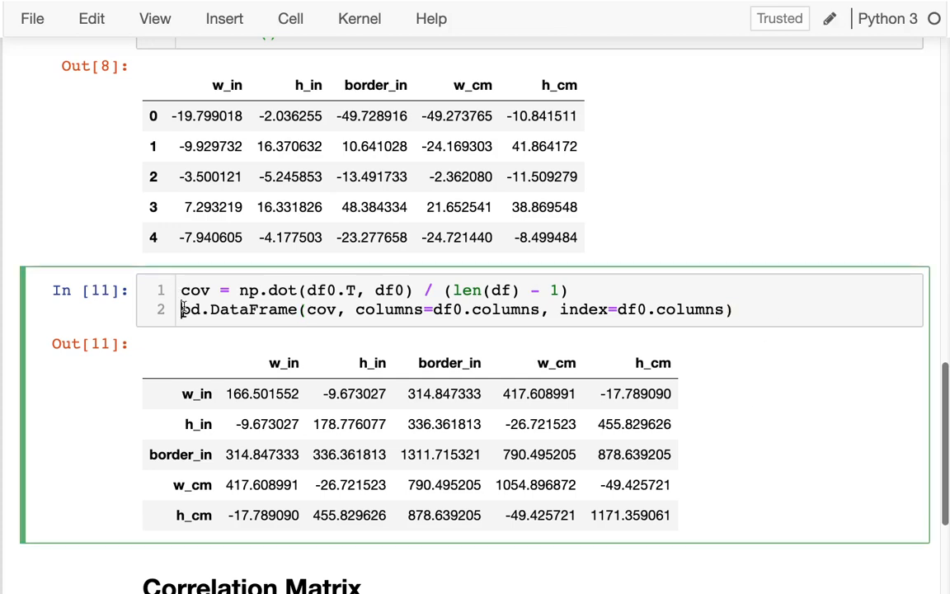
pyautogui.write('cov =')
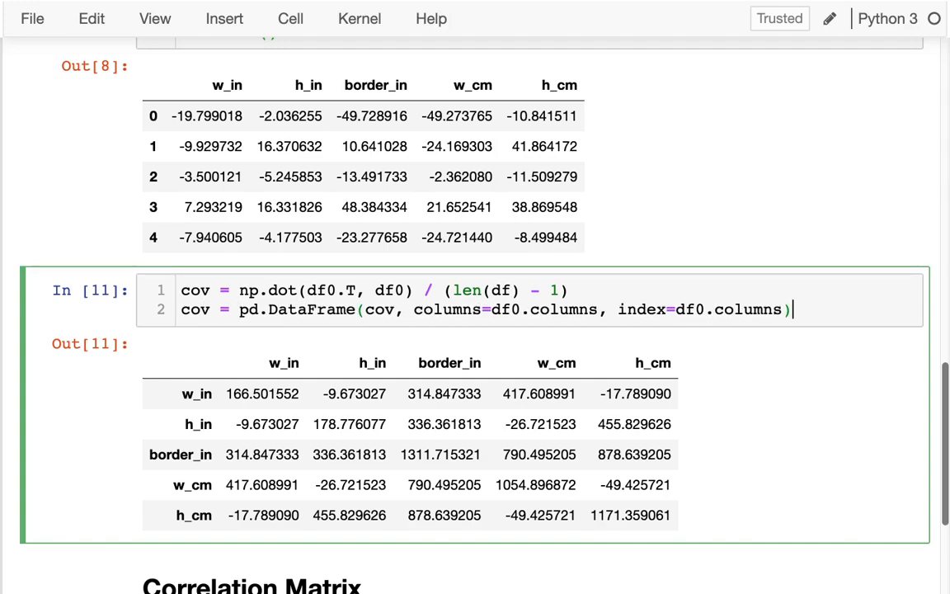
pyautogui.write('cov')
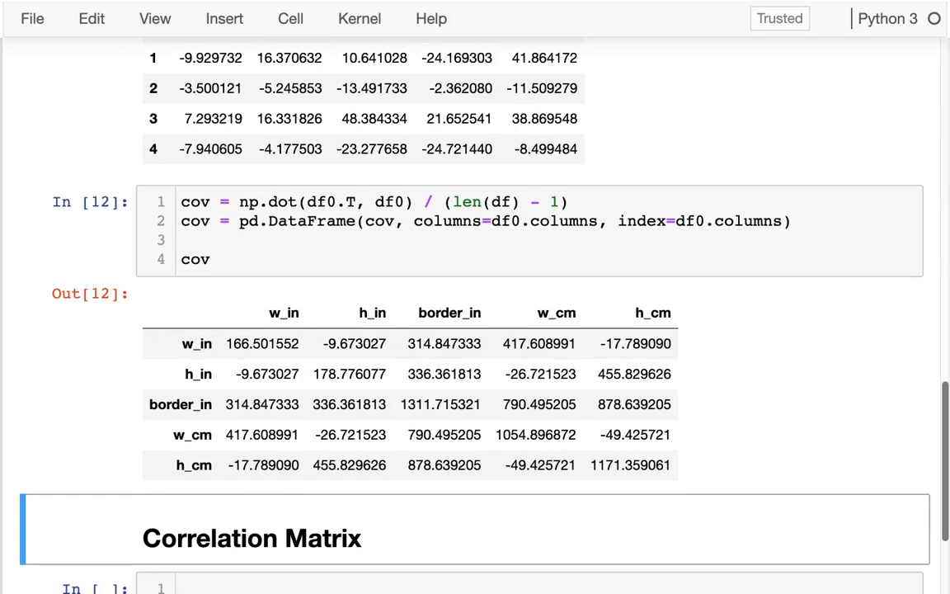
# Show df.cov() in a new cell and add assert cov == df.cov().
pyautogui.click(474, 517)
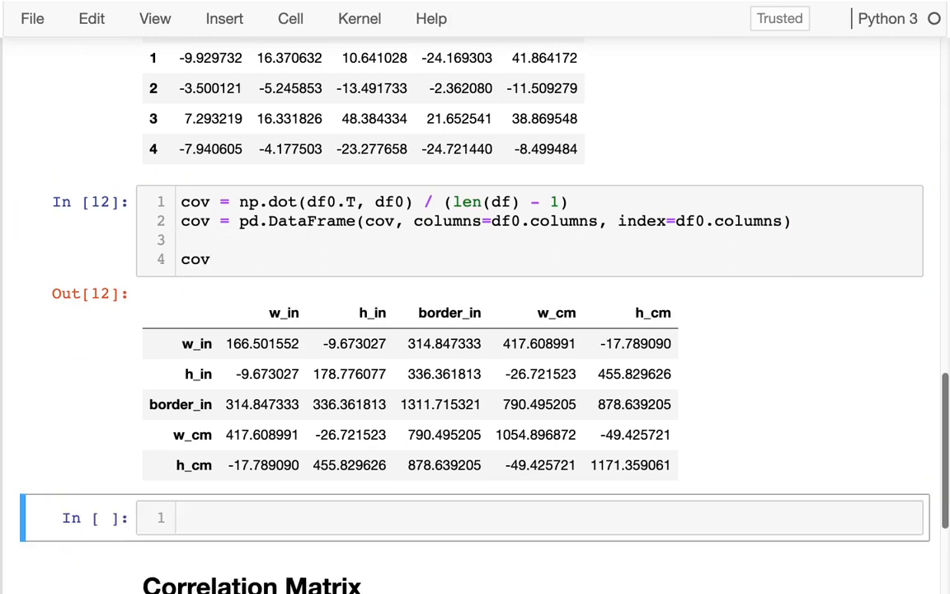
pyautogui.write('df.cov(')
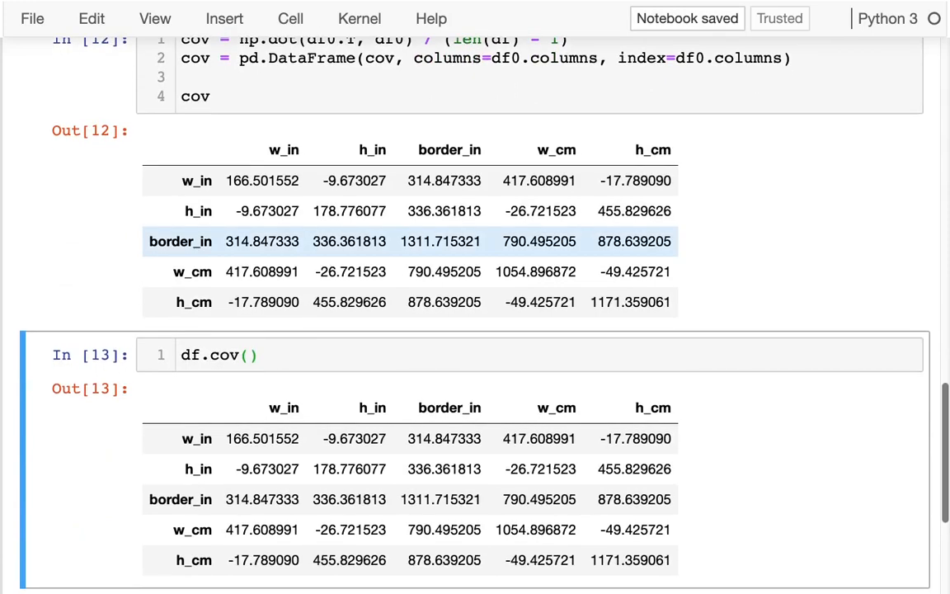
pyautogui.scroll(-3)
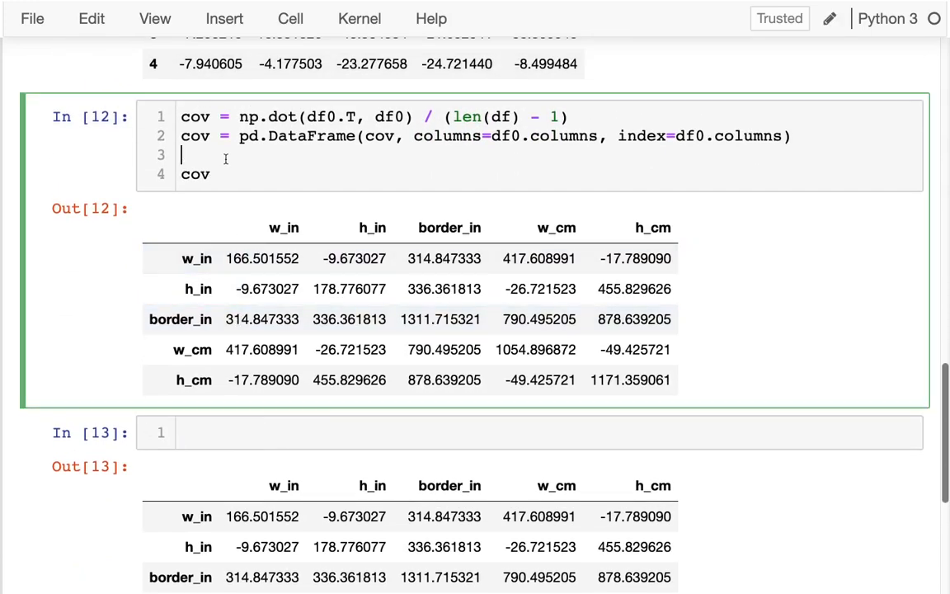
pyautogui.write('assert cov')
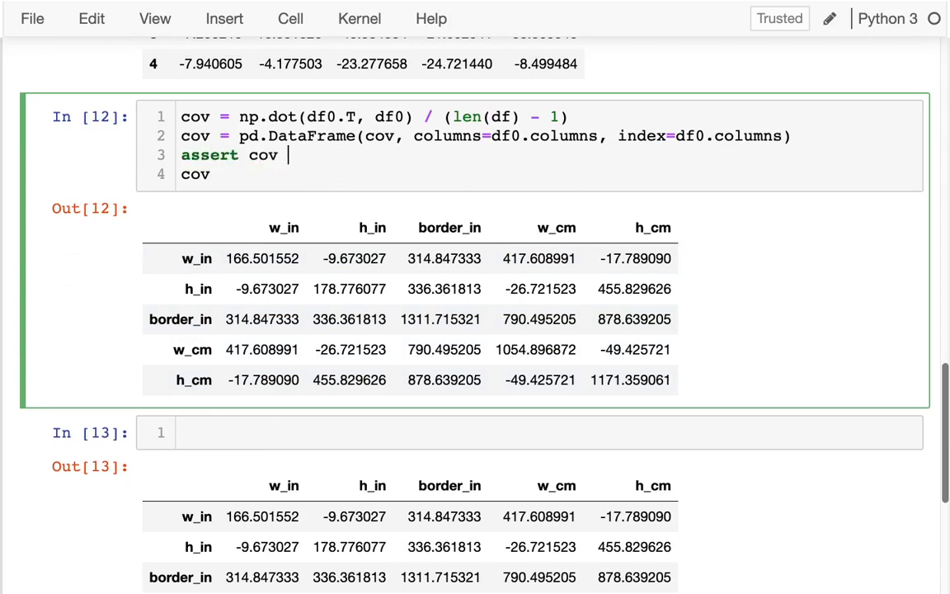
pyautogui.write('== df.cov()')
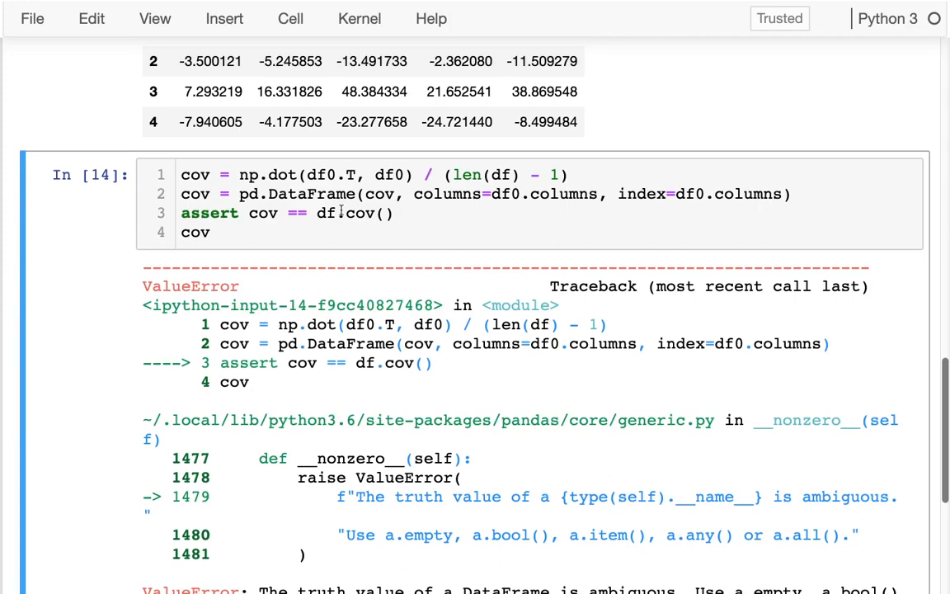
pyautogui.scroll(-3)
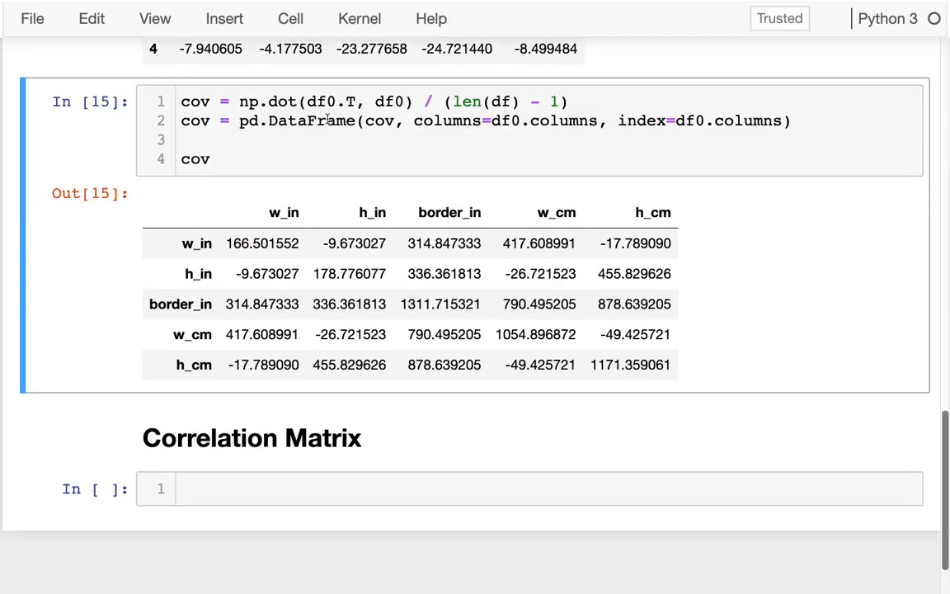
# Remove the failing assertion, leaving the cell that displays cov.
pyautogui.write('df.c')
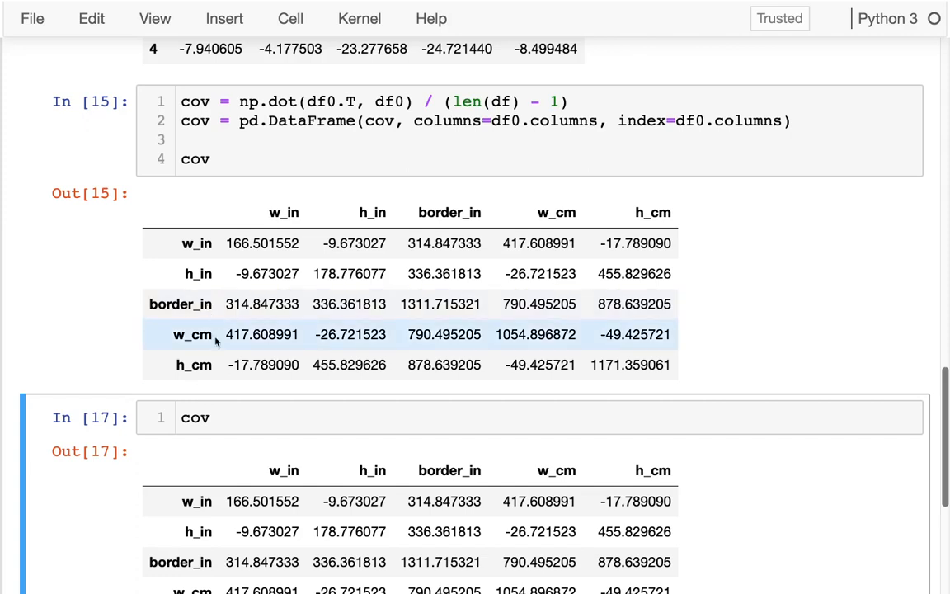
pyautogui.click(195, 418)
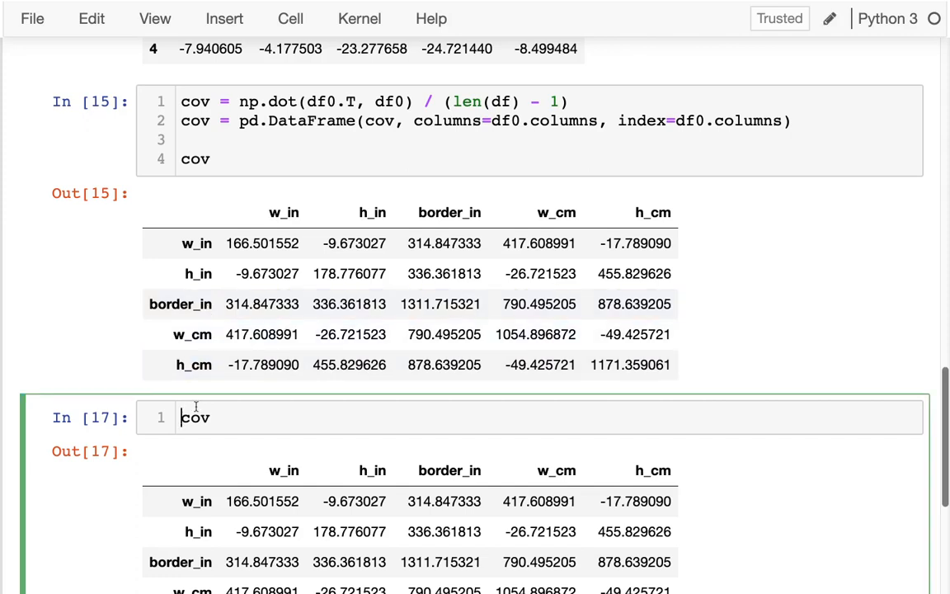
pyautogui.moveTo(291, 384)
pyautogui.write('n')
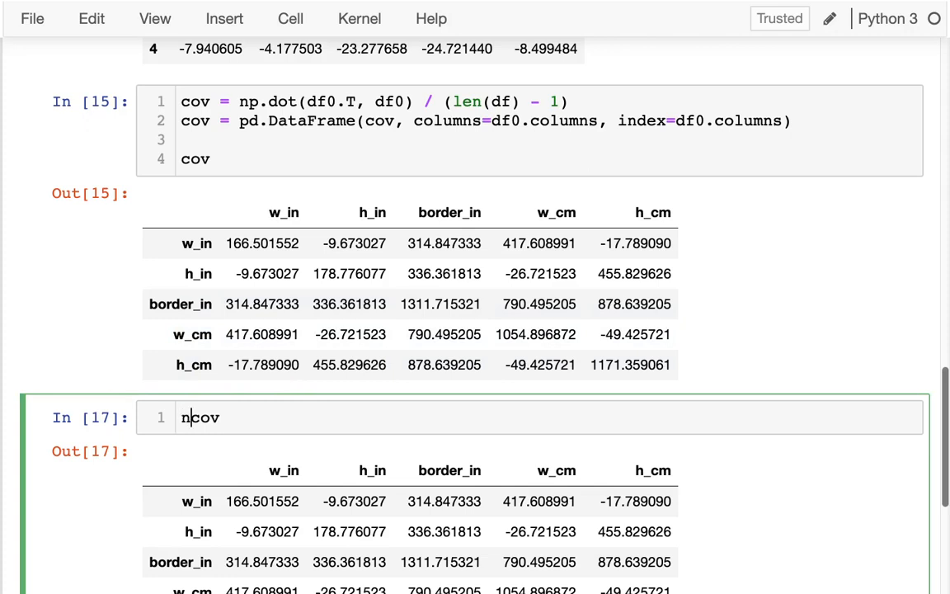
pyautogui.press('Backspace')
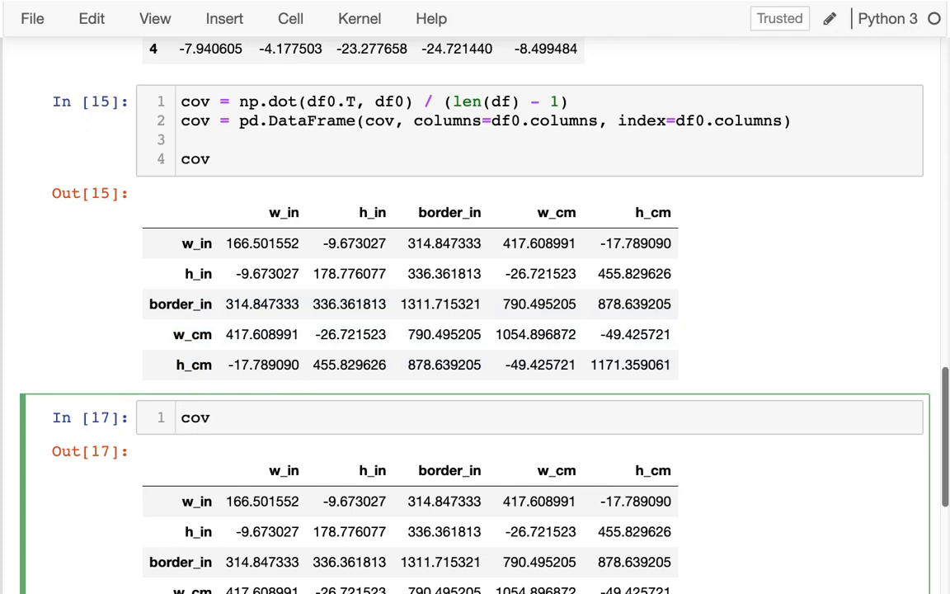
pyautogui.write('df')
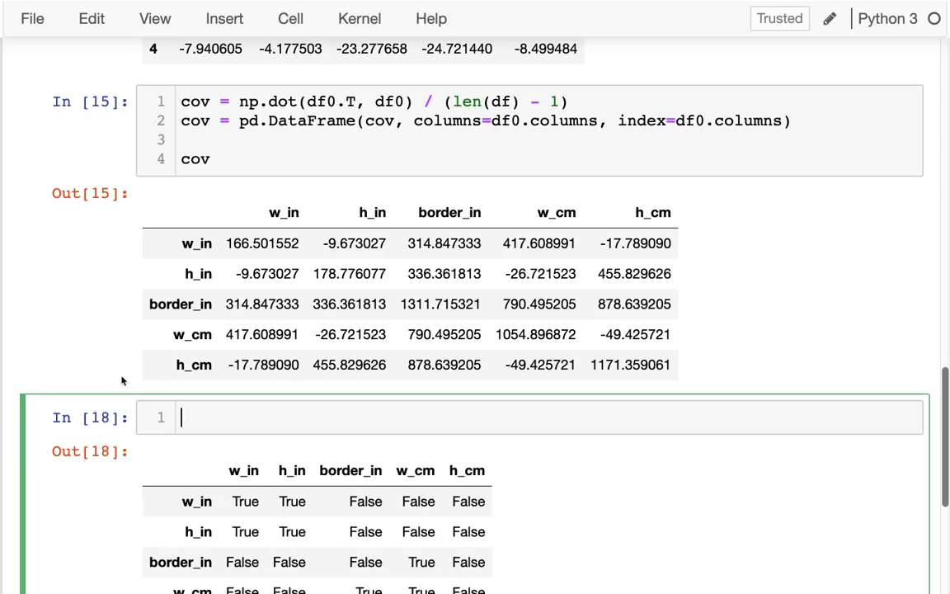
# Compare df.cov() == cov, then rewrite it as np.allclose(df.cov(), cov).
pyautogui.write('df.cov() == cov')
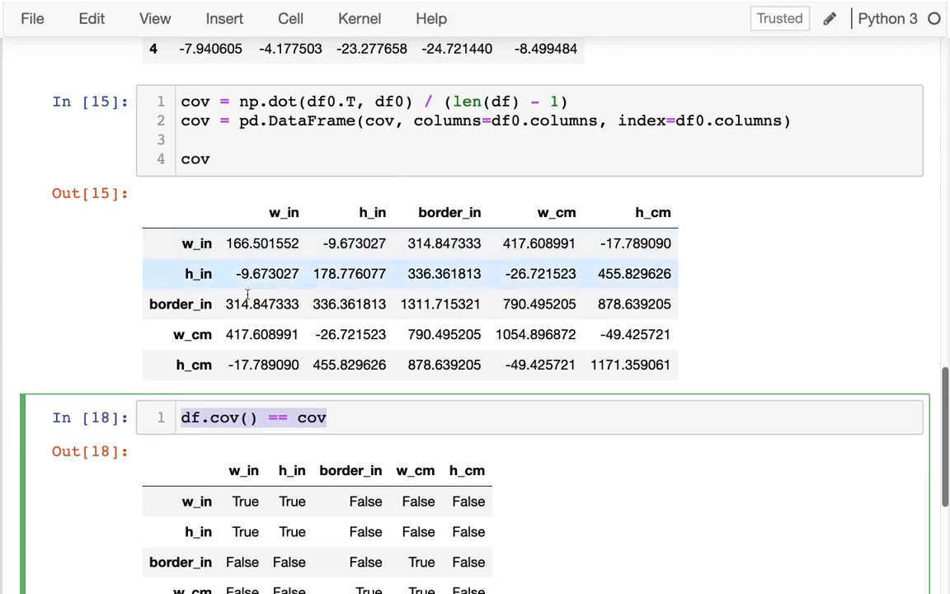
pyautogui.click(222, 418)
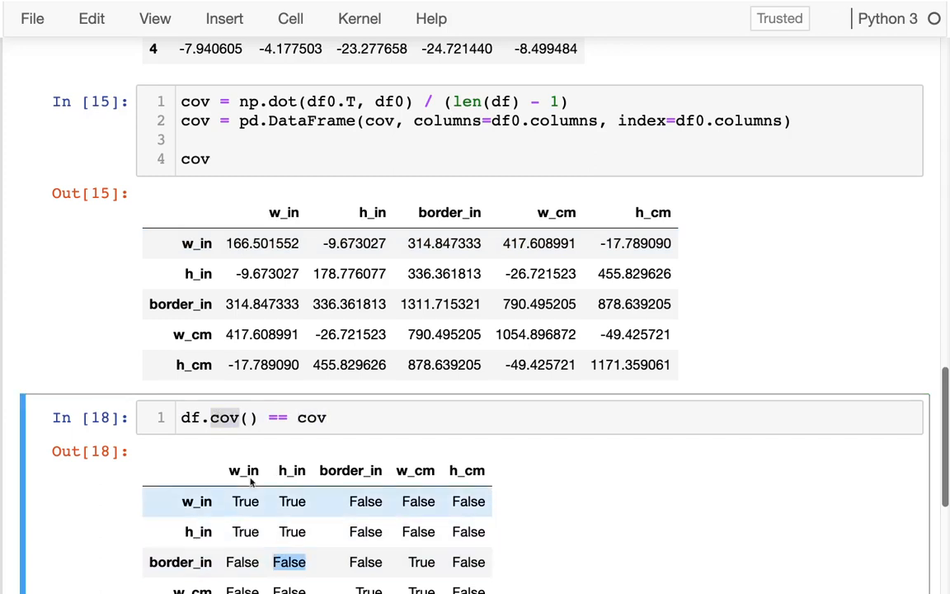
pyautogui.write('np.')
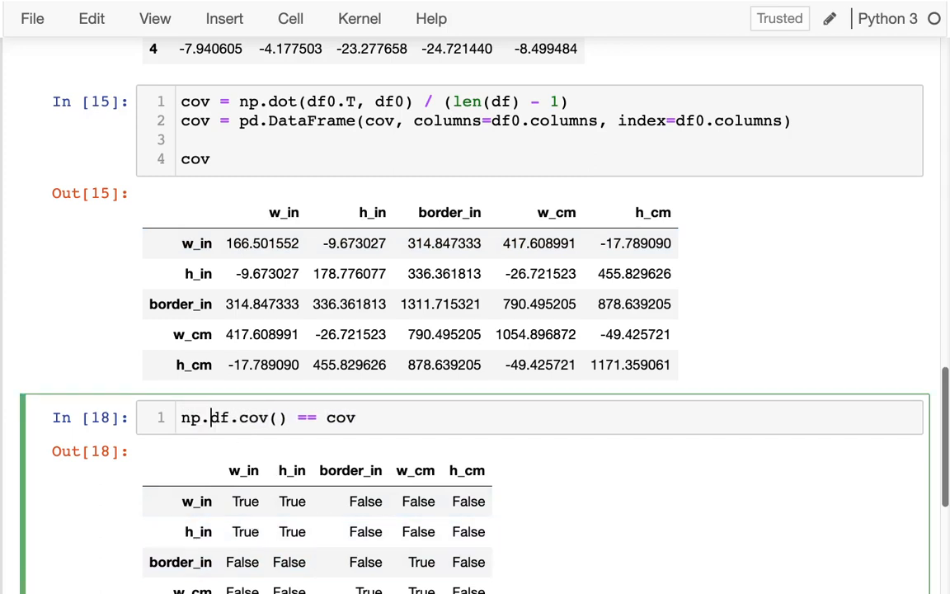
pyautogui.write('allclose(')
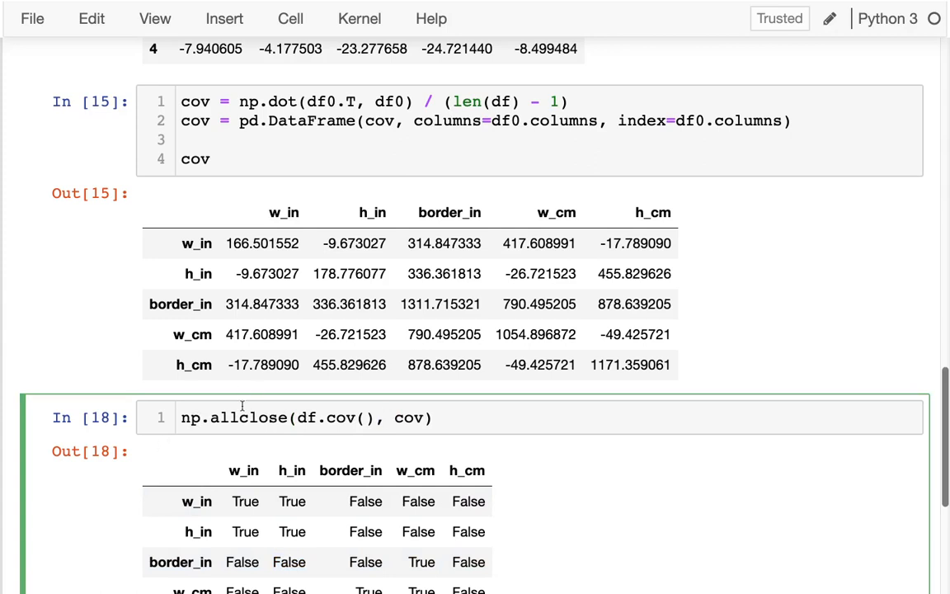
pyautogui.doubleClick(334, 418)
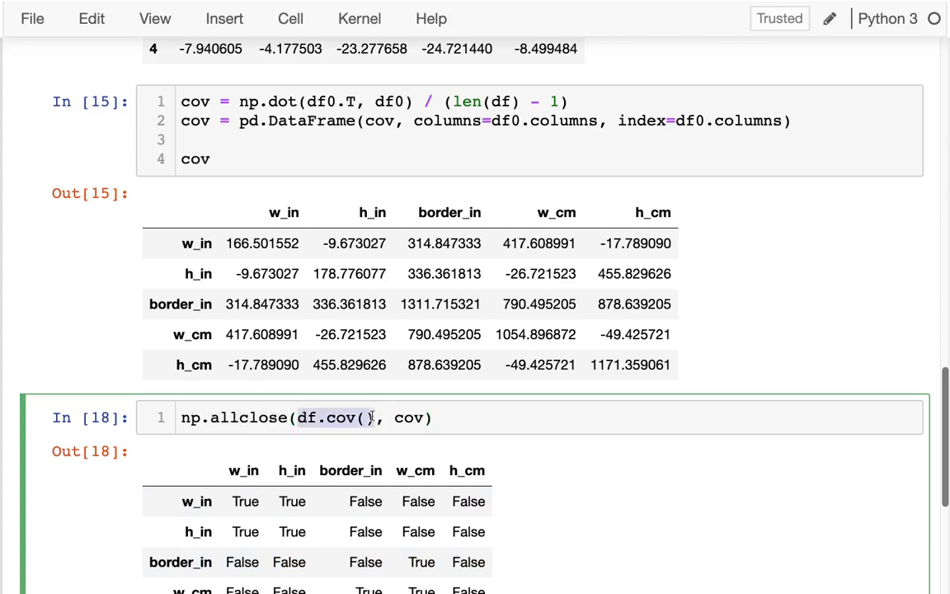
pyautogui.doubleClick(409, 417)
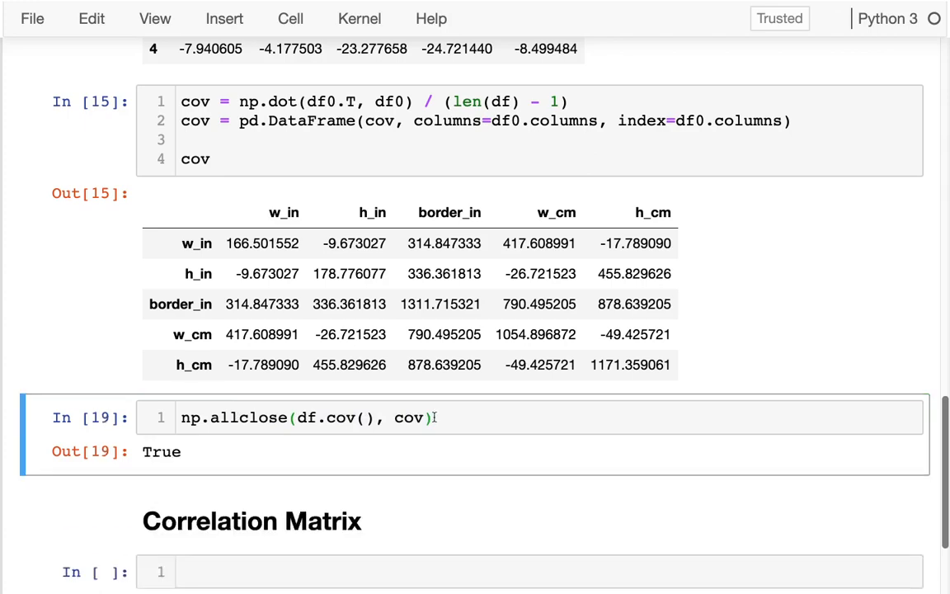
# Add assert np.allclose(df.cov(), cov) and inspect the w_in variance and covariance values.
pyautogui.write('a')
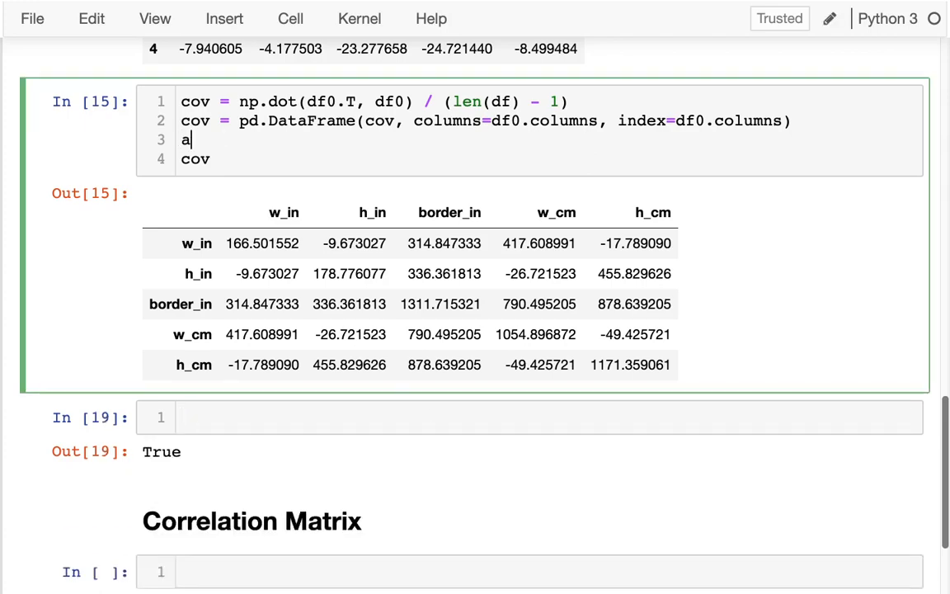
pyautogui.write('ssert np.allclose(df.cov(), cov)')
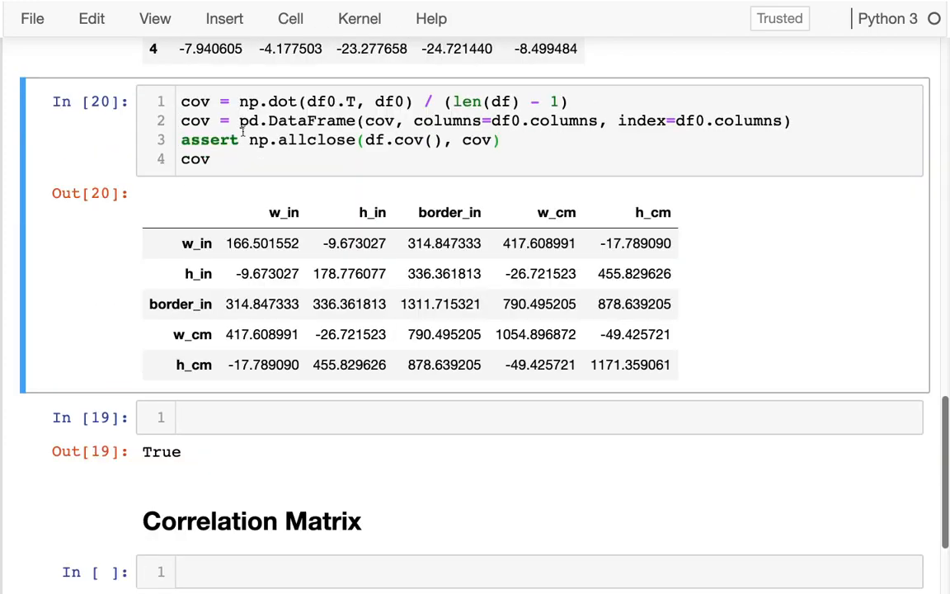
pyautogui.moveTo(305, 101); pyautogui.dragTo(410, 102)
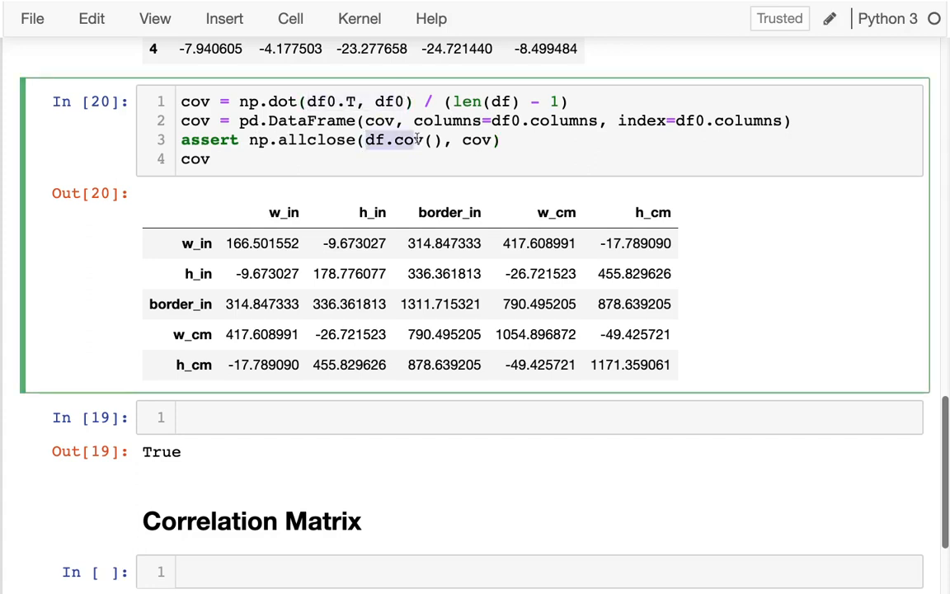
pyautogui.click(247, 417)
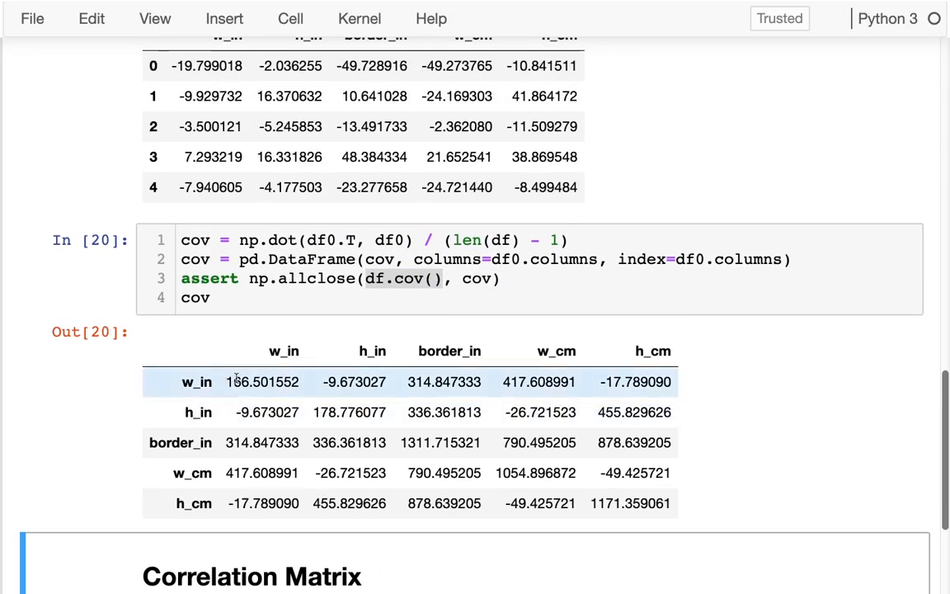
pyautogui.doubleClick(262, 381)
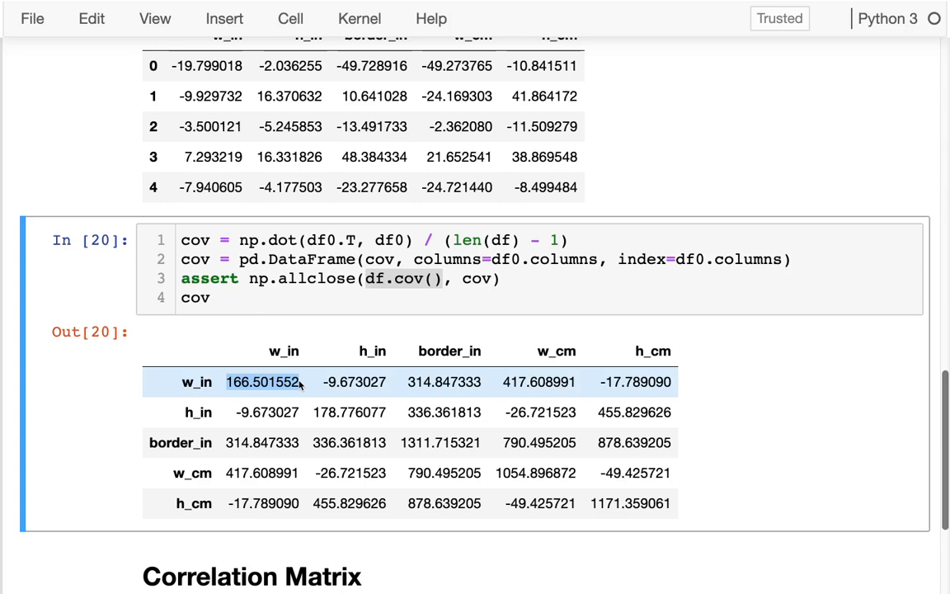
pyautogui.moveTo(264, 412)
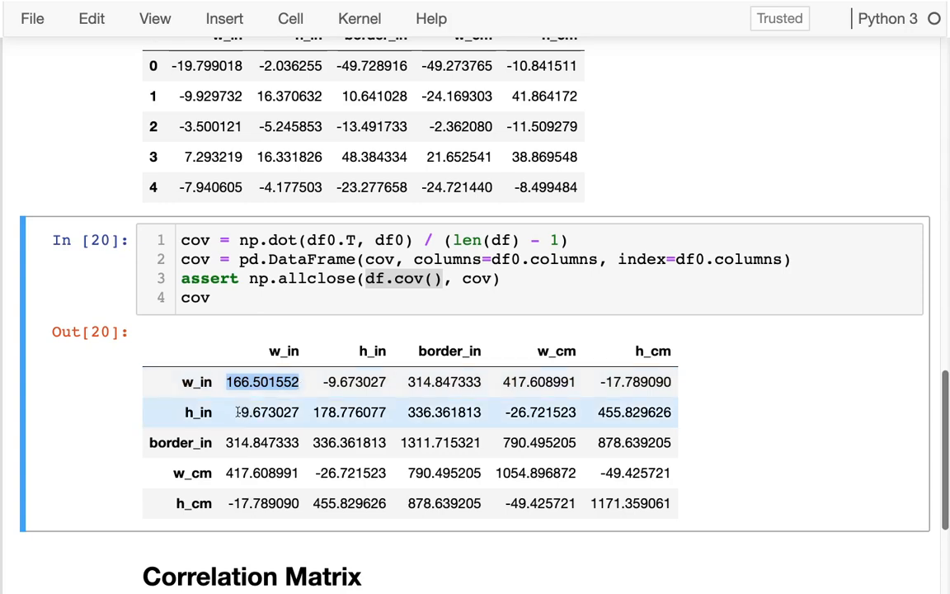
pyautogui.click(265, 411)
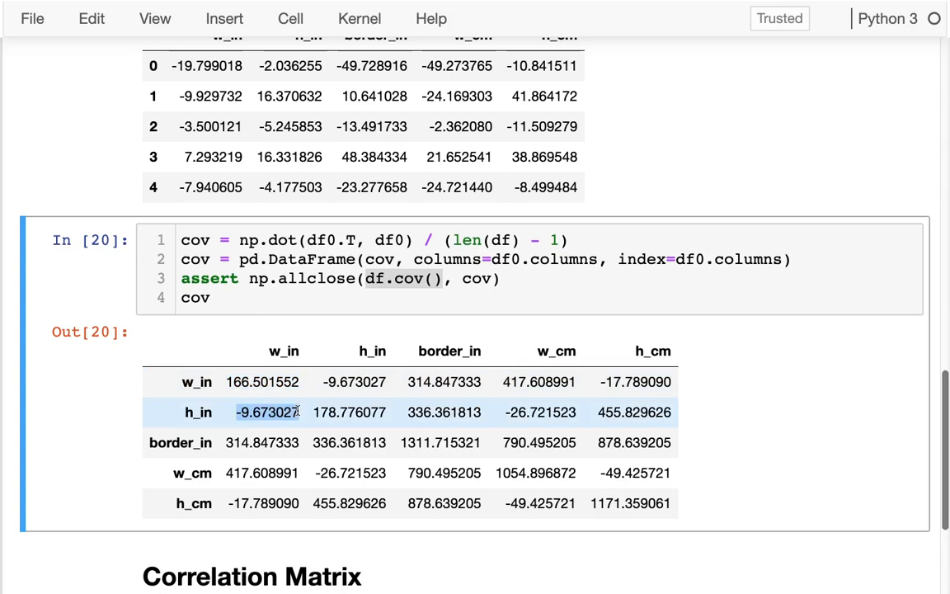
pyautogui.click(302, 298)
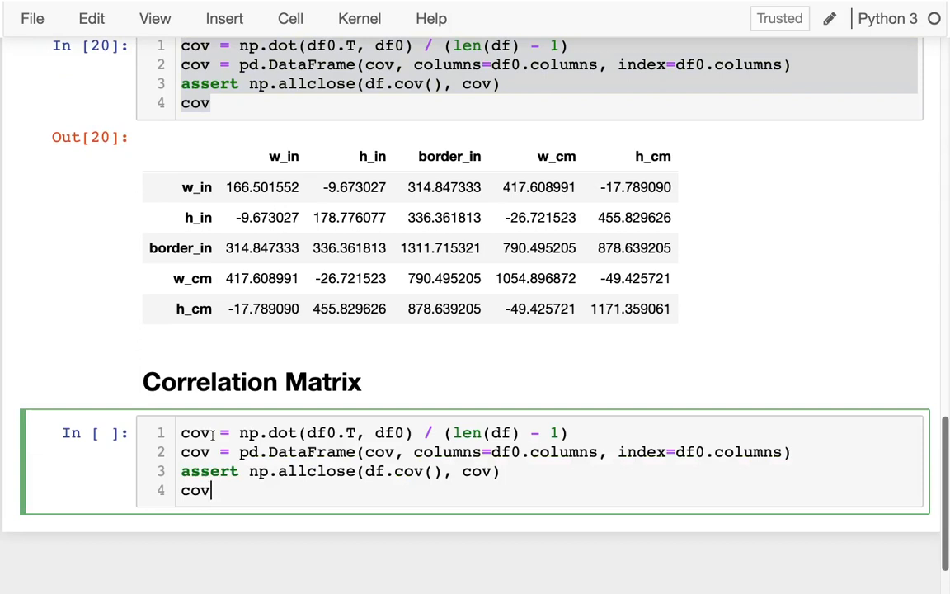
# Enter df0 = df - df.mean() and start dividing it by df.std().
pyautogui.press('ctrl+s')
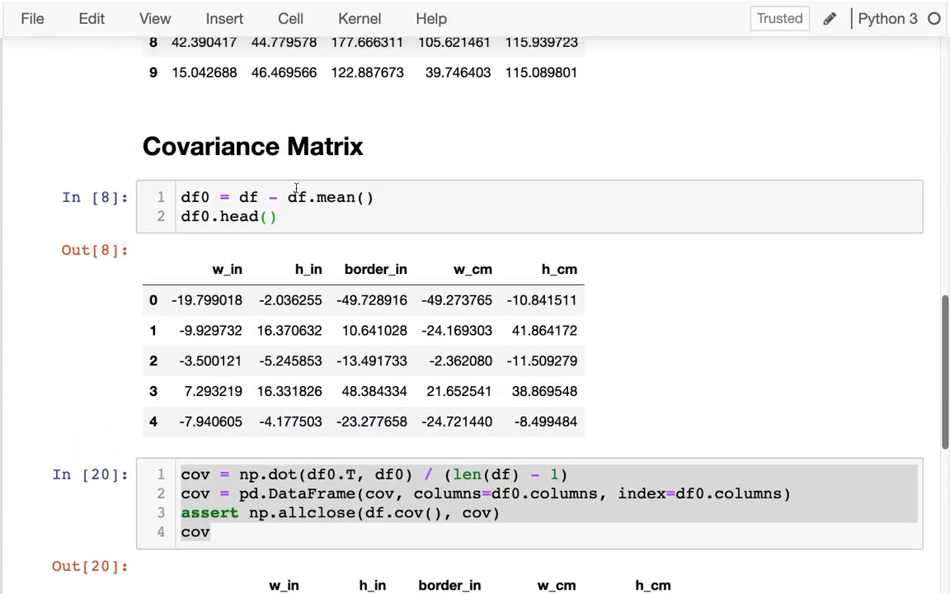
pyautogui.scroll(-3)
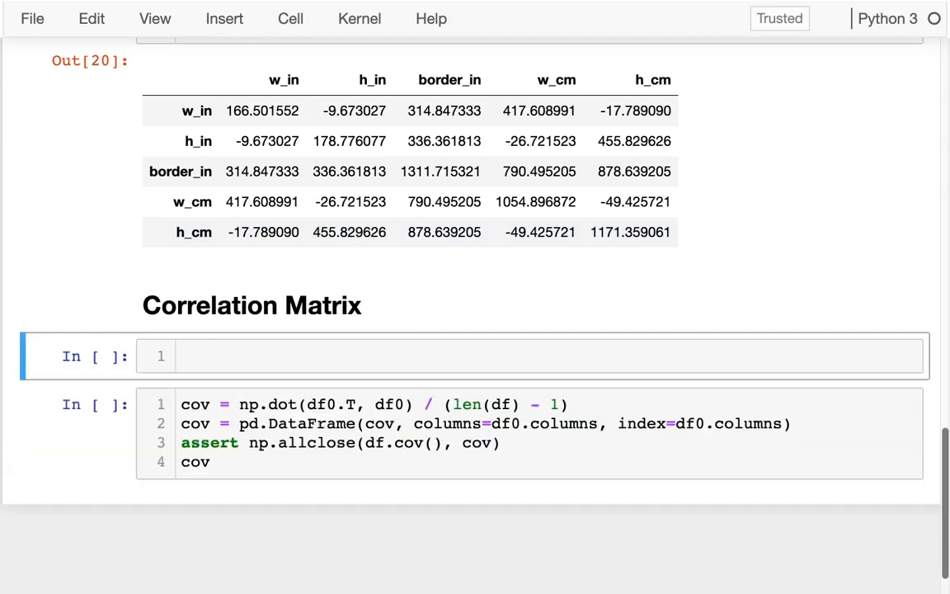
pyautogui.write('df0 = df - df.mean()')
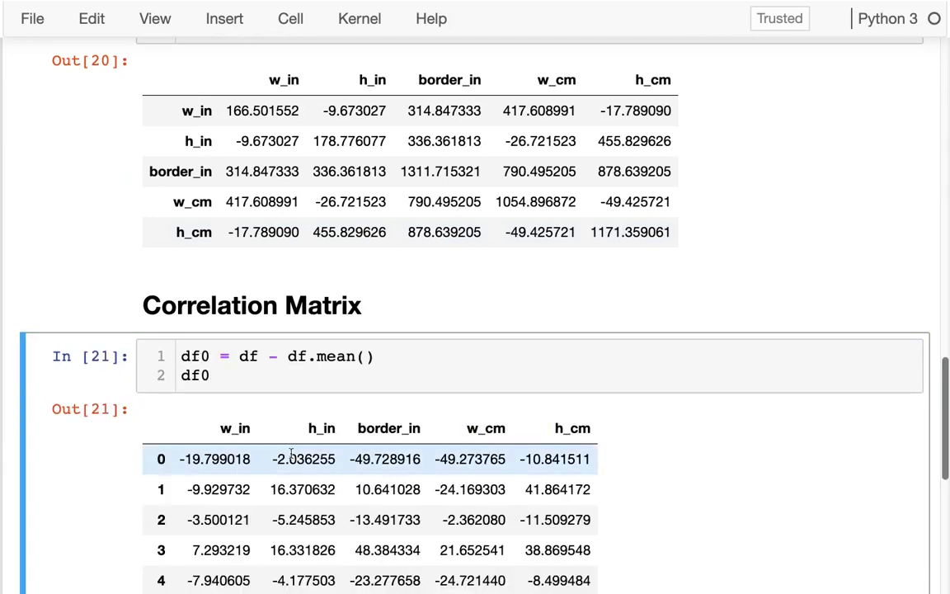
pyautogui.scroll(-3)
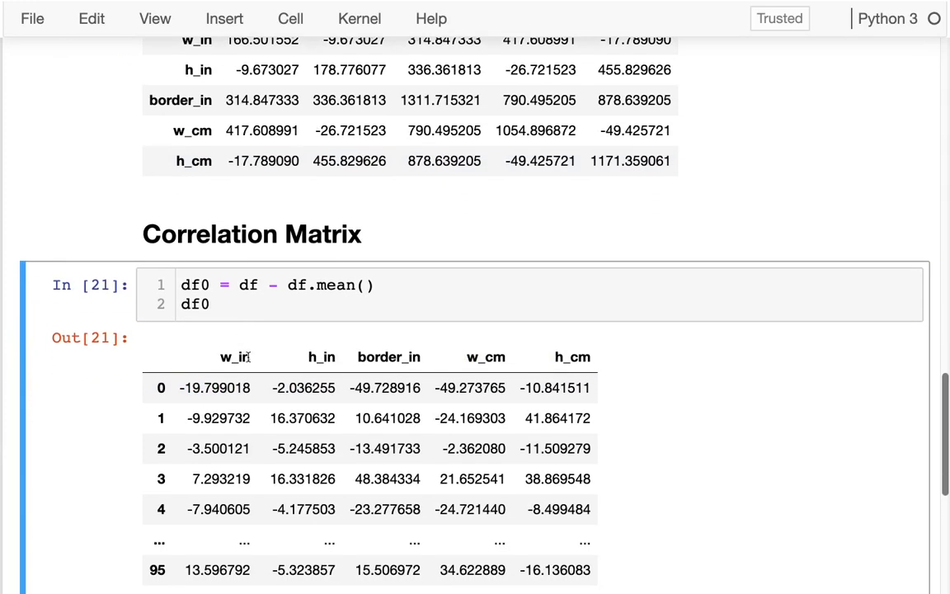
pyautogui.scroll(-3)
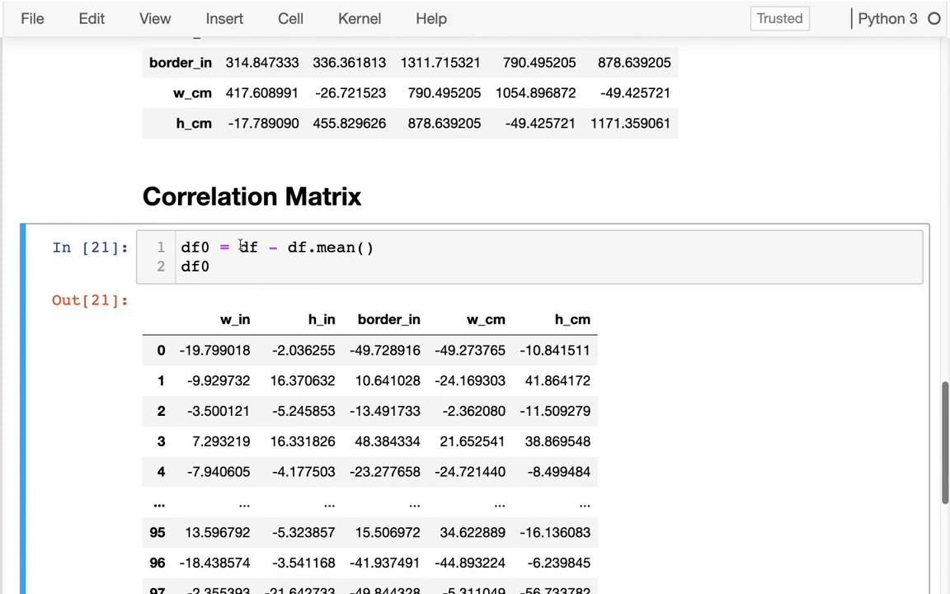
pyautogui.click(240, 247)
pyautogui.write('(')
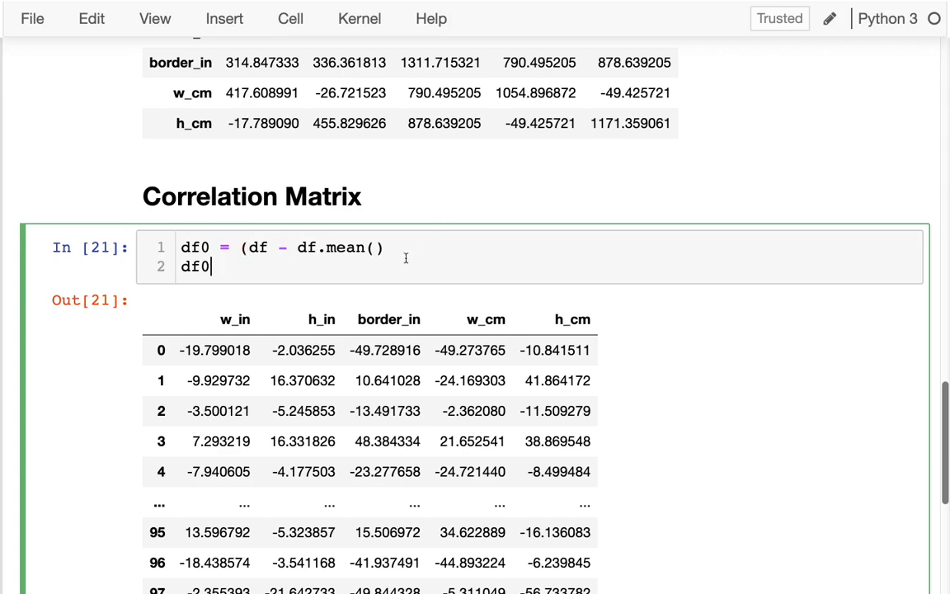
pyautogui.write('/')
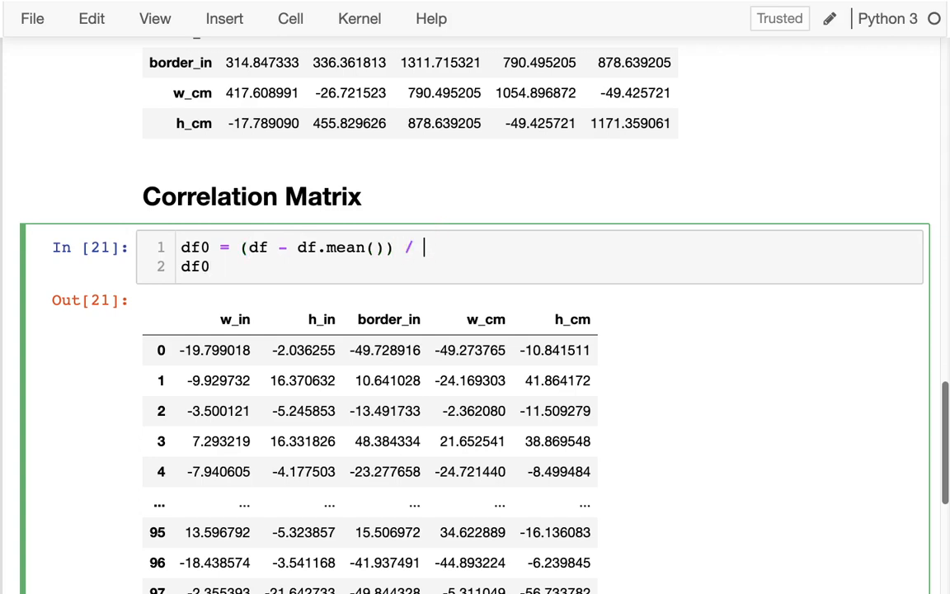
pyautogui.press('BackSpace')
pyautogui.write('df.std()')
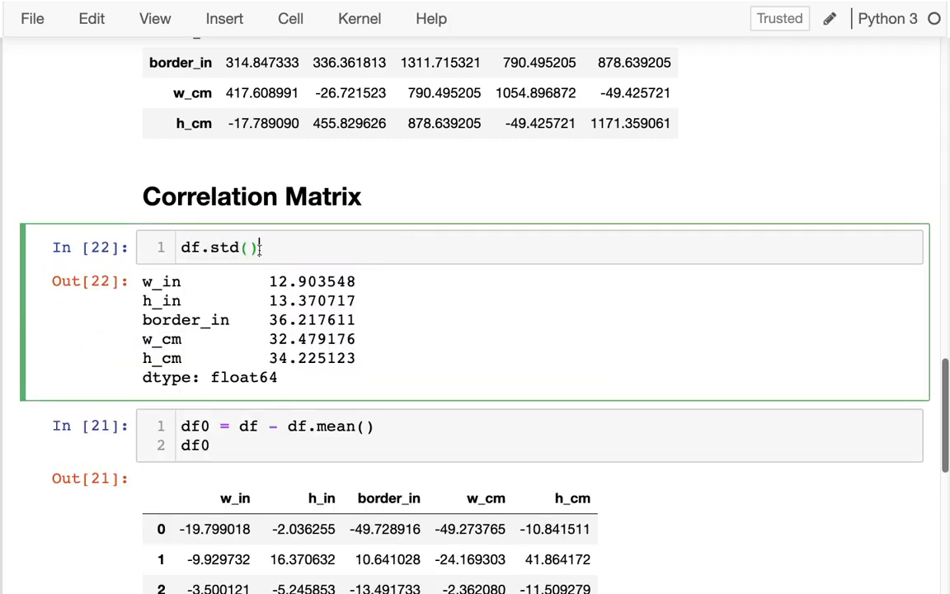
pyautogui.click(239, 427)
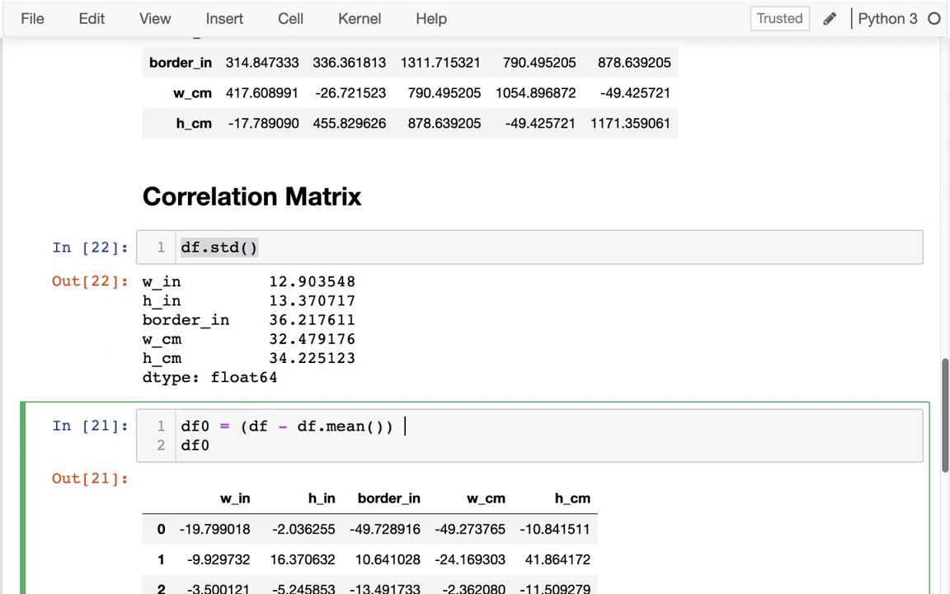
pyautogui.write('/ df.std(')
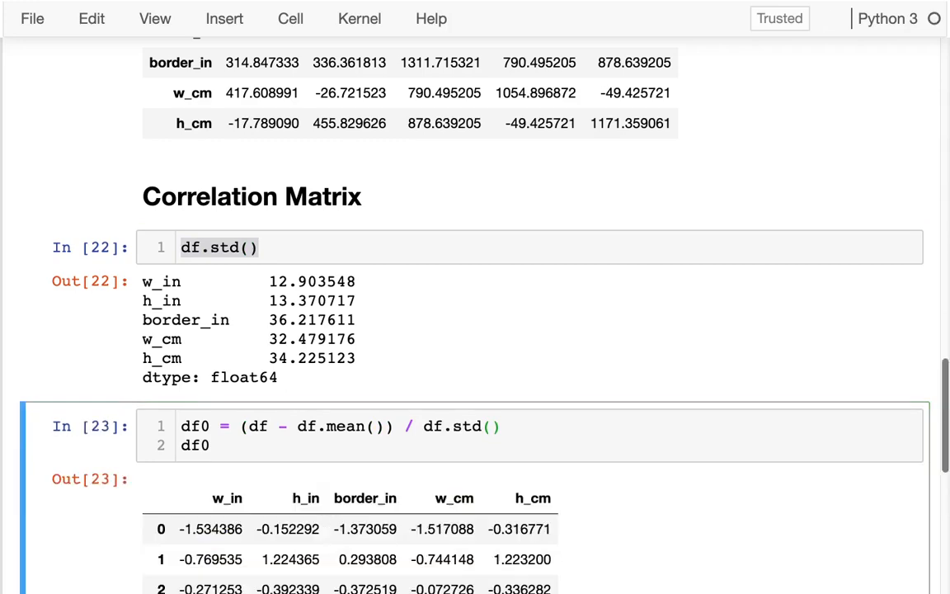
# Rename cov to corr and check the 1.000000 diagonal of the correlation table.
pyautogui.scroll(-3)
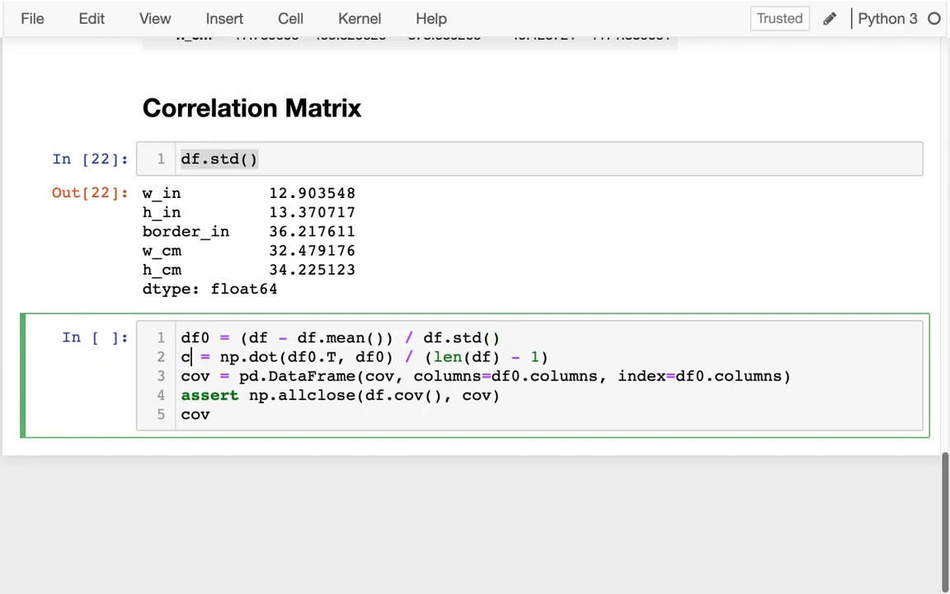
pyautogui.write('orr')
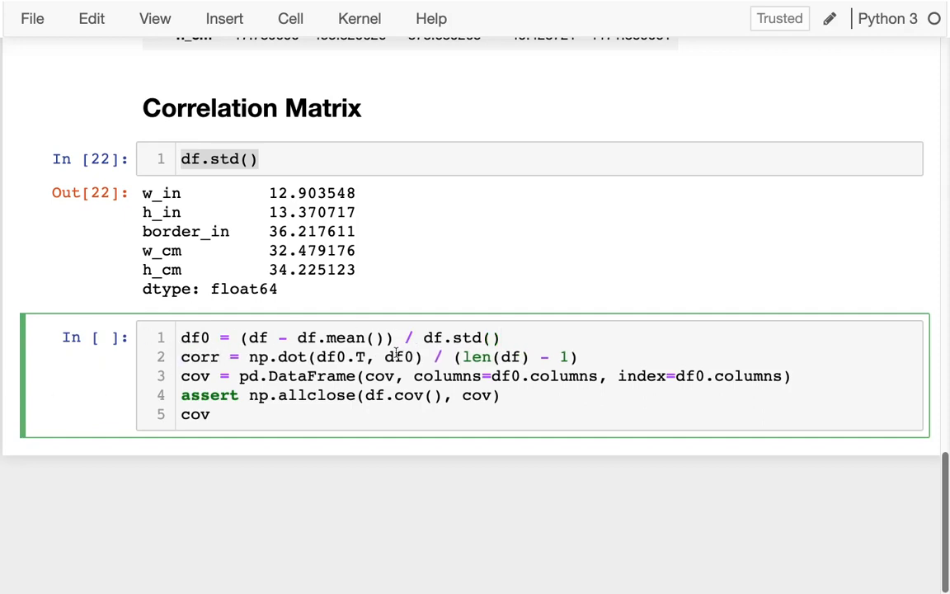
pyautogui.doubleClick(198, 357)
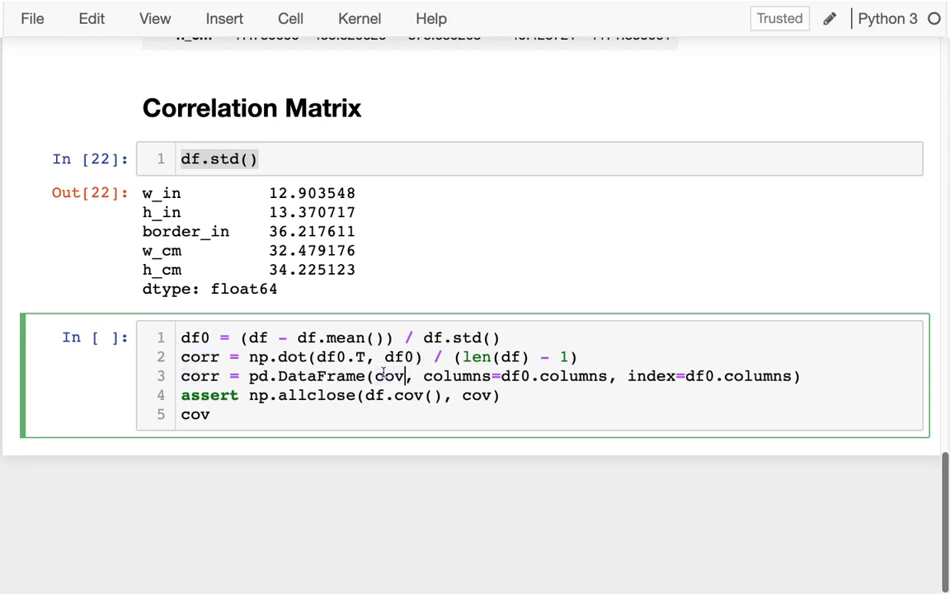
pyautogui.write('orr')
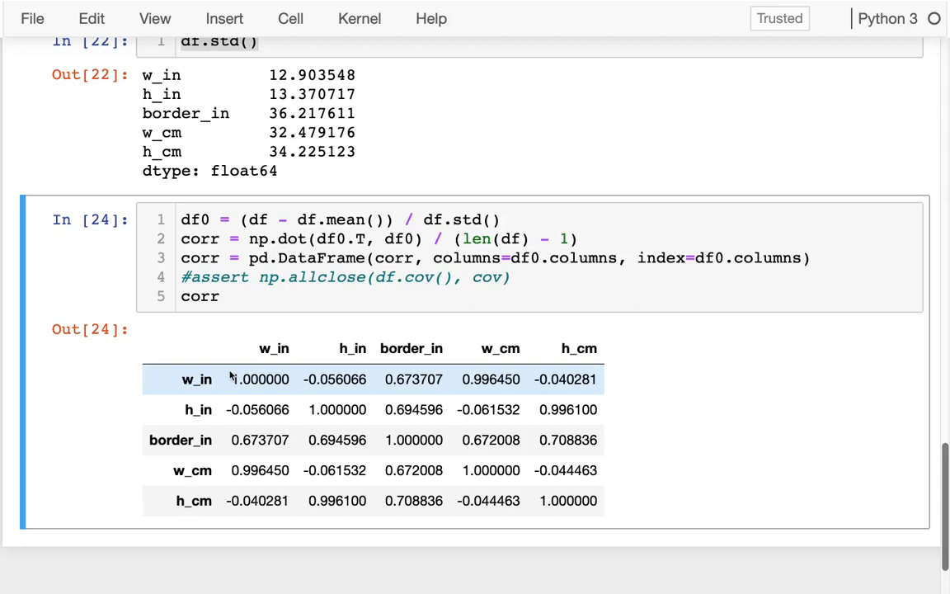
pyautogui.doubleClick(259, 378)
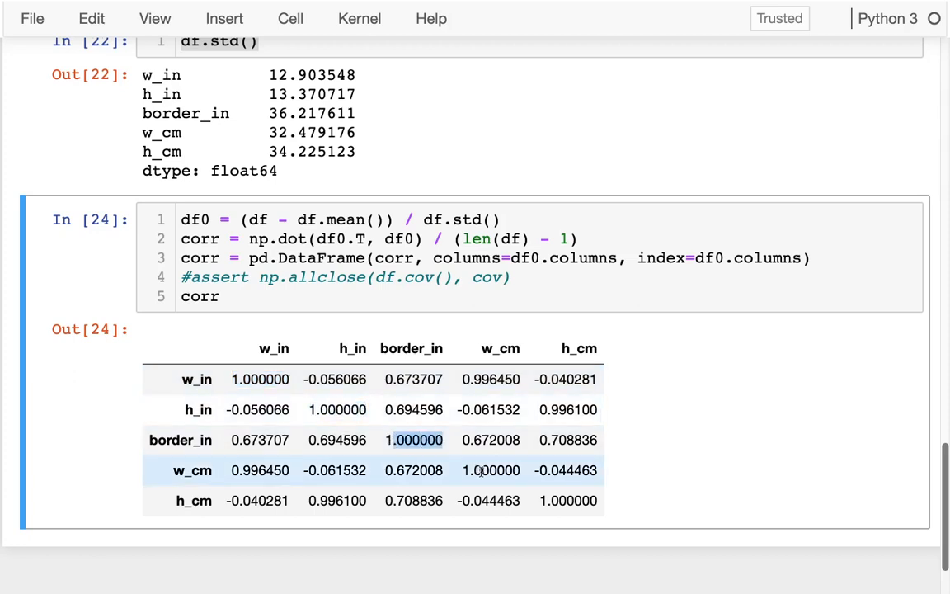
pyautogui.scroll(3)
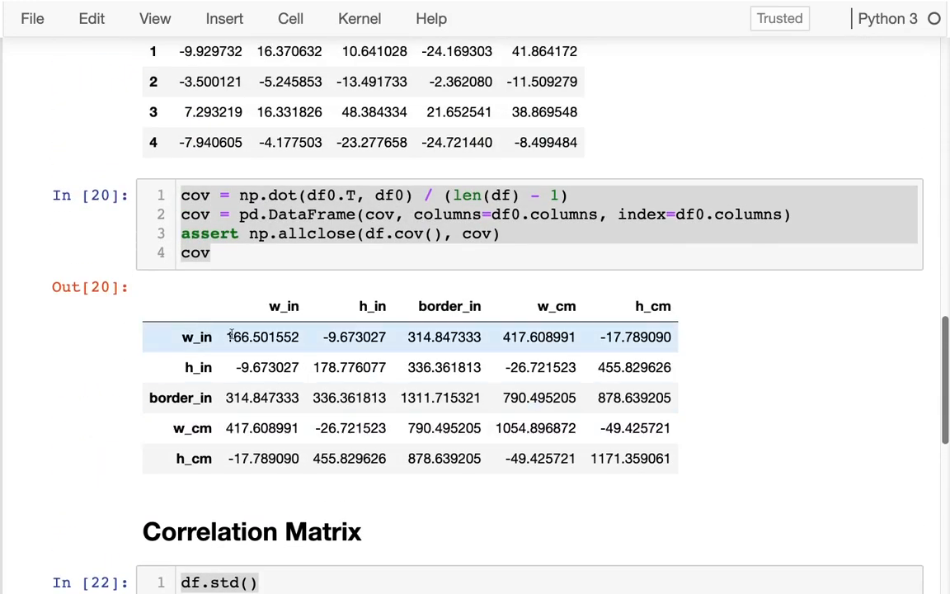
# Highlight the w_in variance and border_in row correlations to compare covariance and correlation tables.
pyautogui.doubleClick(262, 337)
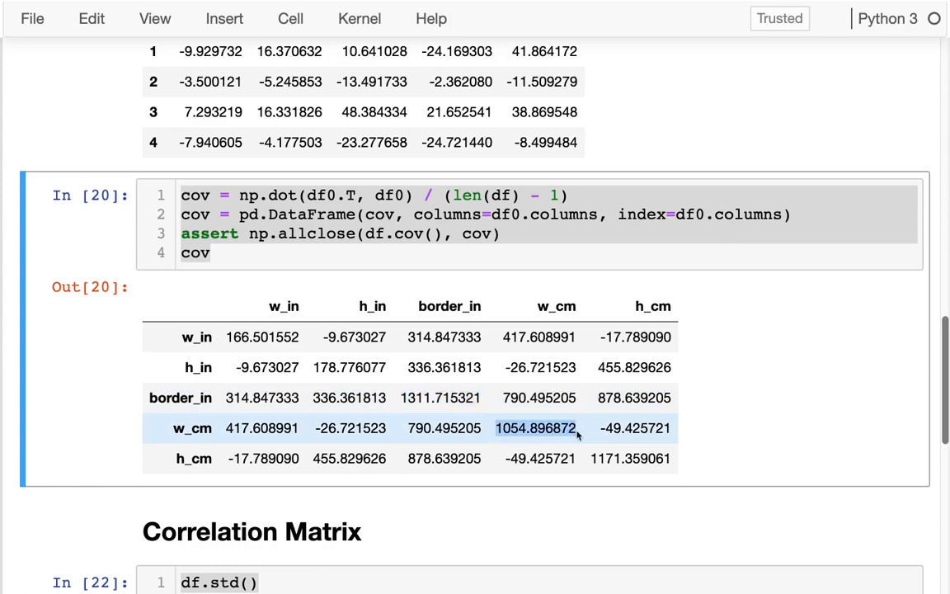
pyautogui.scroll(-3)
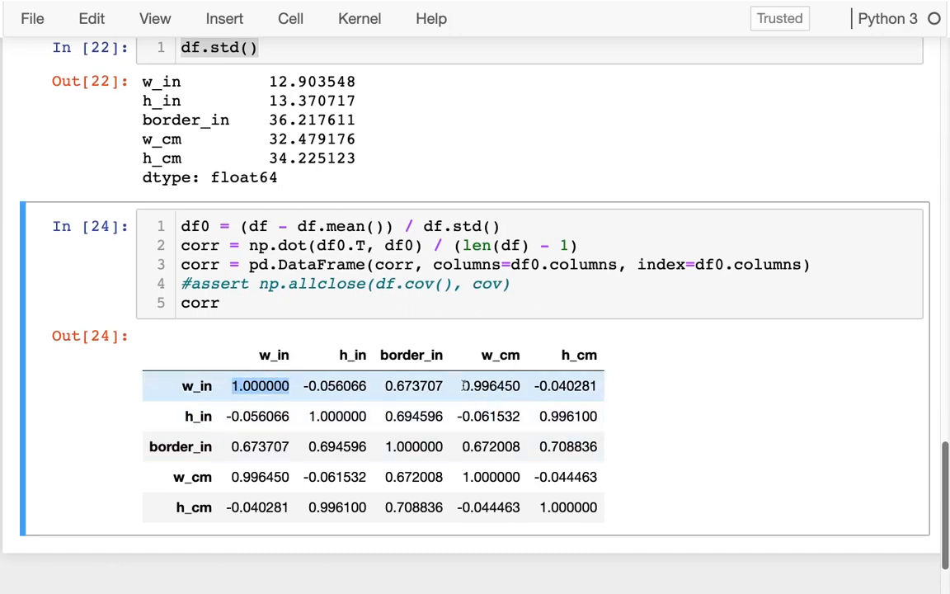
pyautogui.click(490, 385)
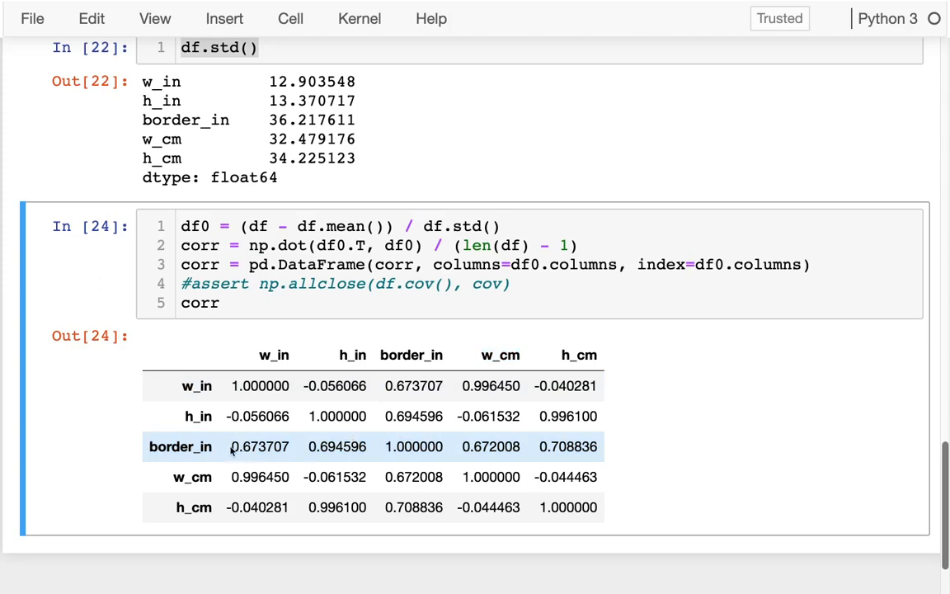
pyautogui.moveTo(309, 446)
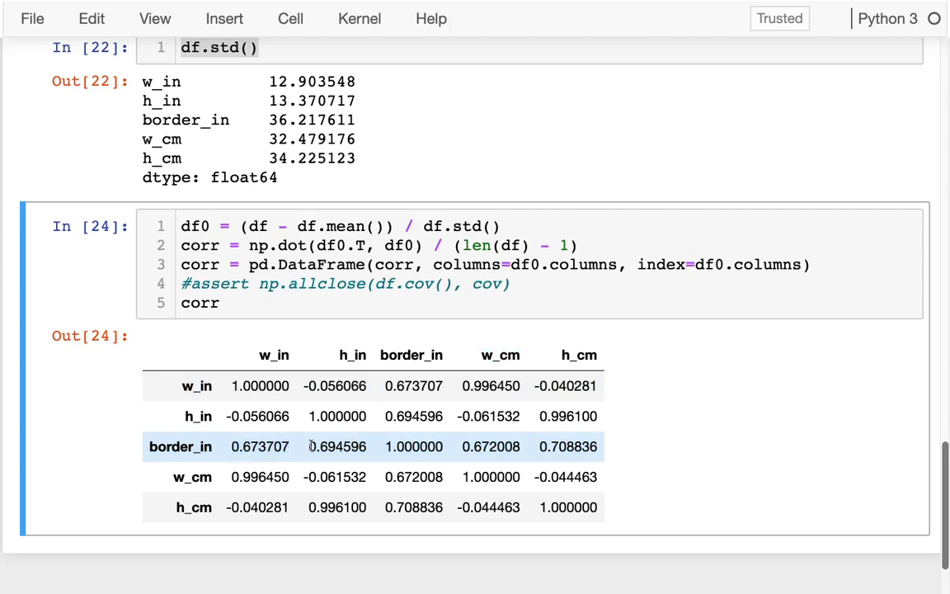
pyautogui.doubleClick(336, 446)
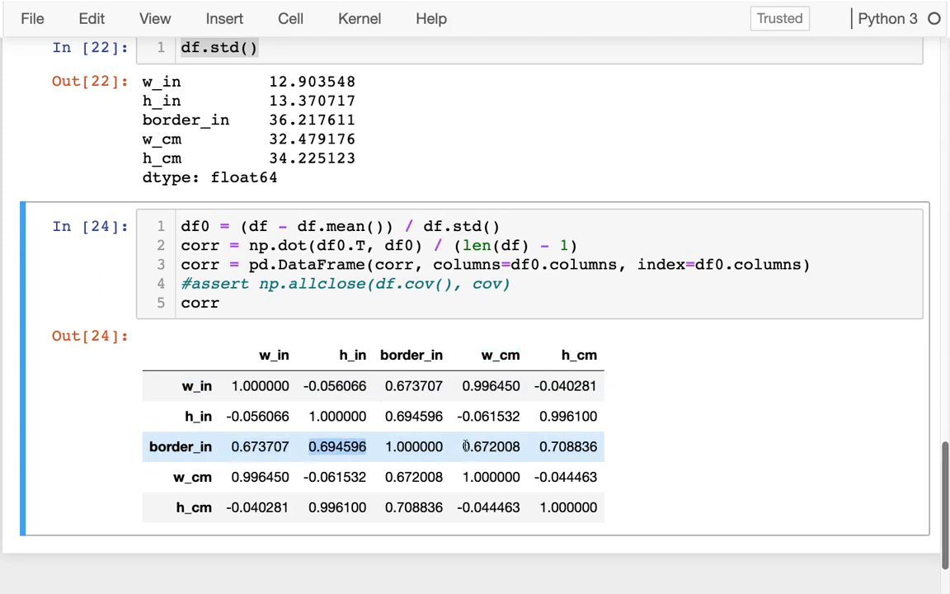
pyautogui.moveTo(337, 446); pyautogui.dragTo(568, 446)
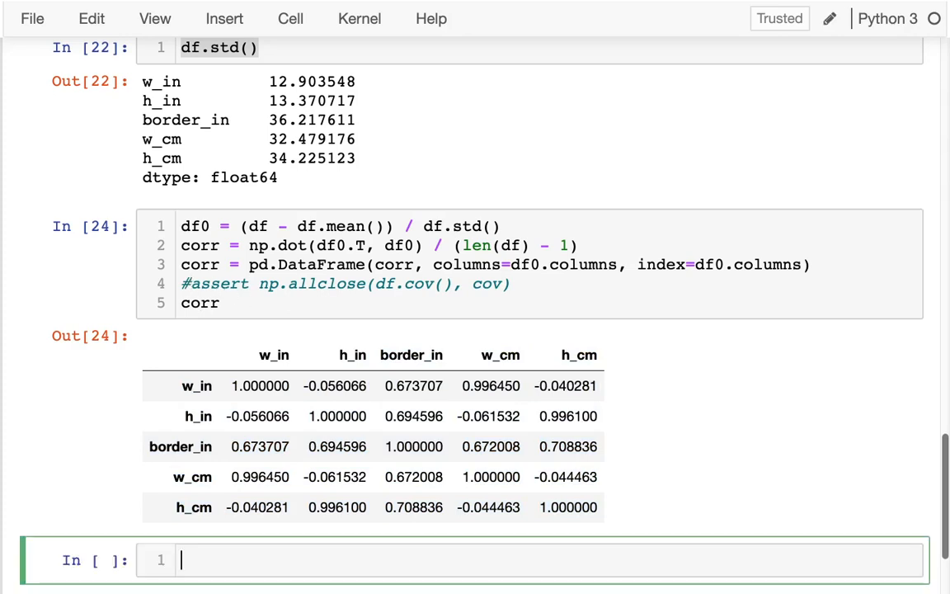
# Make the correlation cell assert np.allclose(df.corr(), corr), replacing the scratch df.corr() check.
pyautogui.write('df.co')
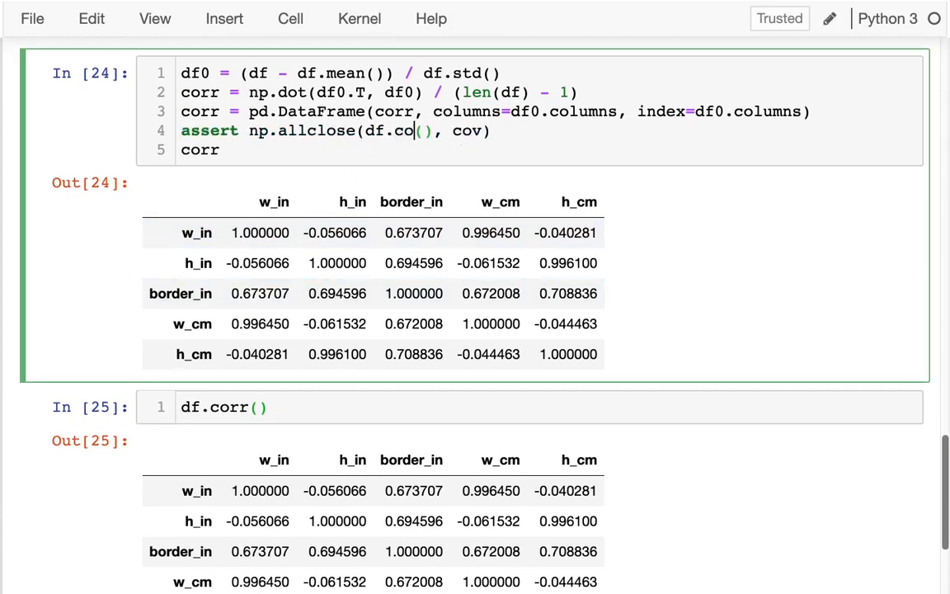
pyautogui.write('rr(), corr')
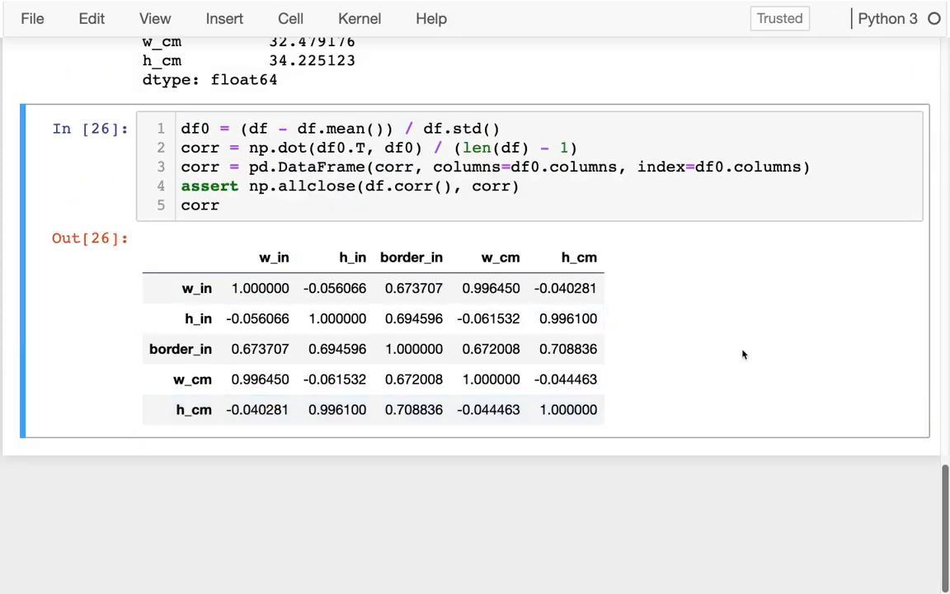
pyautogui.scroll(-3)
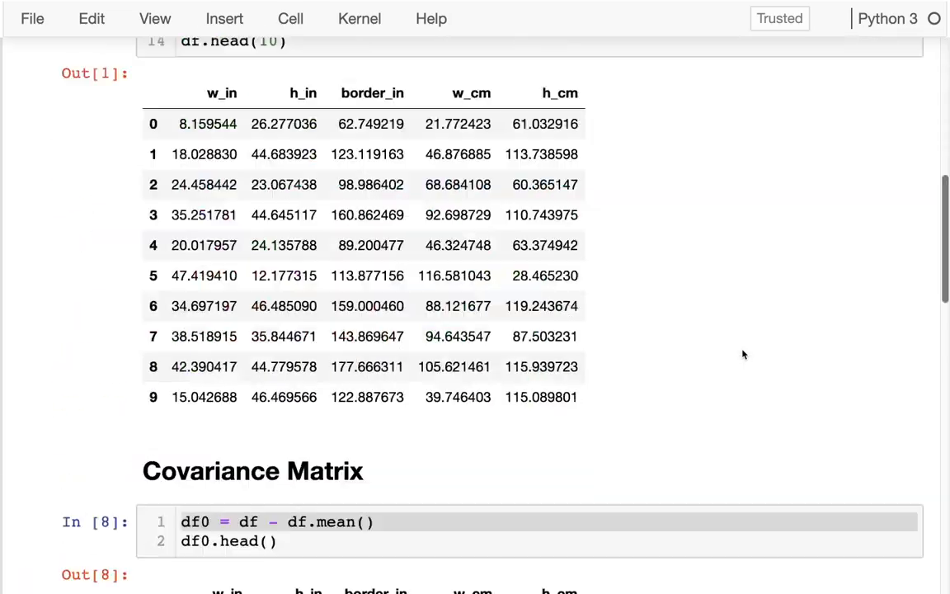
pyautogui.scroll(-3)
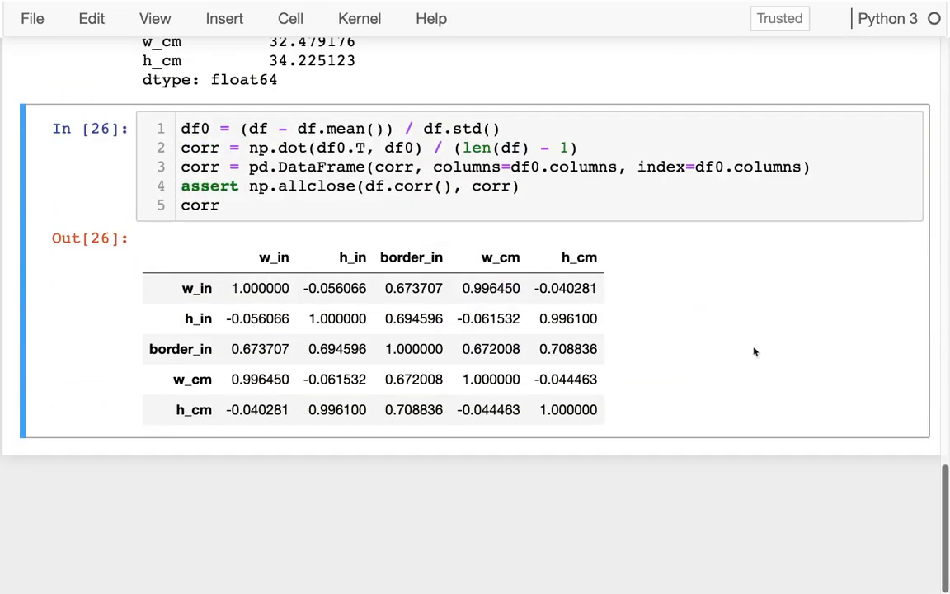
pyautogui.moveTo(618, 249)
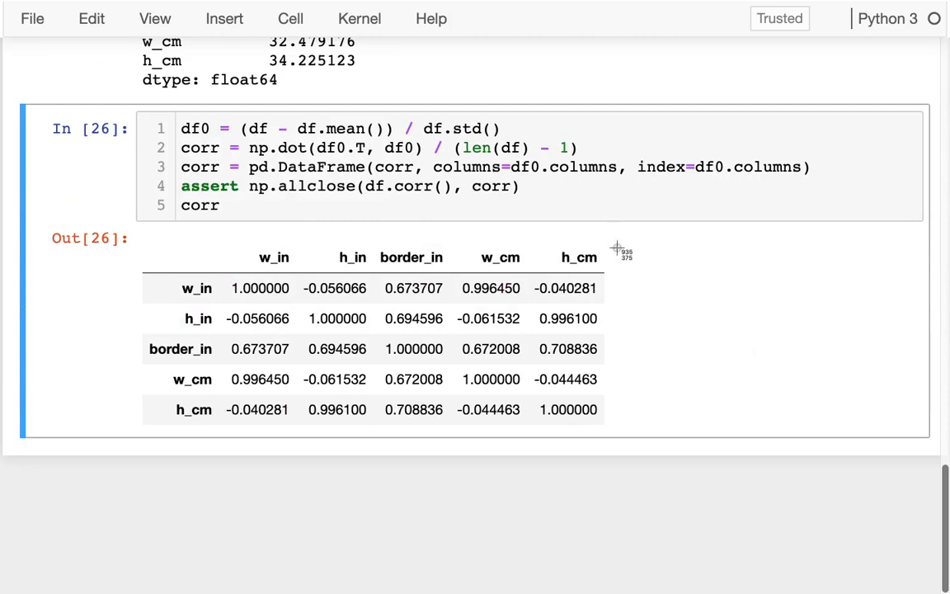